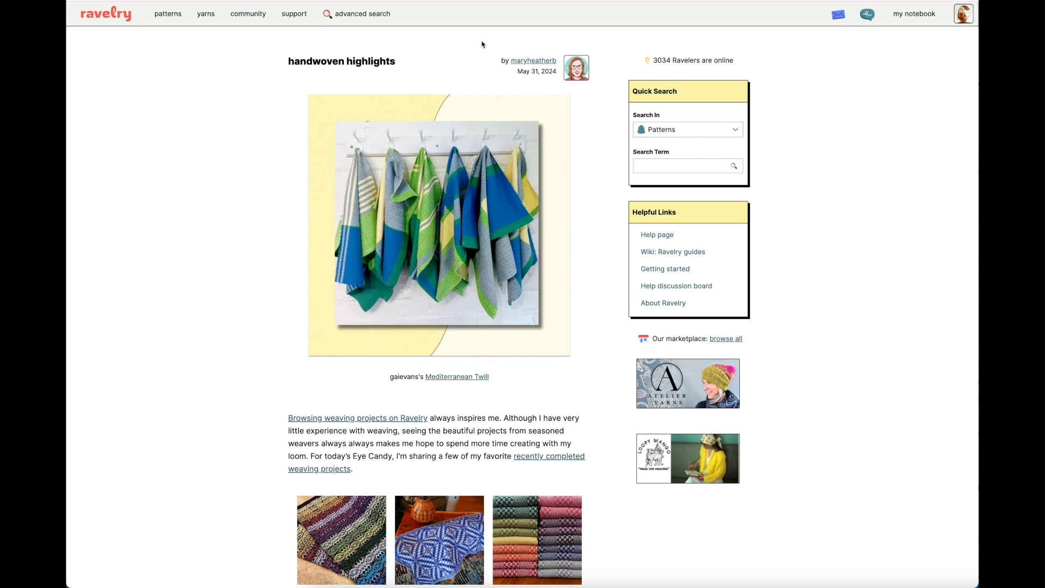
# Open the advanced pattern search and scroll through the 1,340,606 pattern results
pyautogui.click(914, 13)
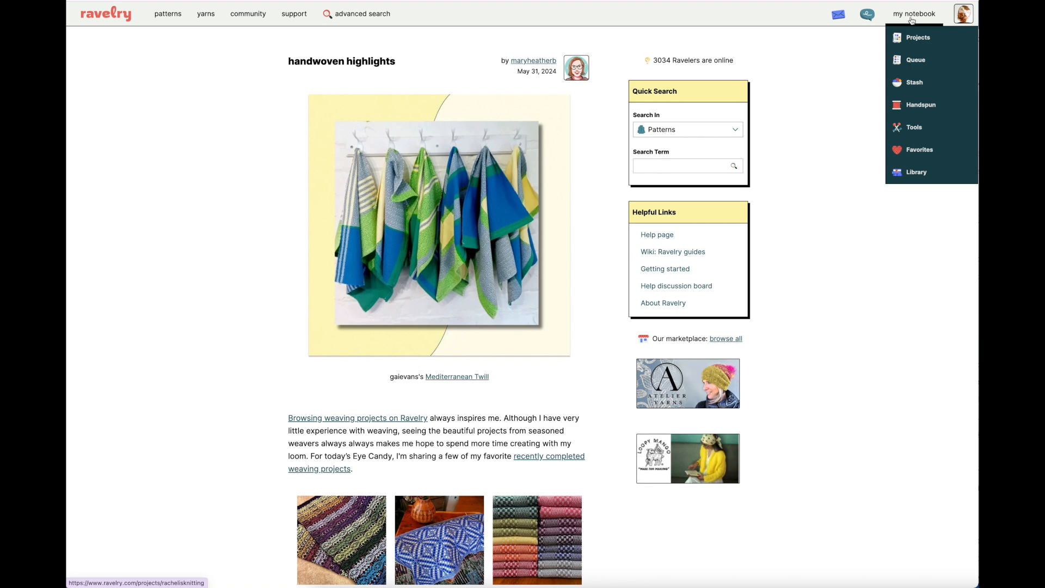
pyautogui.moveTo(916, 60)
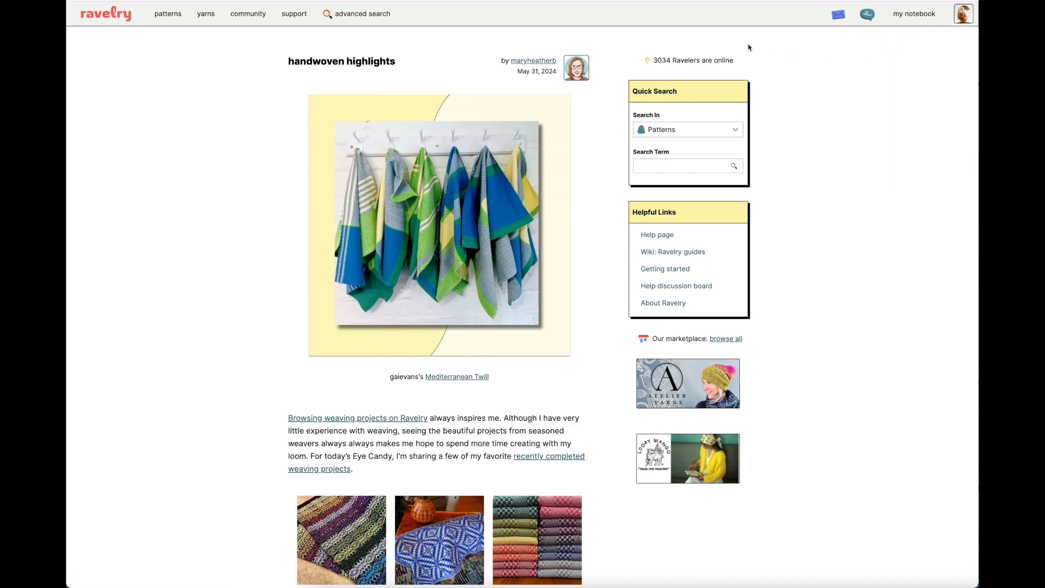
pyautogui.moveTo(512, 38)
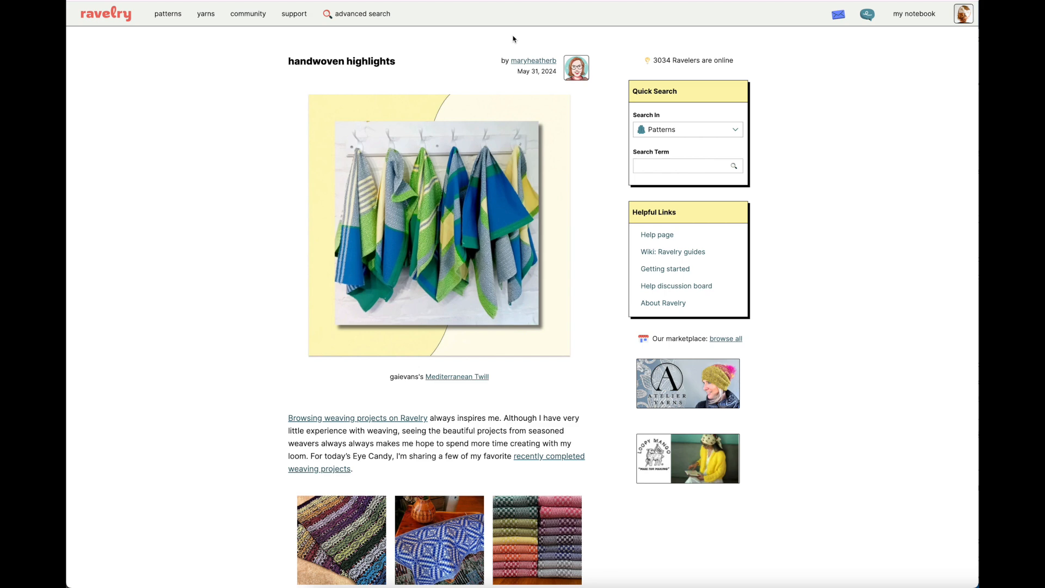
pyautogui.moveTo(342, 42)
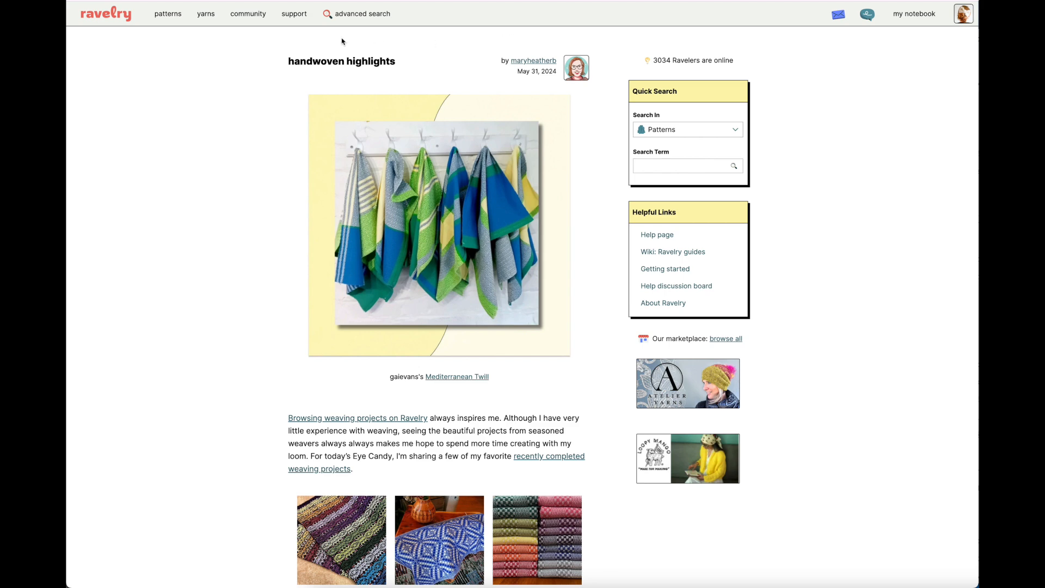
pyautogui.click(362, 13)
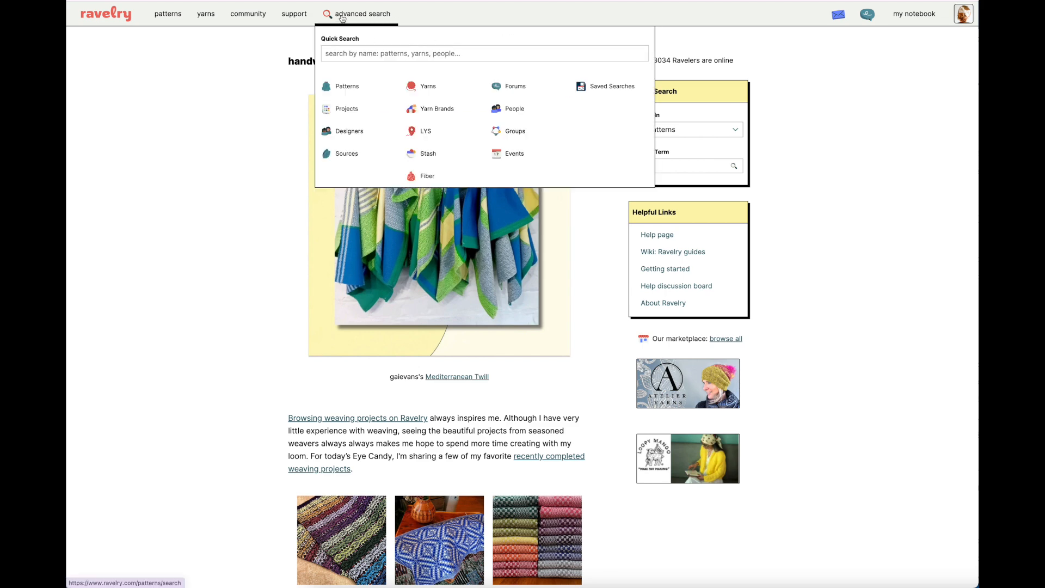
pyautogui.click(346, 86)
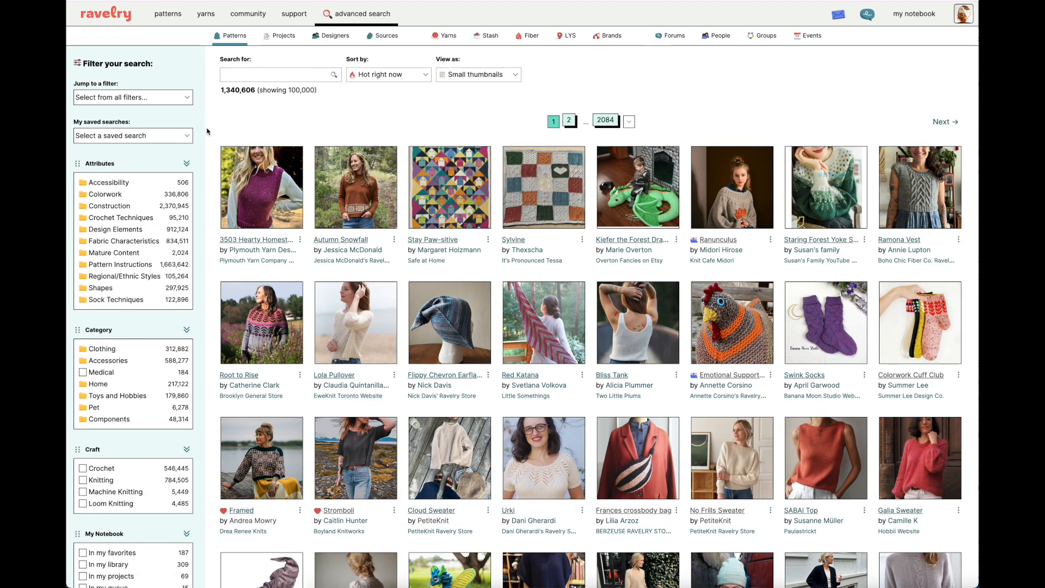
pyautogui.scroll(3)
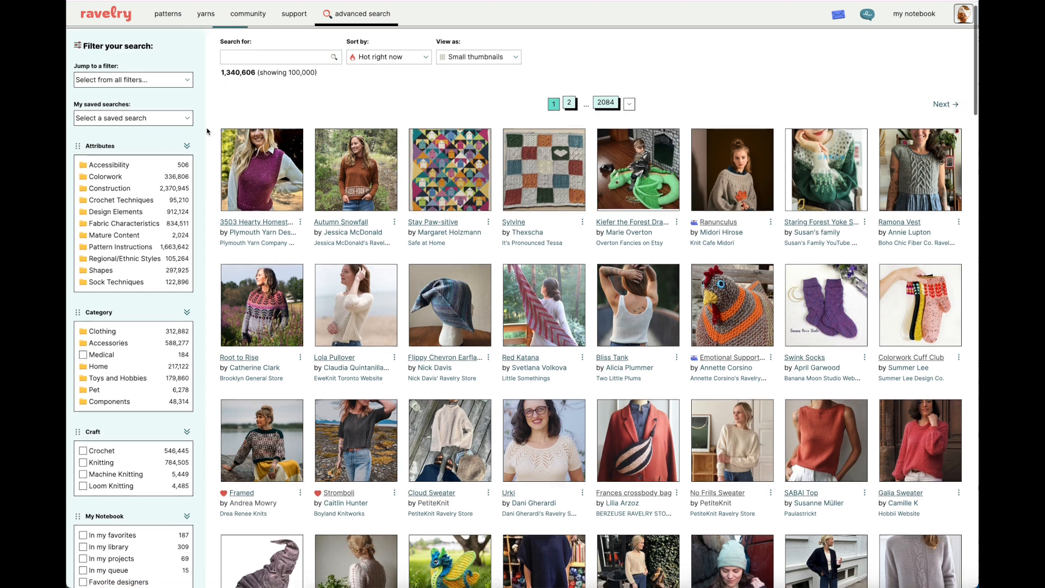
pyautogui.scroll(-3)
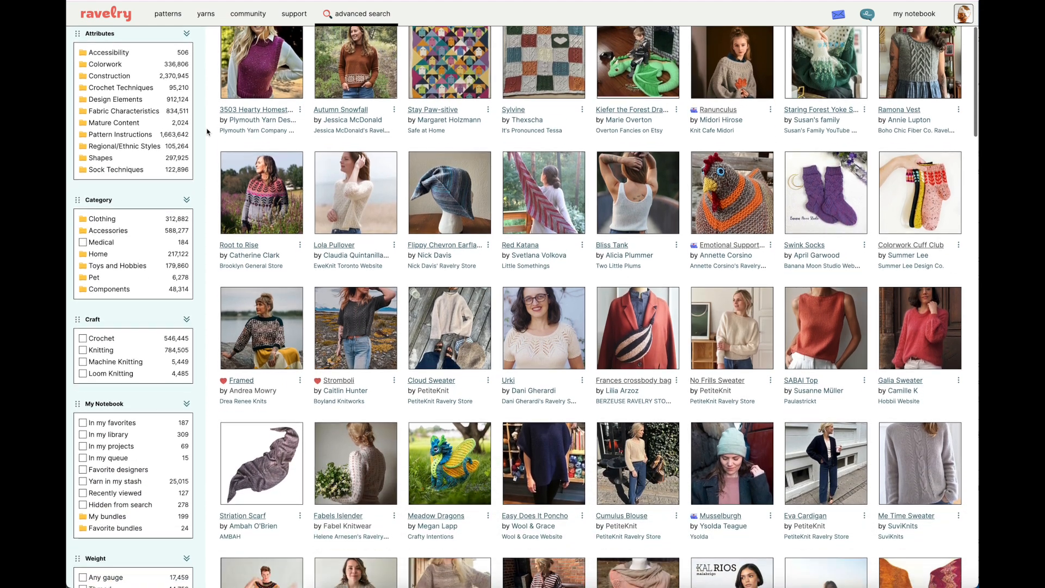
pyautogui.scroll(-3)
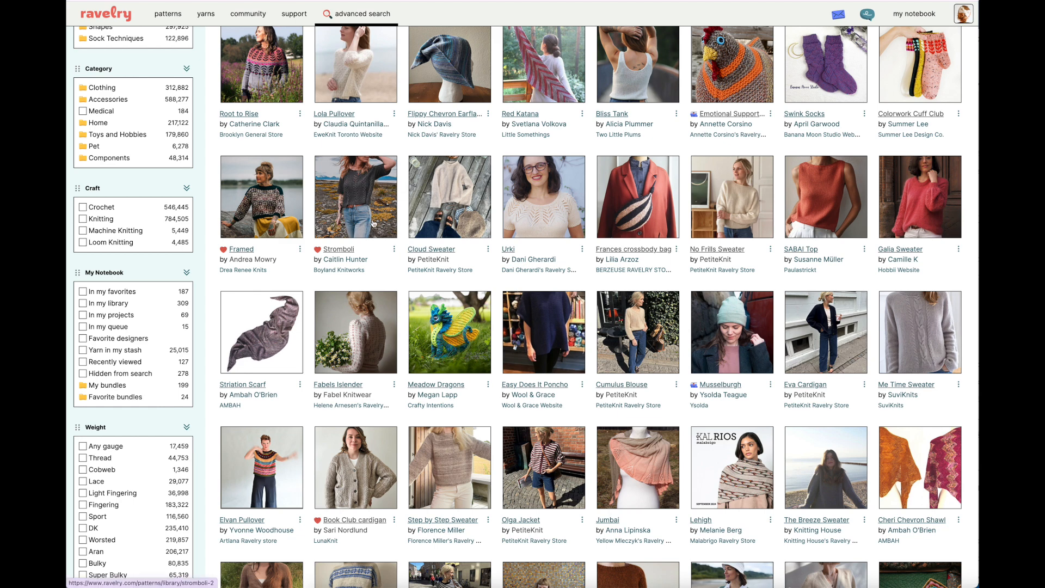
# Open Caitlin Hunter's Stromboli pattern page from the search results
pyautogui.click(343, 197)
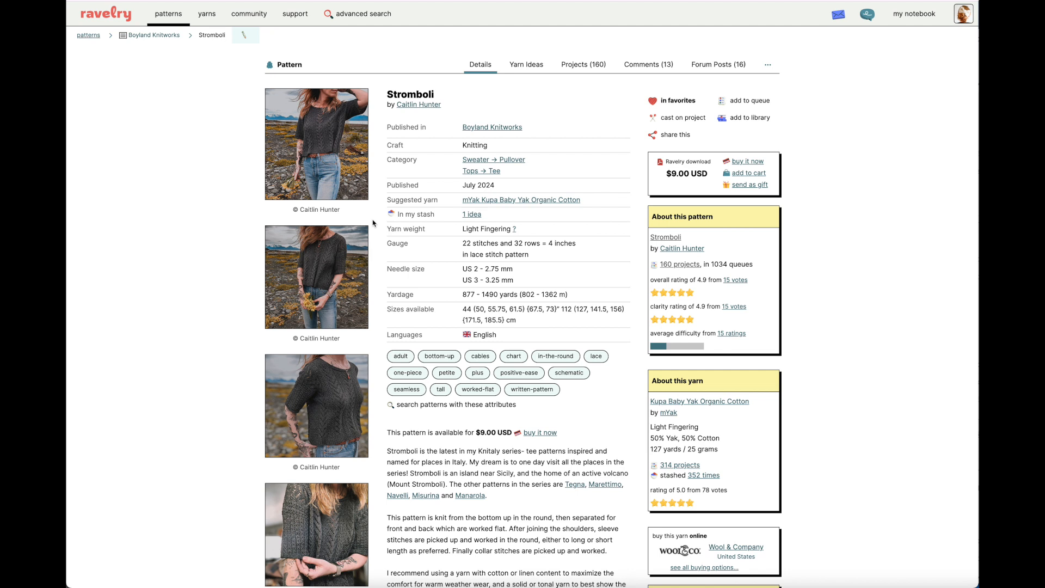
pyautogui.moveTo(416, 185)
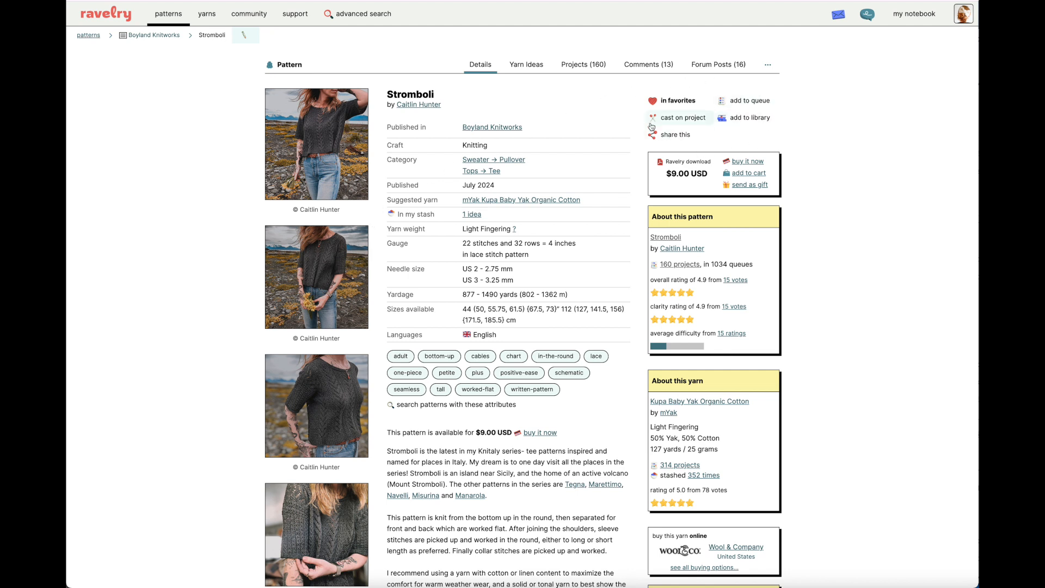
pyautogui.moveTo(805, 112)
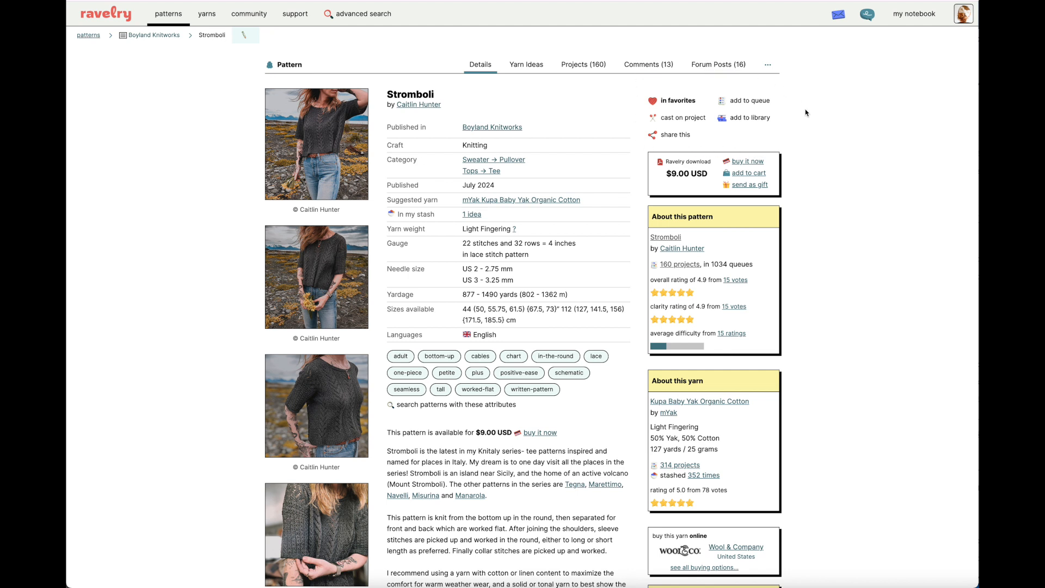
pyautogui.moveTo(748, 100)
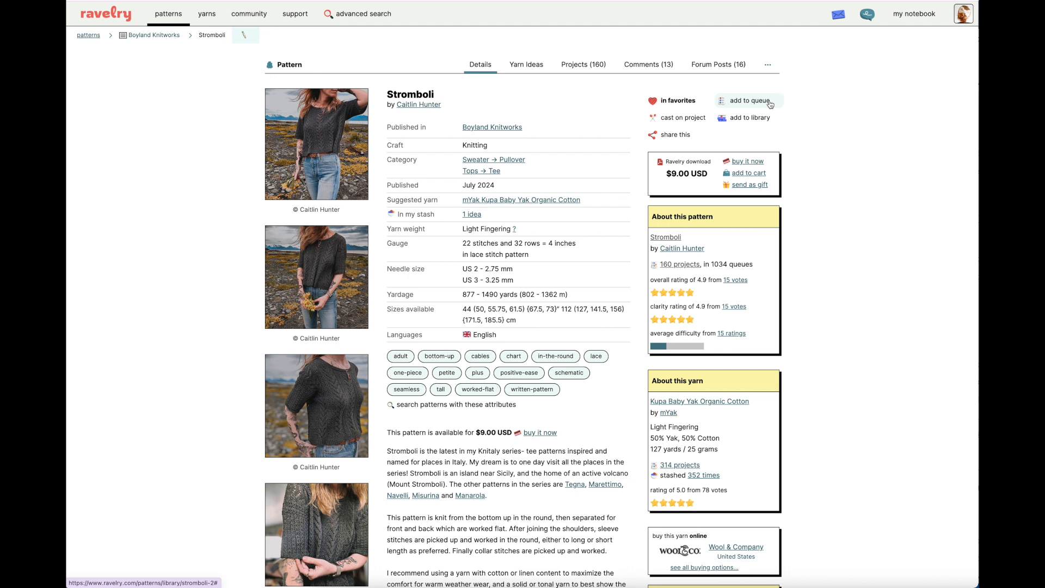
pyautogui.moveTo(771, 104)
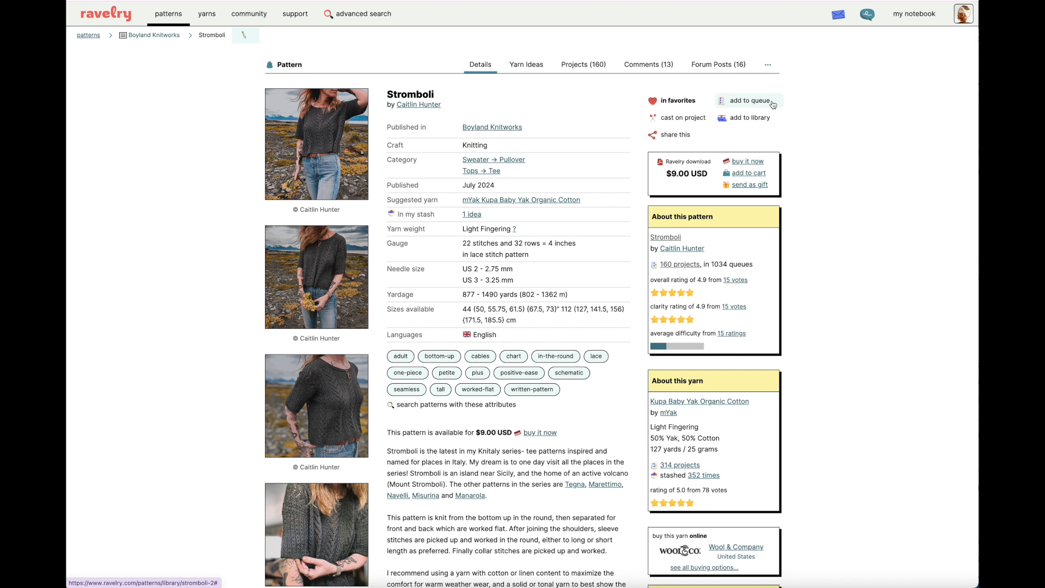
pyautogui.moveTo(739, 109)
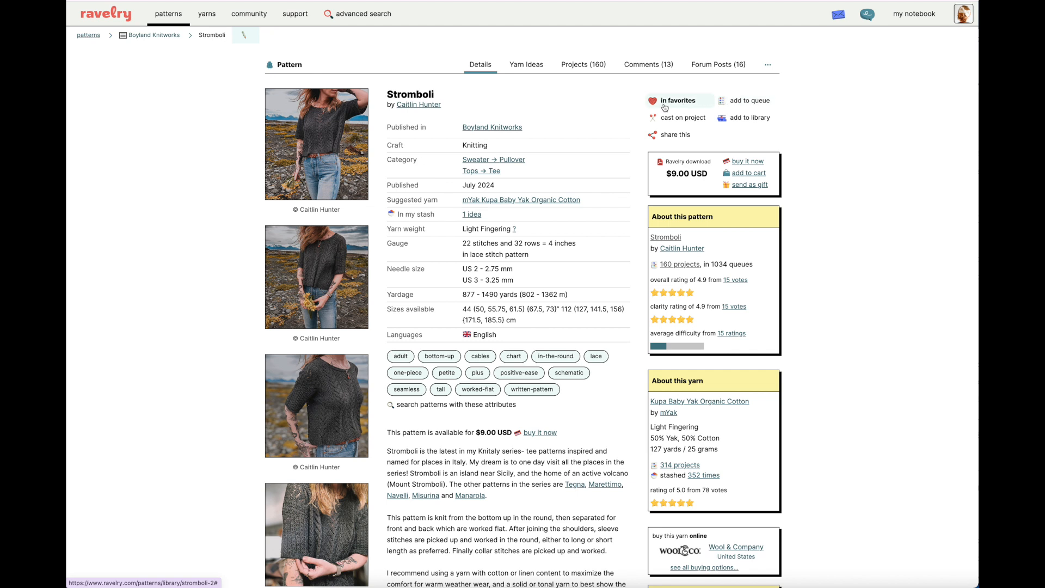
pyautogui.moveTo(687, 107)
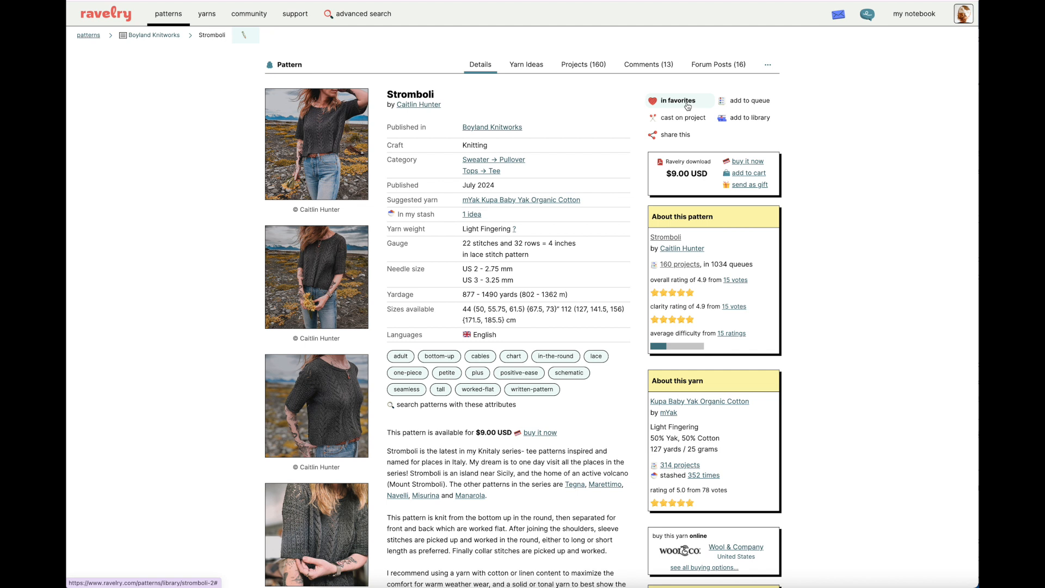
pyautogui.moveTo(726, 95)
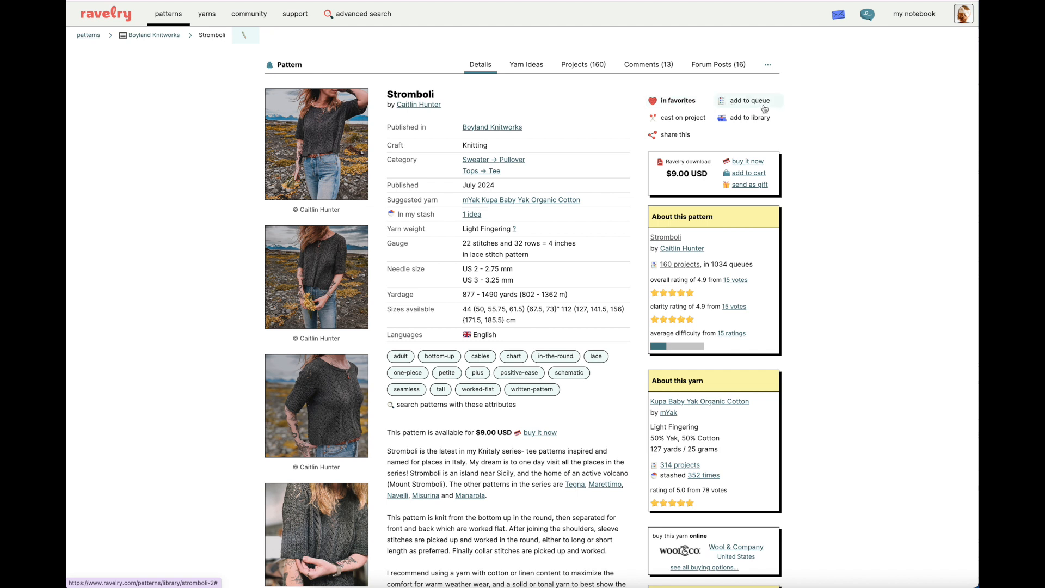
pyautogui.moveTo(765, 108)
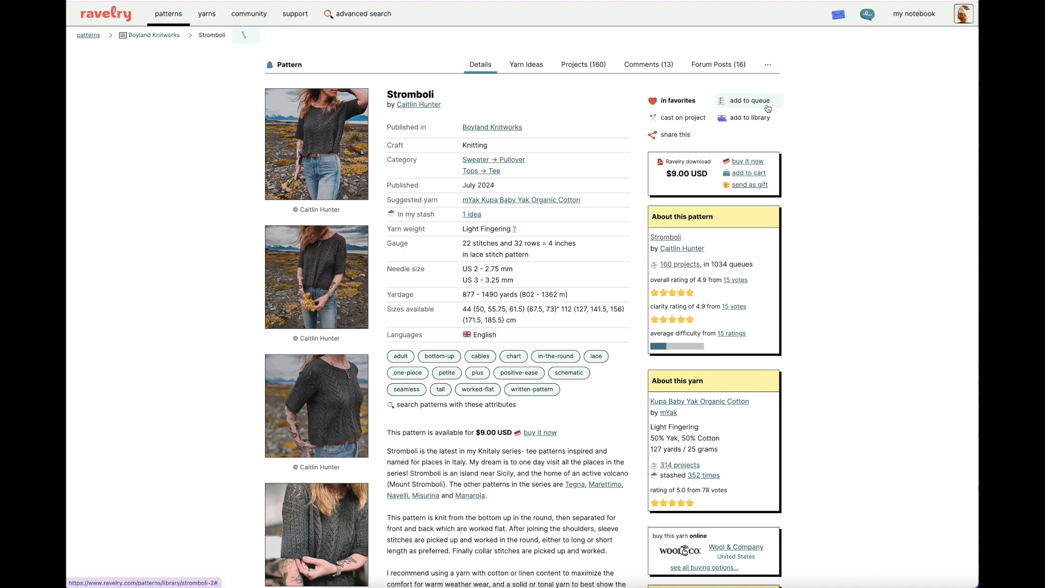
pyautogui.moveTo(768, 109)
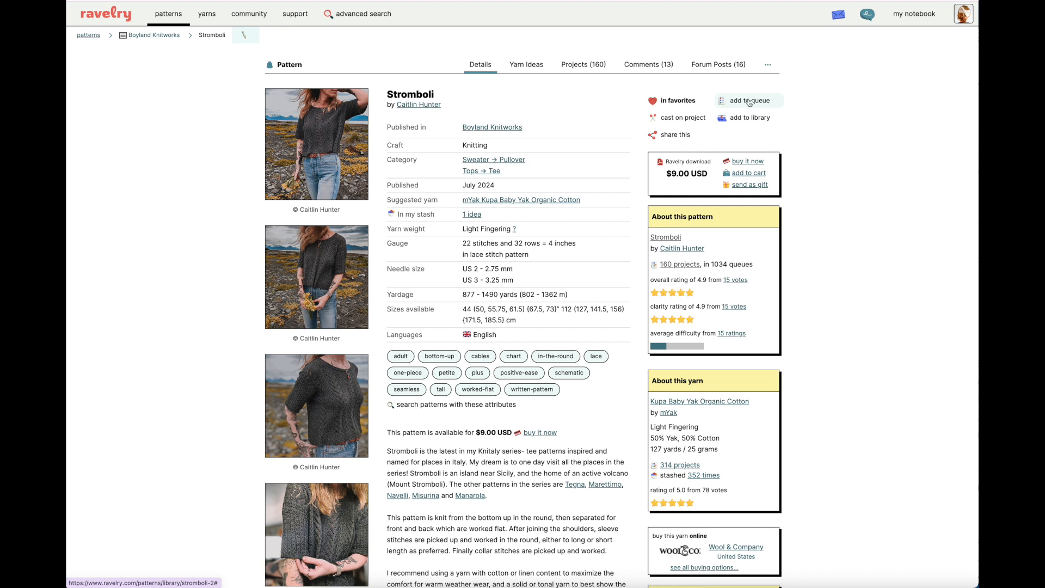
# Start adding Stromboli to the queue and select the form's Yarn name field
pyautogui.click(748, 100)
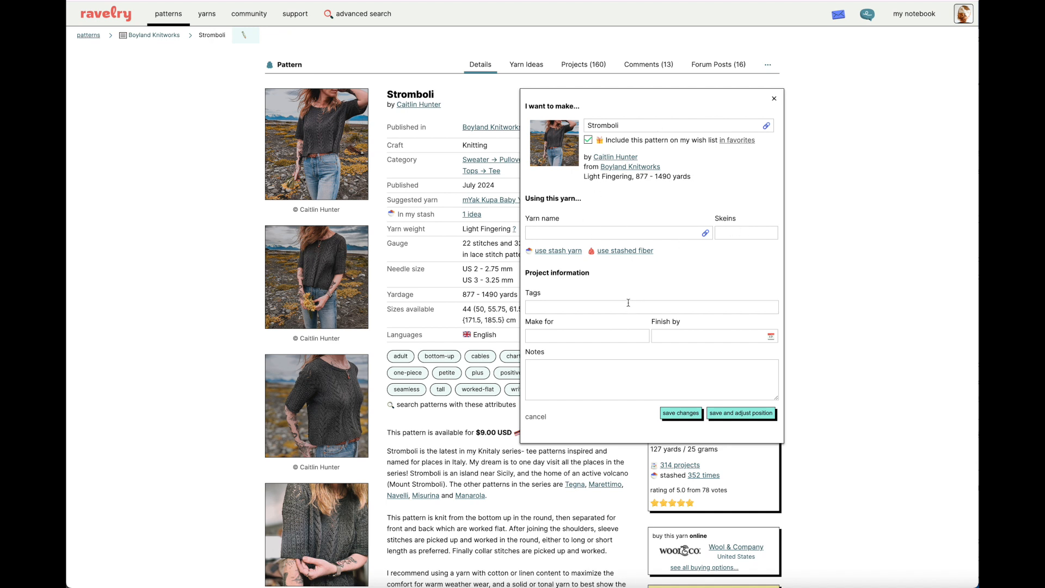
pyautogui.moveTo(572, 219)
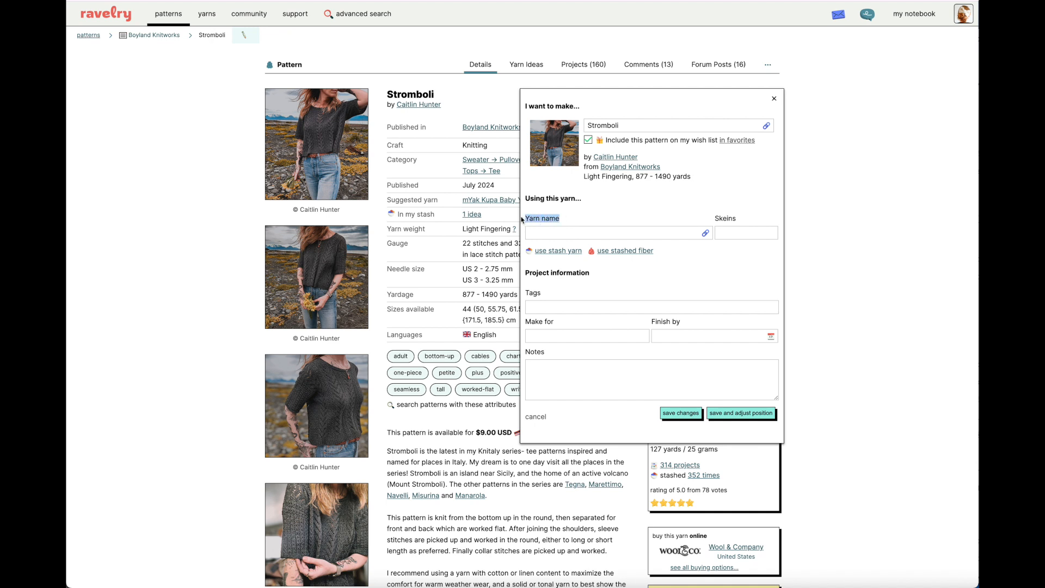
pyautogui.click(613, 232)
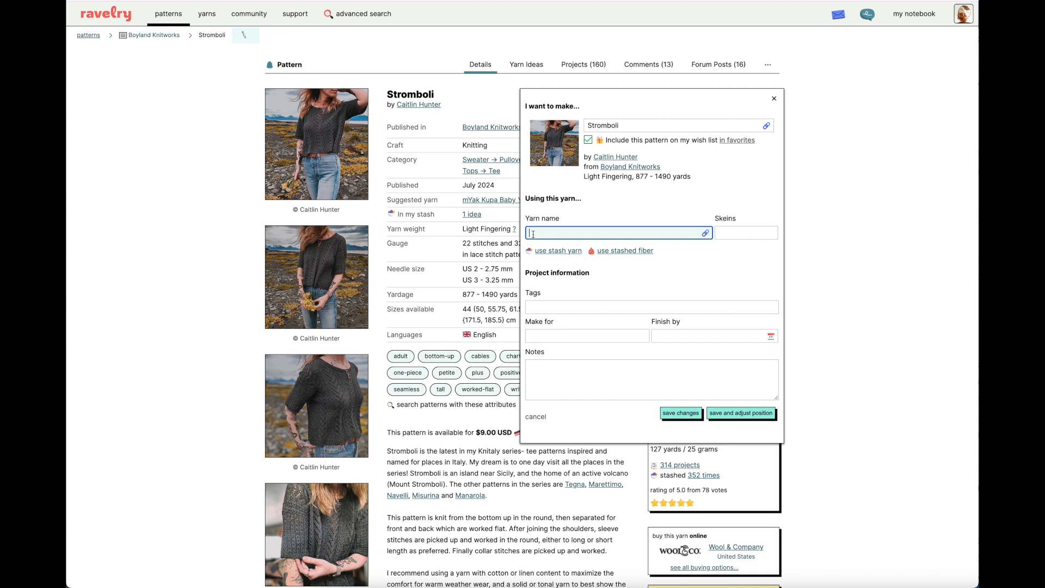
pyautogui.moveTo(614, 231)
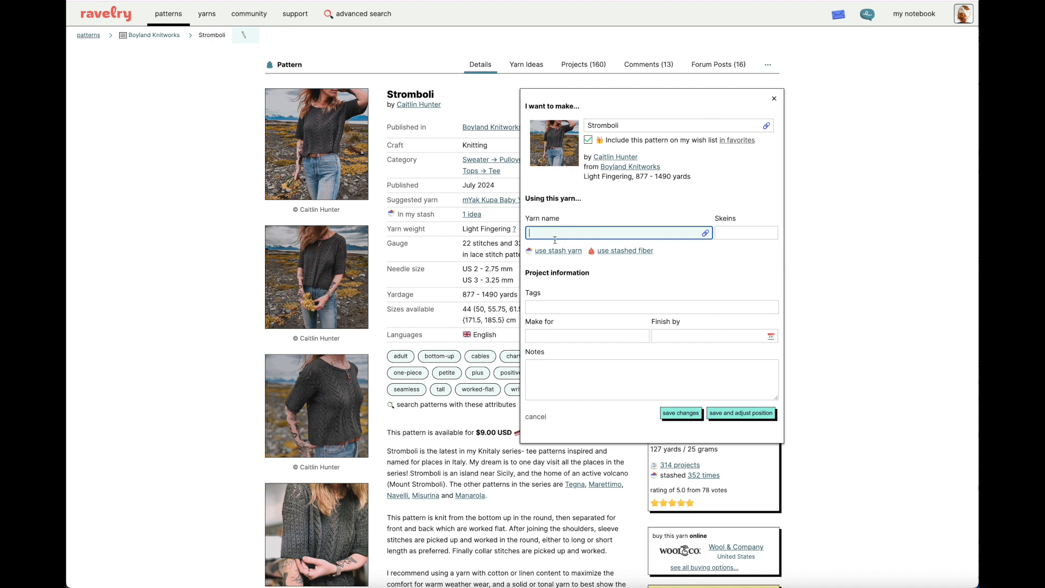
pyautogui.moveTo(539, 255)
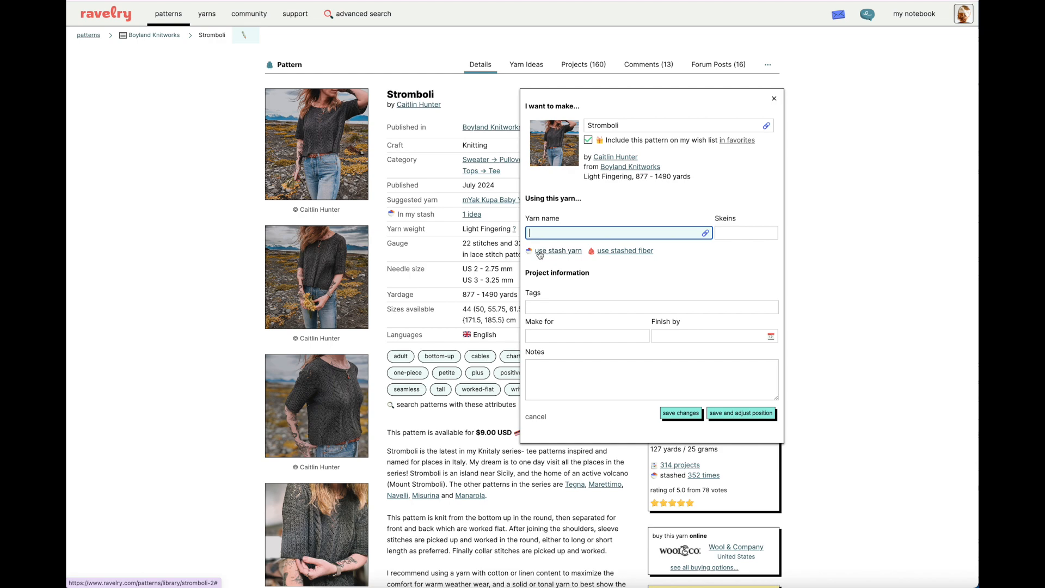
pyautogui.click(557, 251)
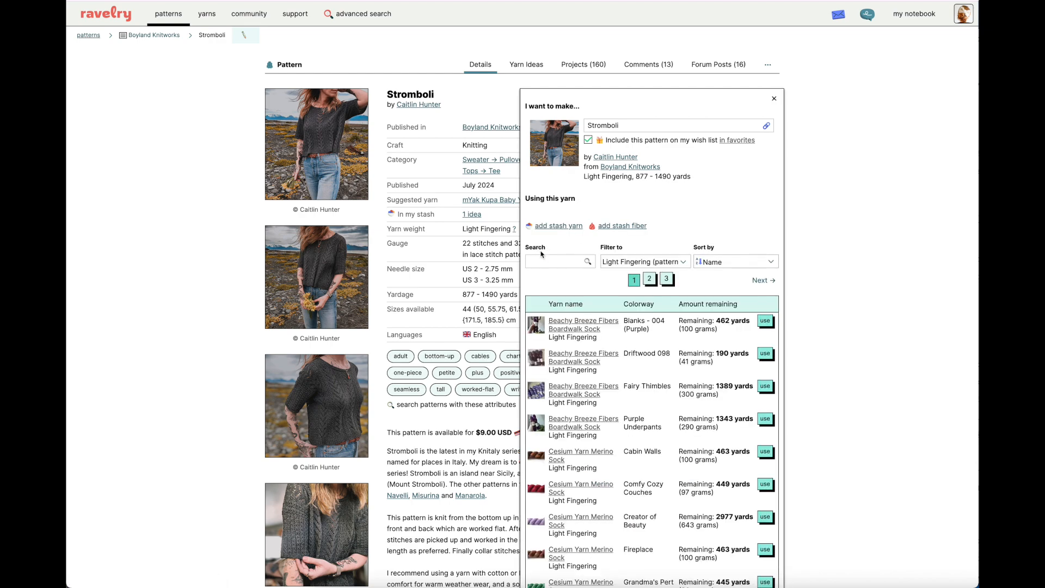
pyautogui.scroll(-3)
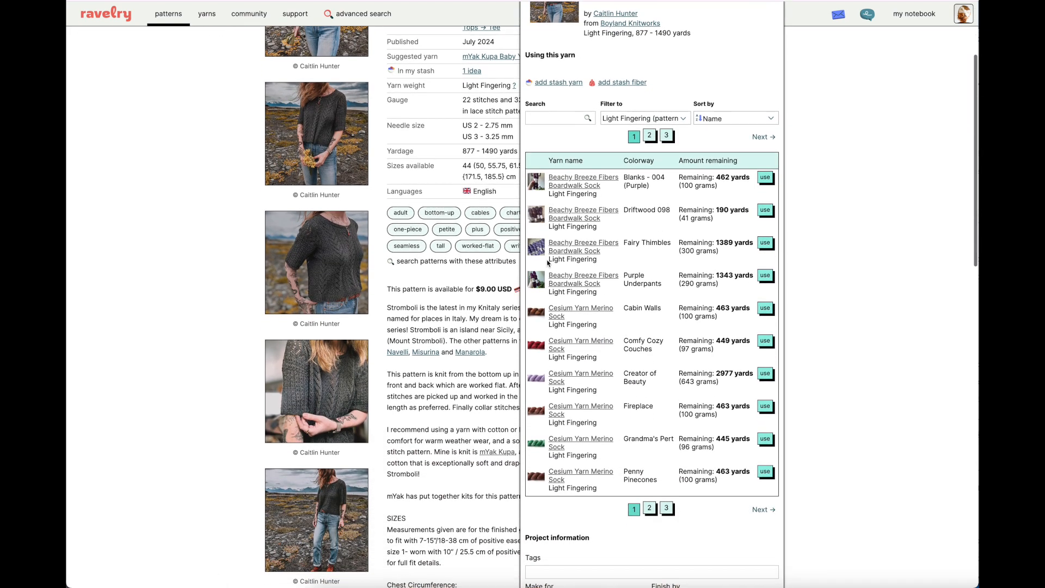
pyautogui.scroll(-3)
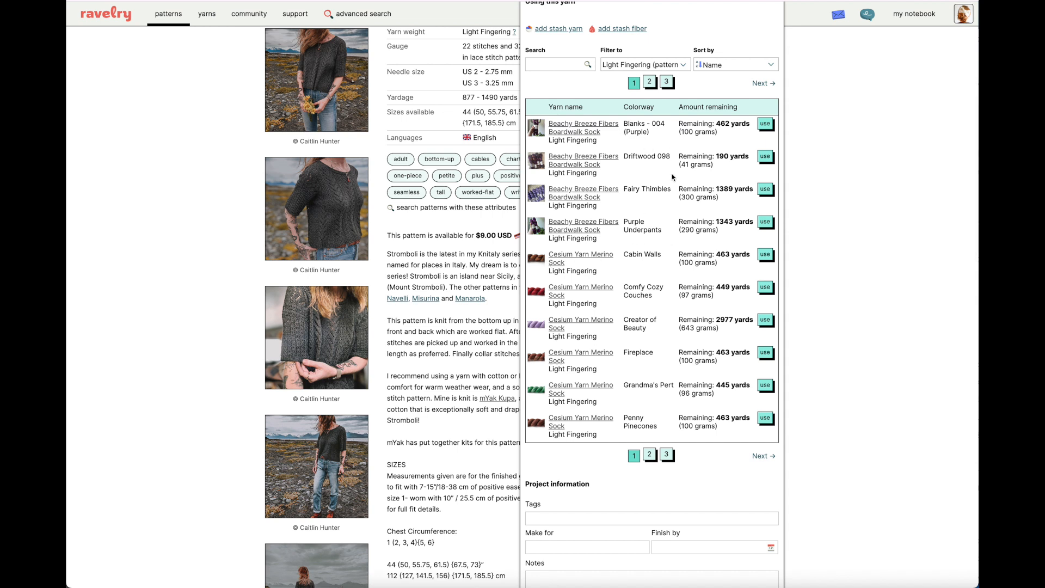
pyautogui.moveTo(636, 406)
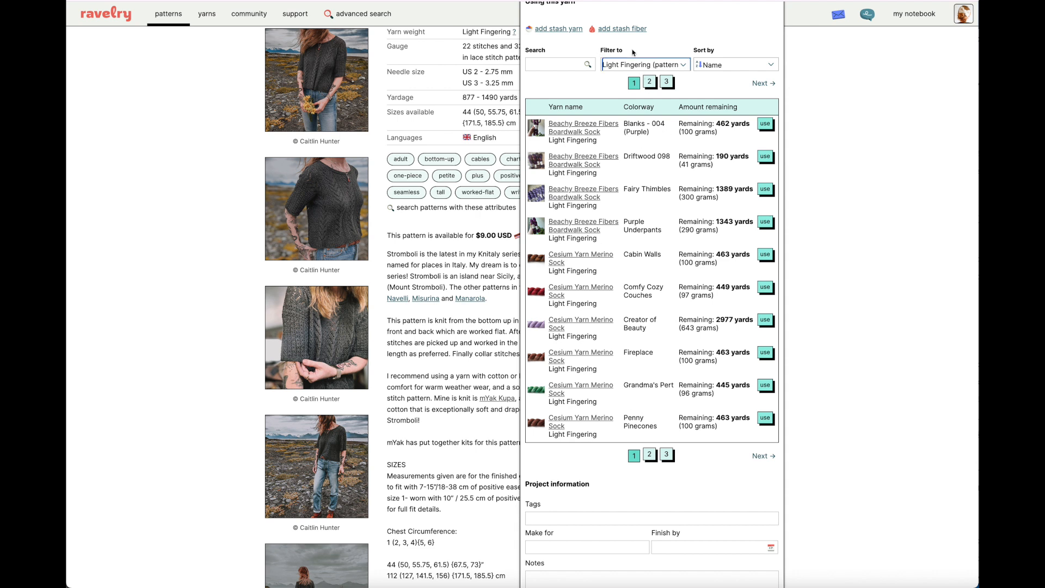
pyautogui.click(643, 64)
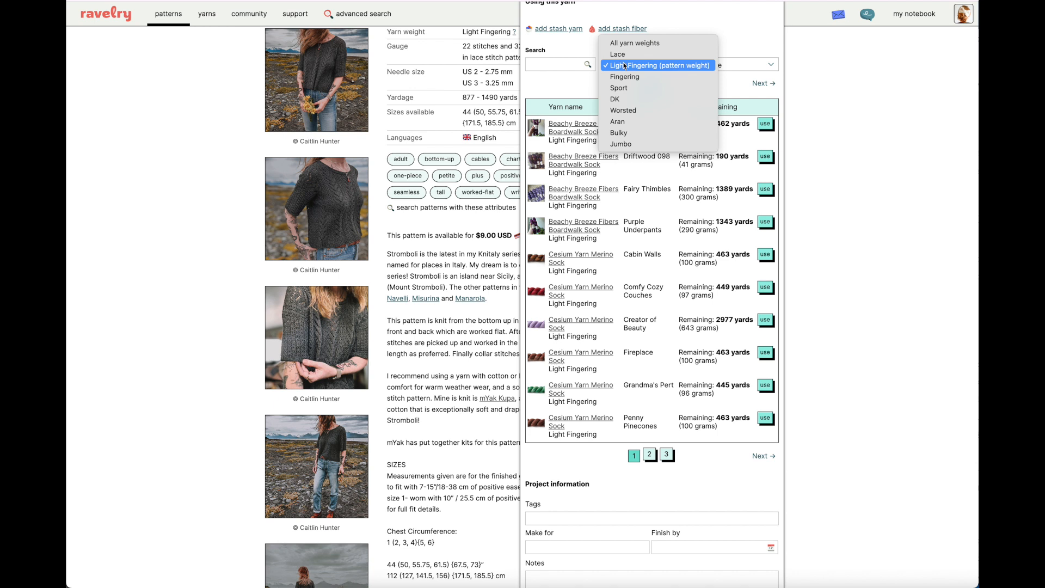
pyautogui.moveTo(633, 43)
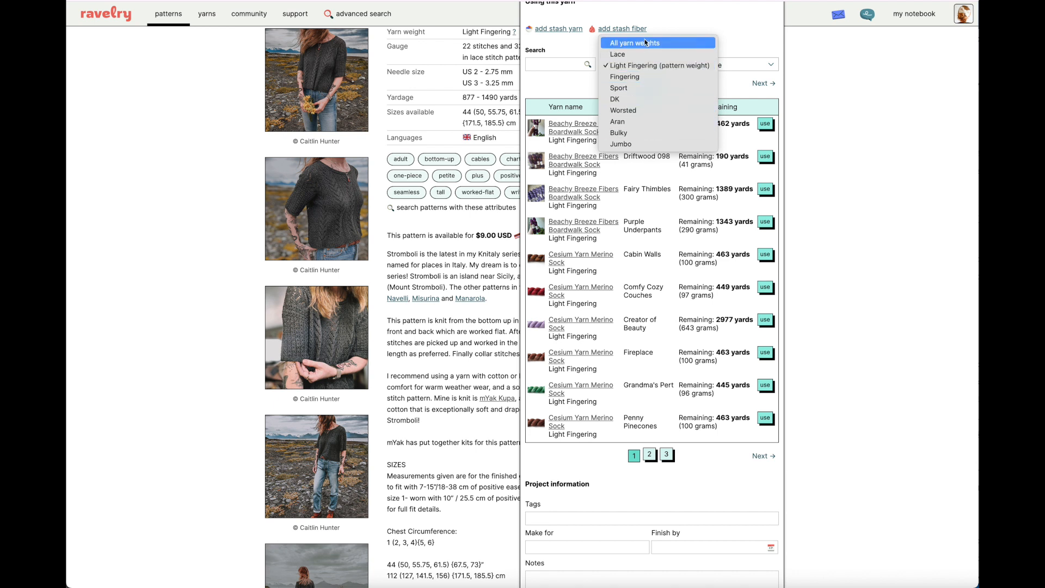
pyautogui.moveTo(658, 65)
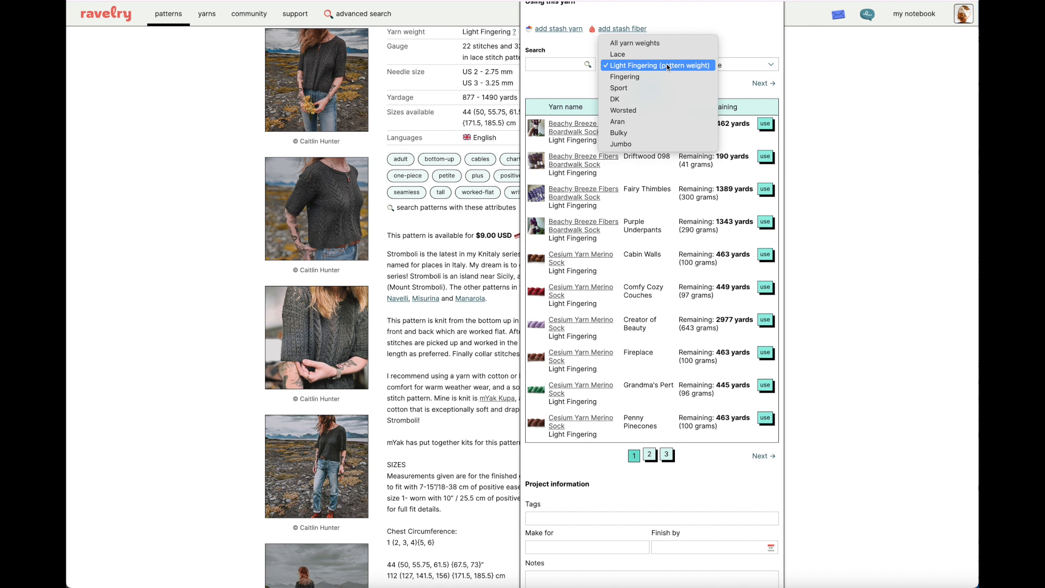
pyautogui.click(659, 65)
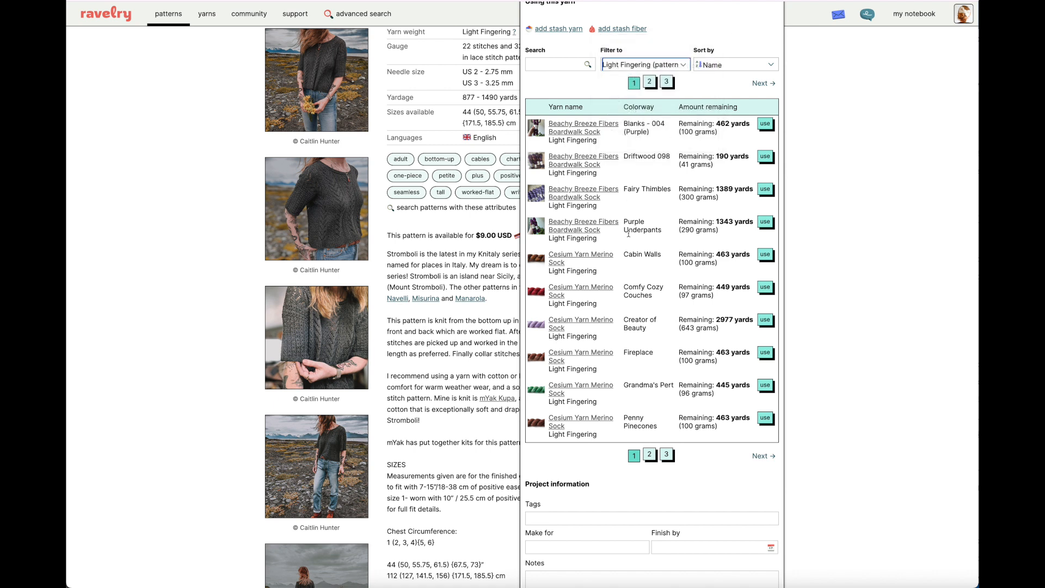
pyautogui.moveTo(639, 441)
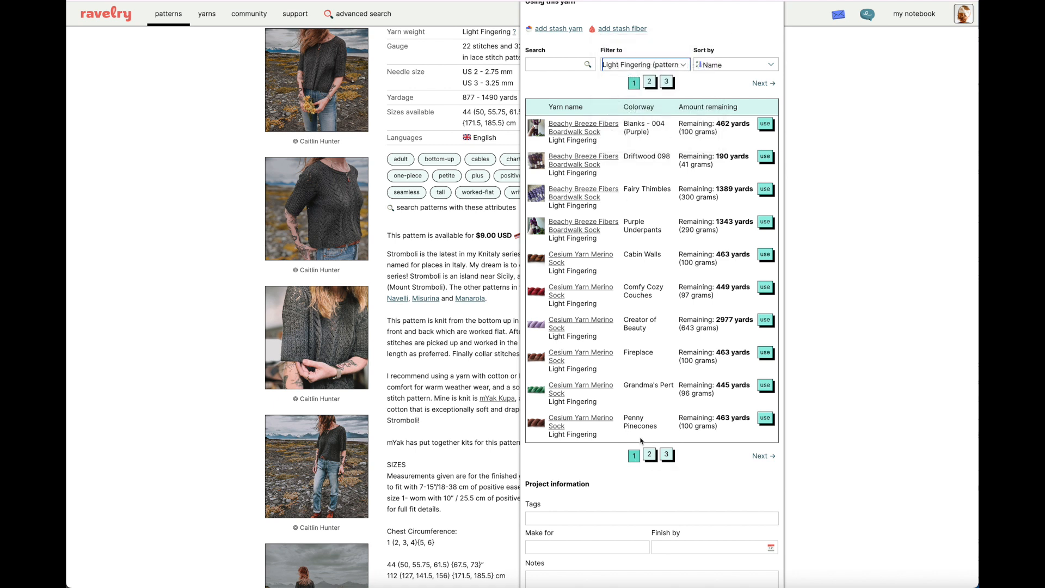
pyautogui.moveTo(631, 442)
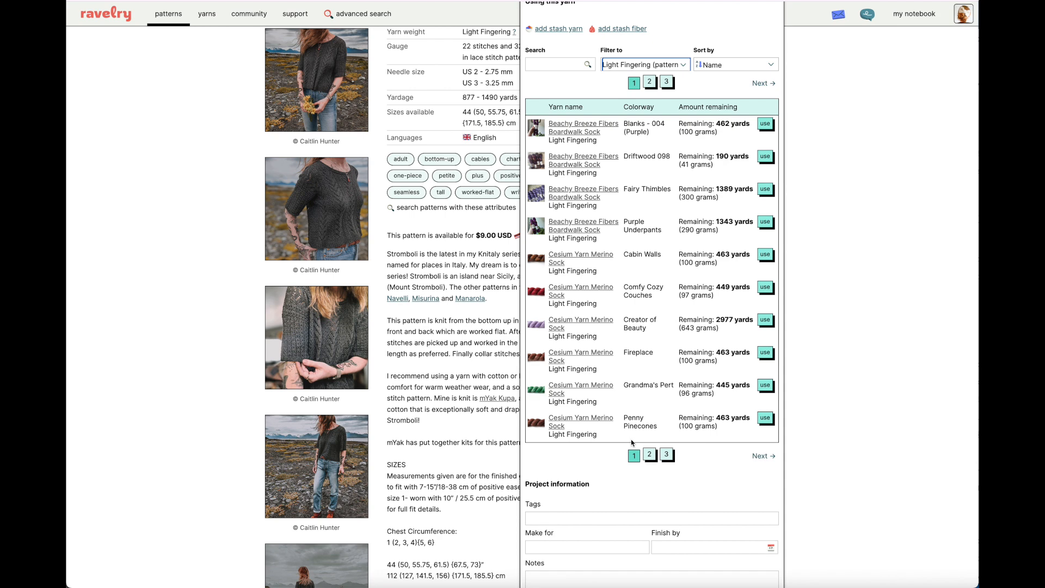
pyautogui.moveTo(721, 255)
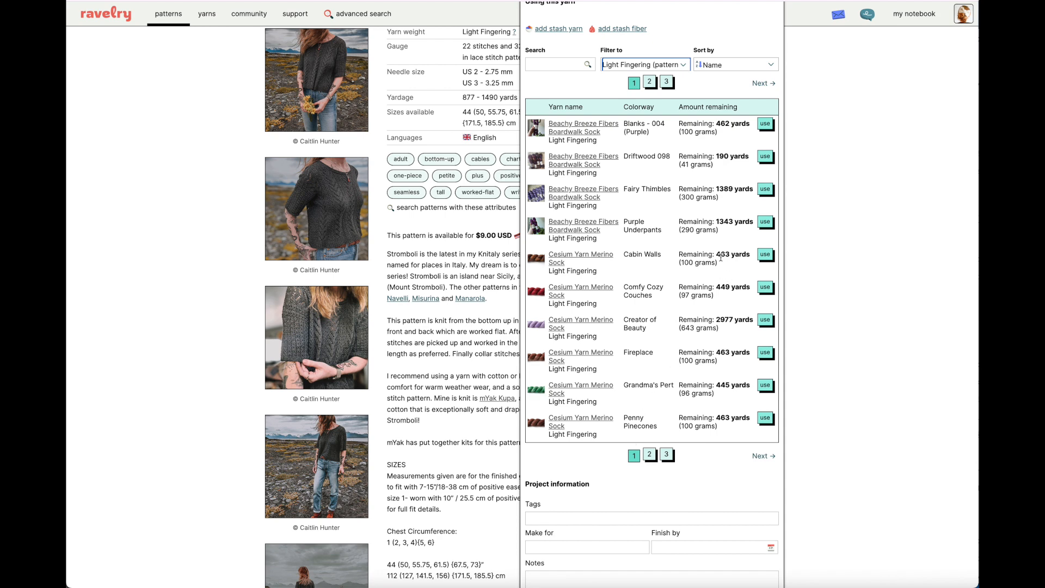
# Use the Beachy Breeze Fibers Boardwalk Sock, Purple Underparts stash yarn for Stromboli
pyautogui.scroll(-3)
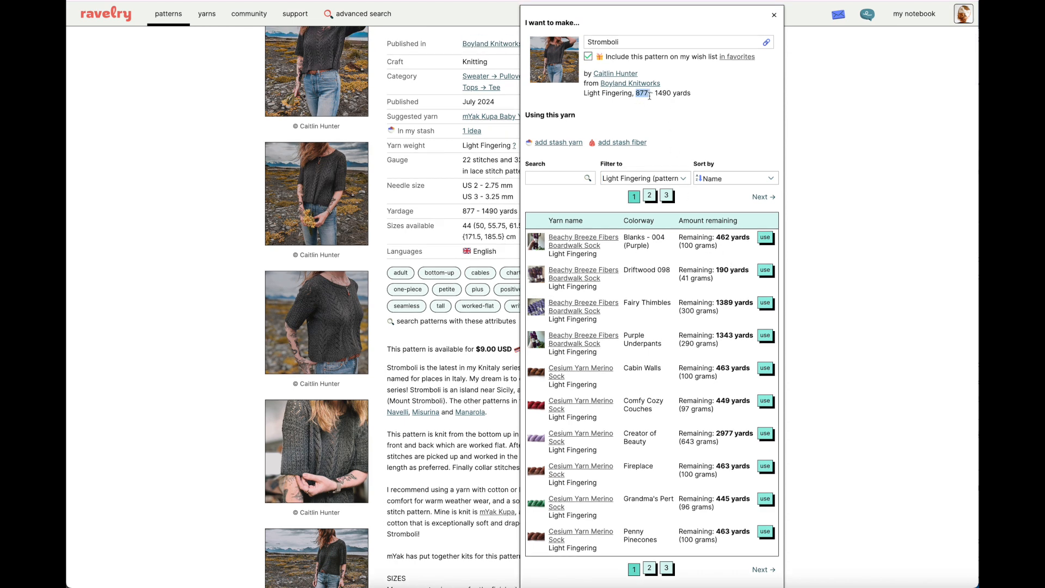
pyautogui.moveTo(636, 116)
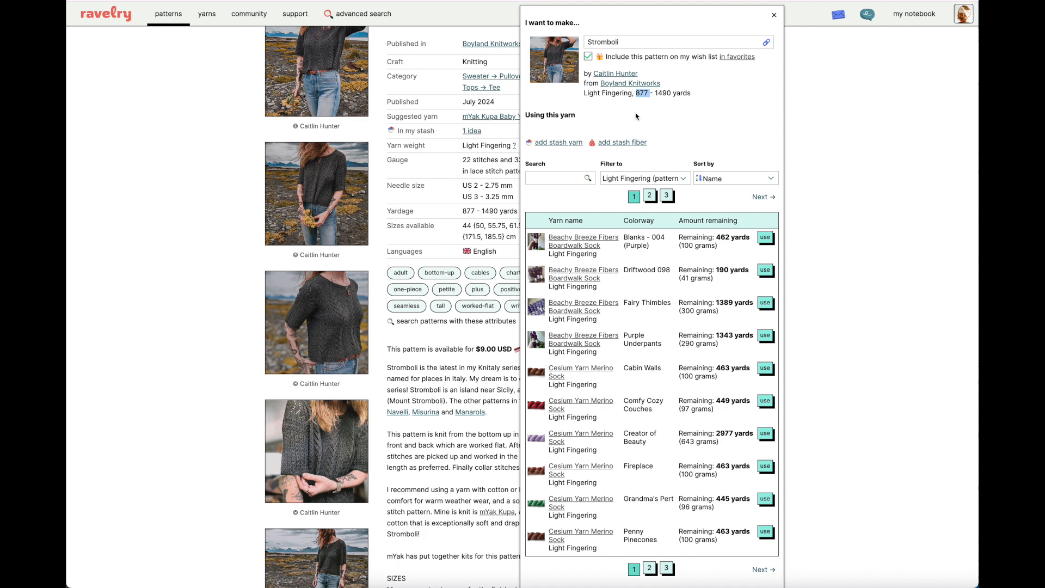
pyautogui.moveTo(638, 115)
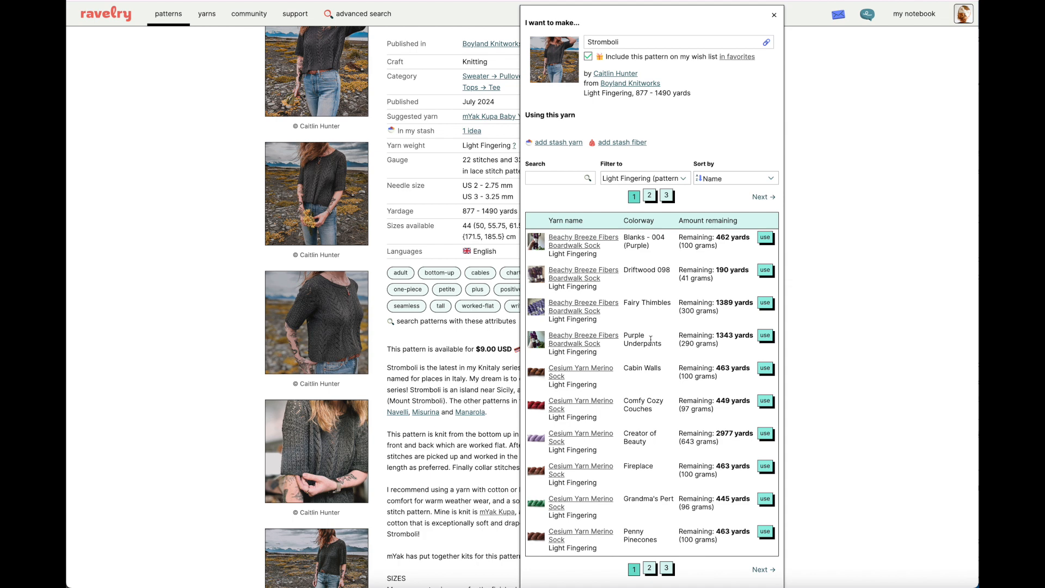
pyautogui.moveTo(668, 345)
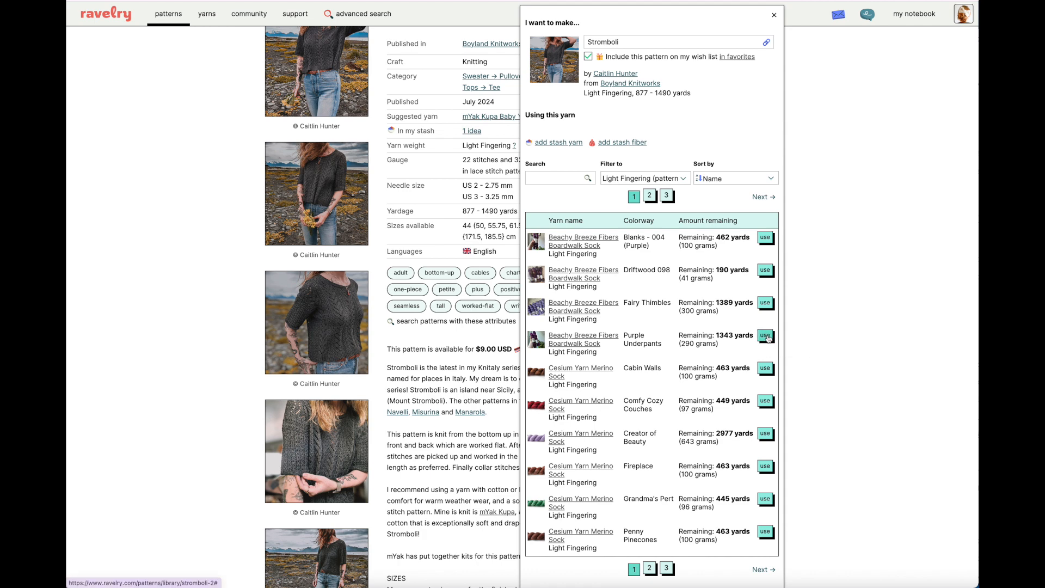
pyautogui.click(764, 336)
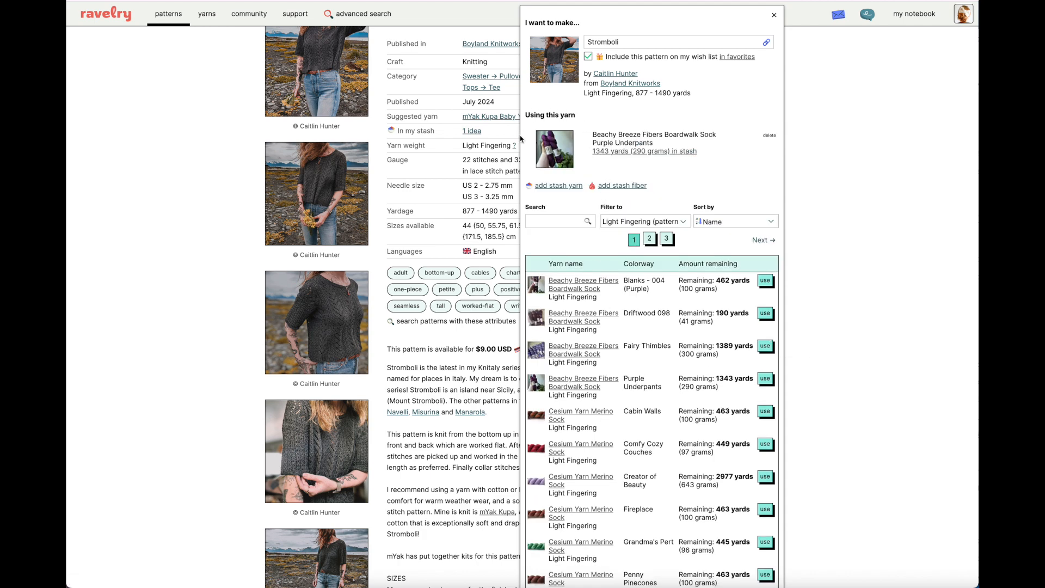
pyautogui.moveTo(642, 175)
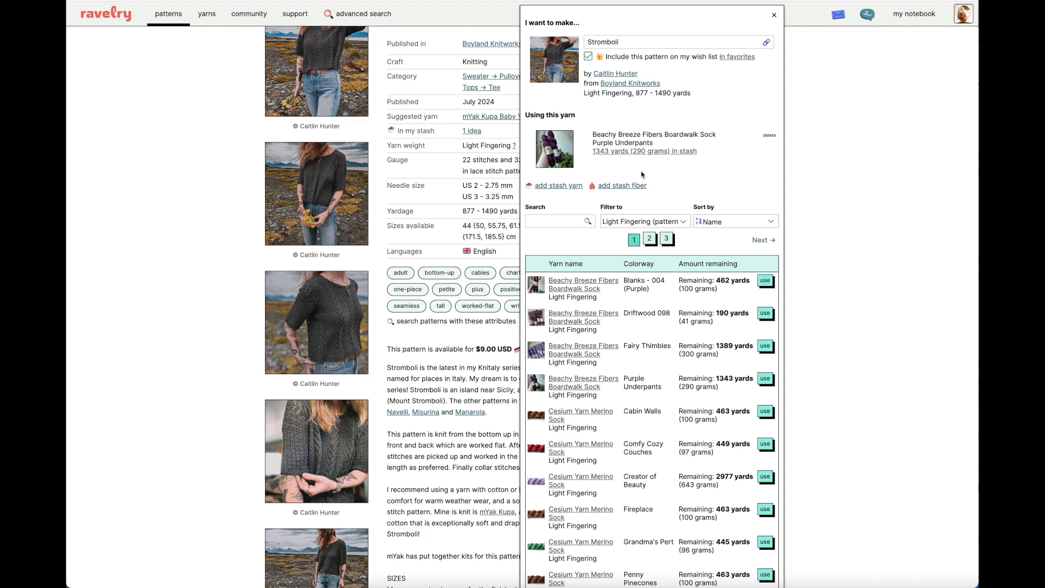
pyautogui.moveTo(728, 135)
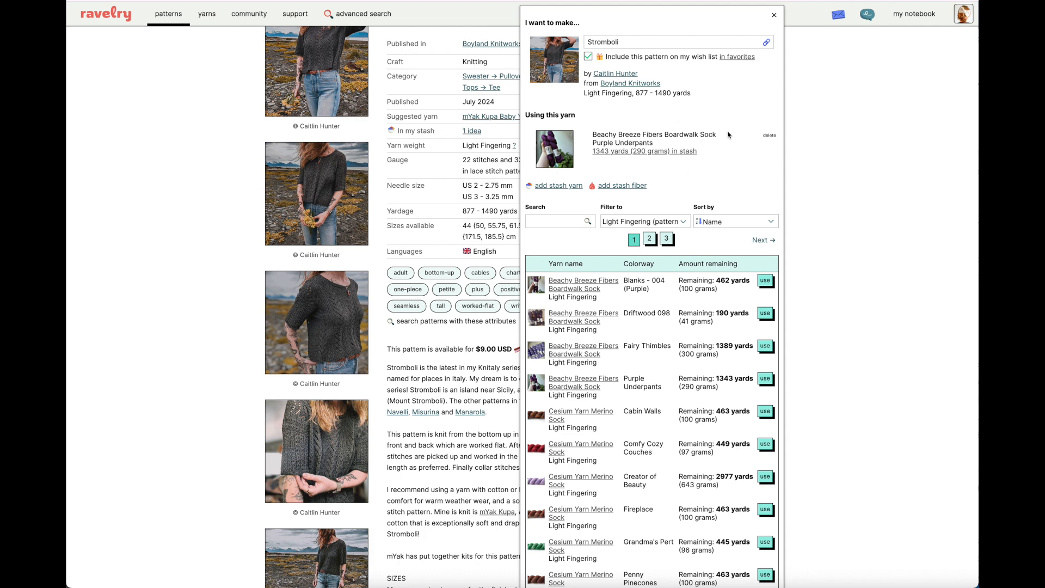
pyautogui.moveTo(736, 152)
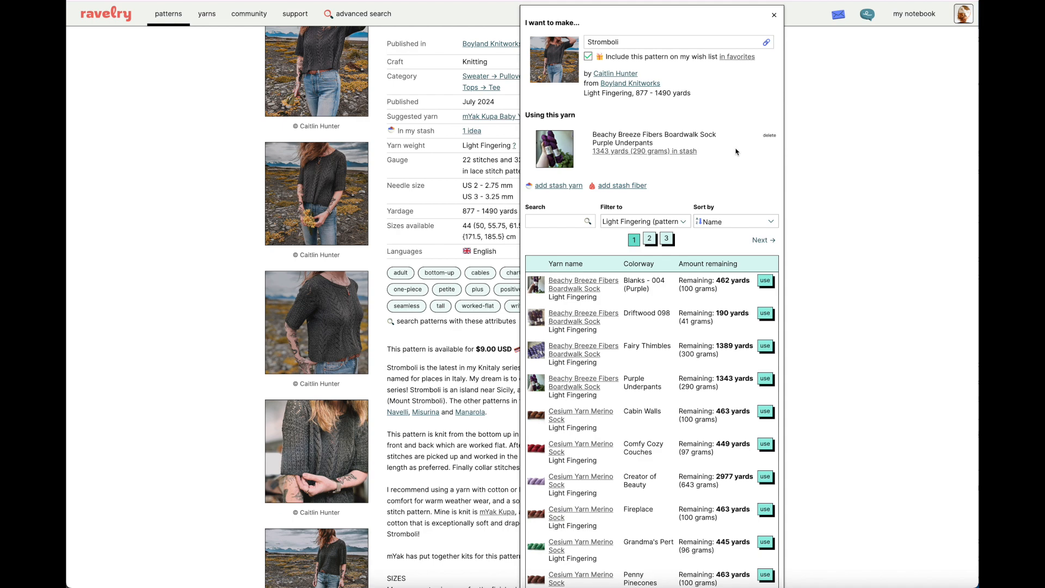
# Visit the Tags, Finish by and Notes project fields, leaving them blank
pyautogui.scroll(-3)
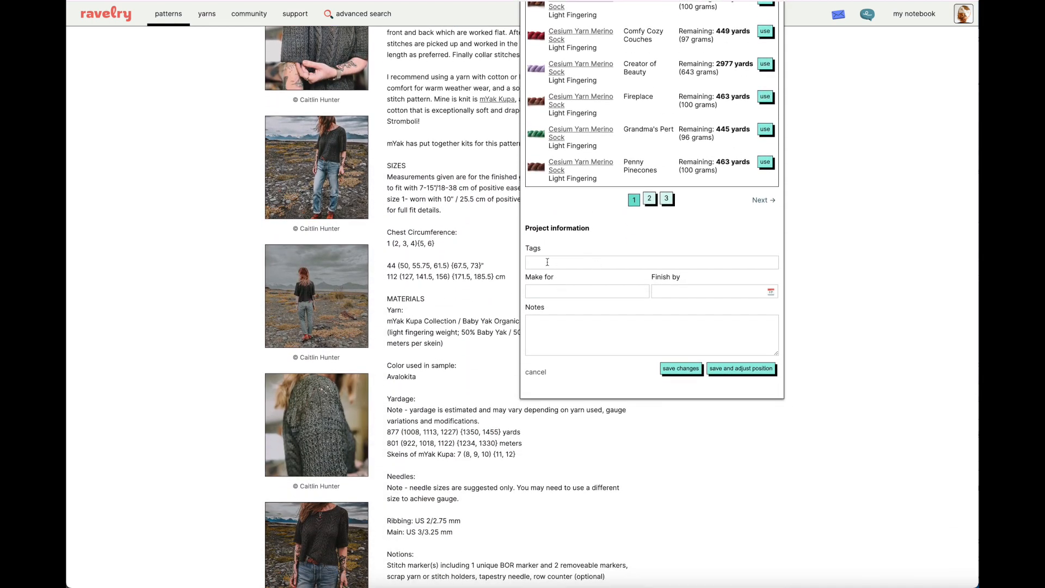
pyautogui.click(651, 261)
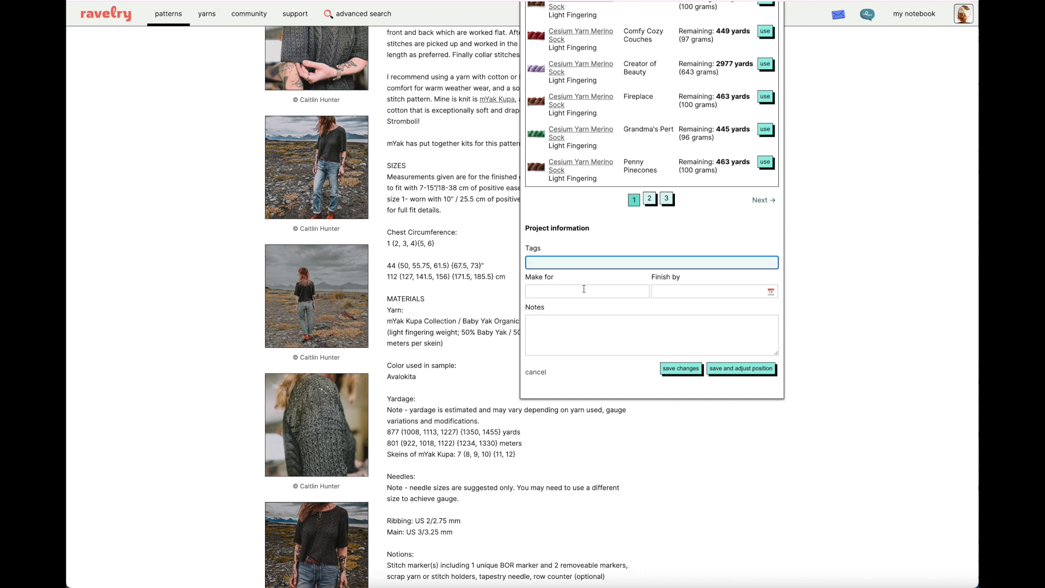
pyautogui.click(712, 291)
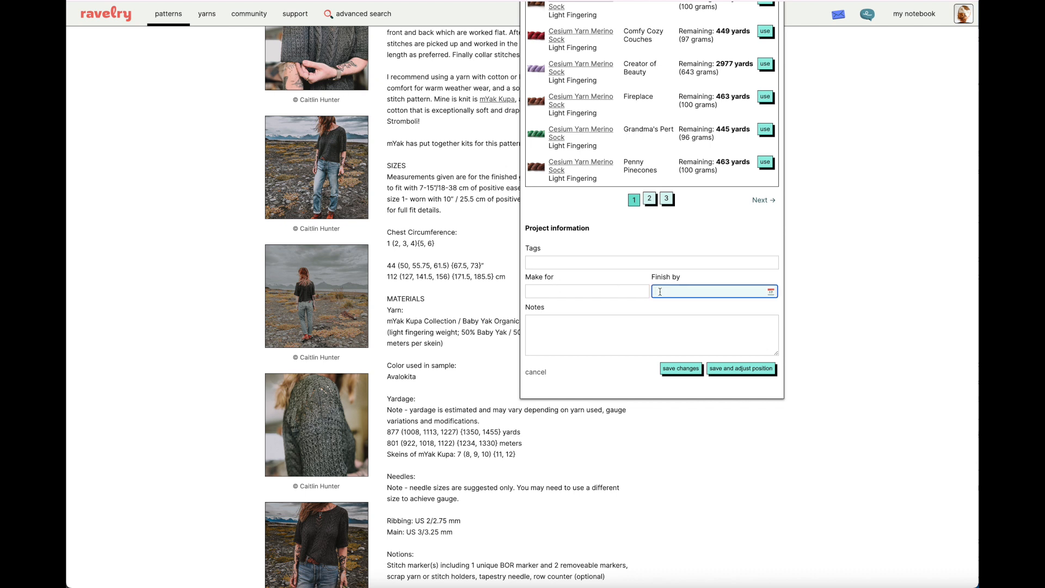
pyautogui.click(651, 335)
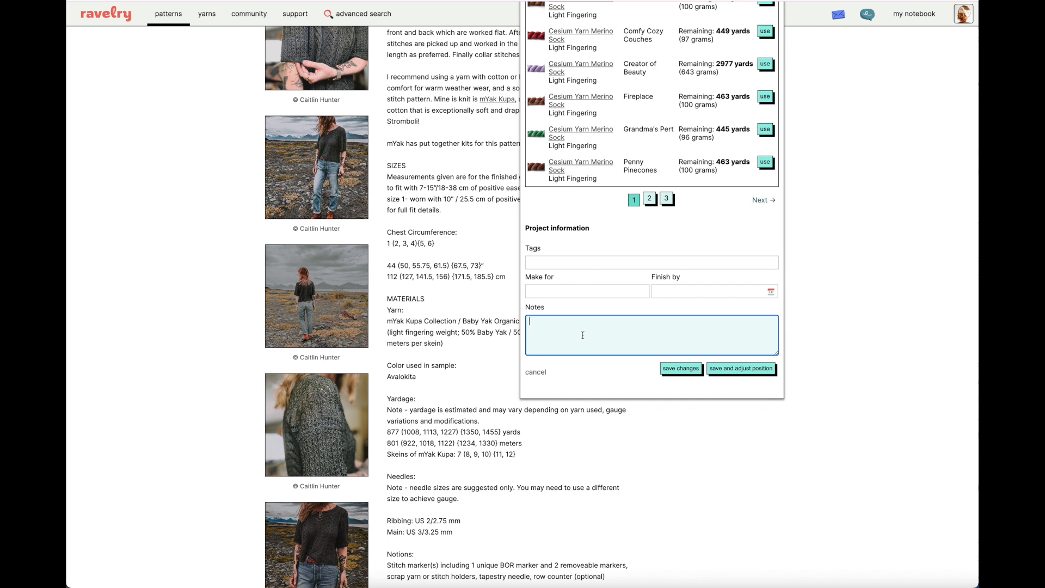
pyautogui.moveTo(680, 368)
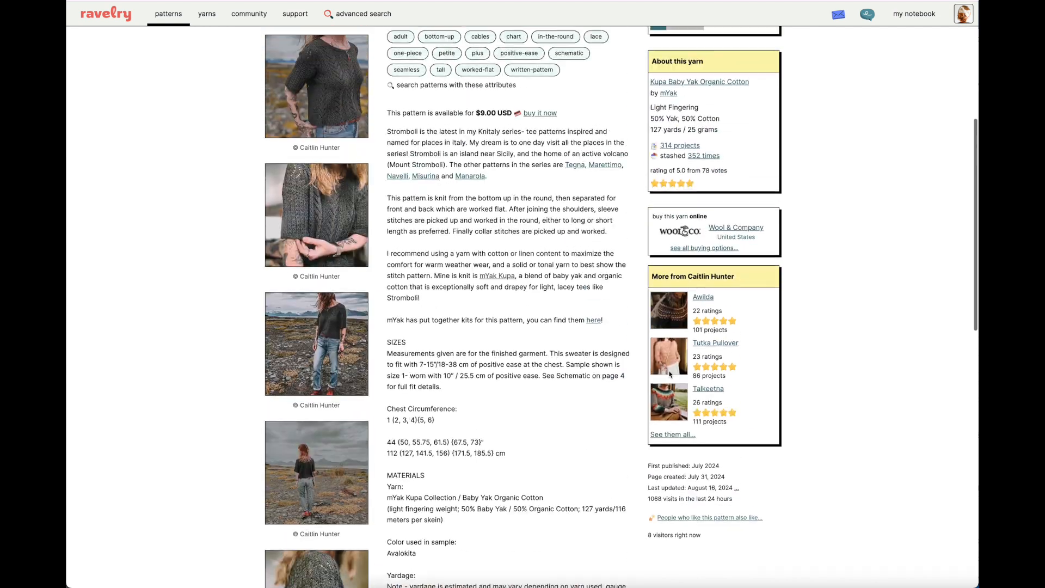
pyautogui.scroll(3)
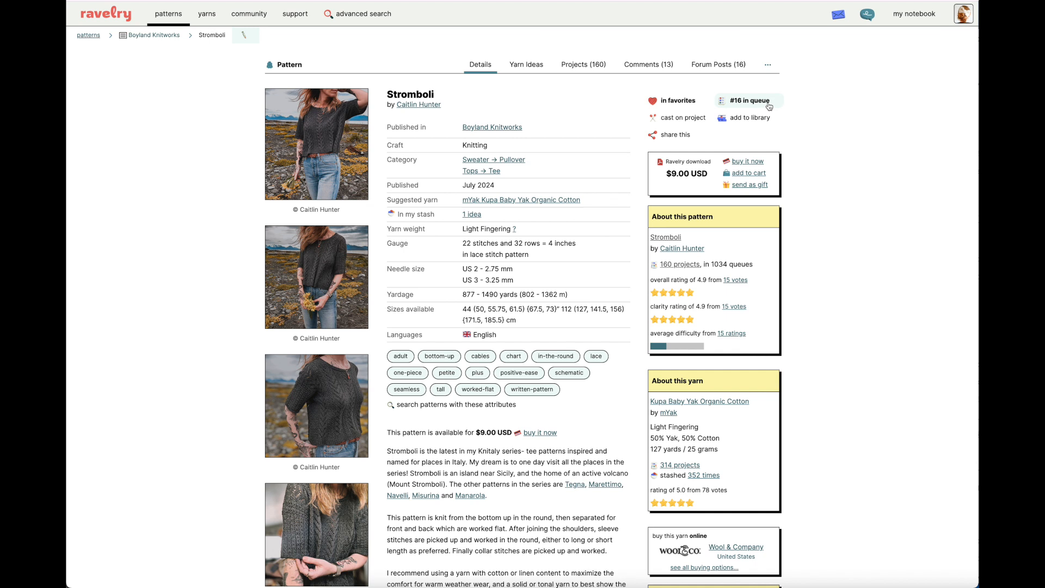
pyautogui.moveTo(731, 109)
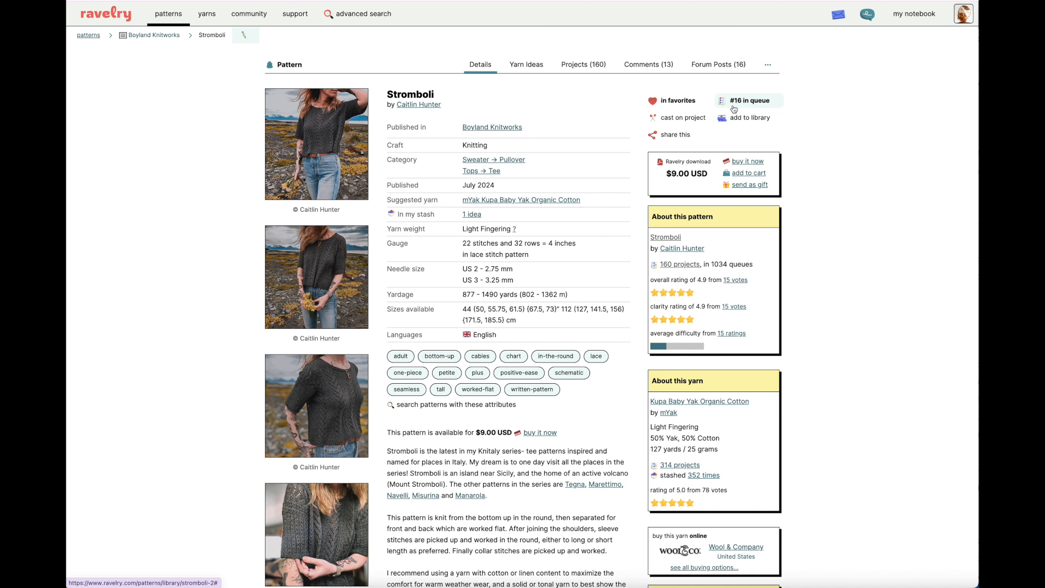
pyautogui.moveTo(801, 110)
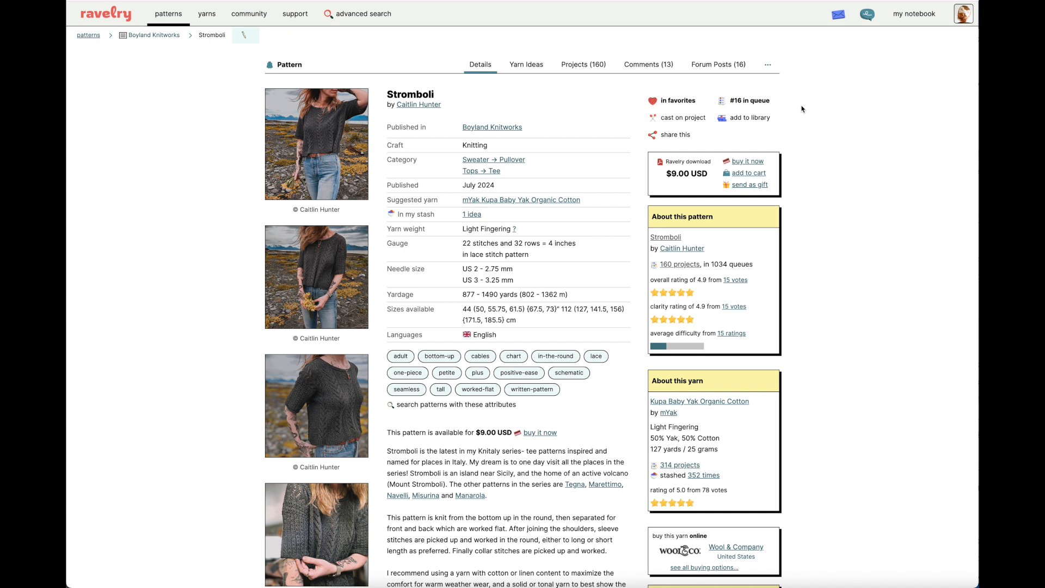
# Go to Queue from the 'my notebook' menu
pyautogui.click(914, 13)
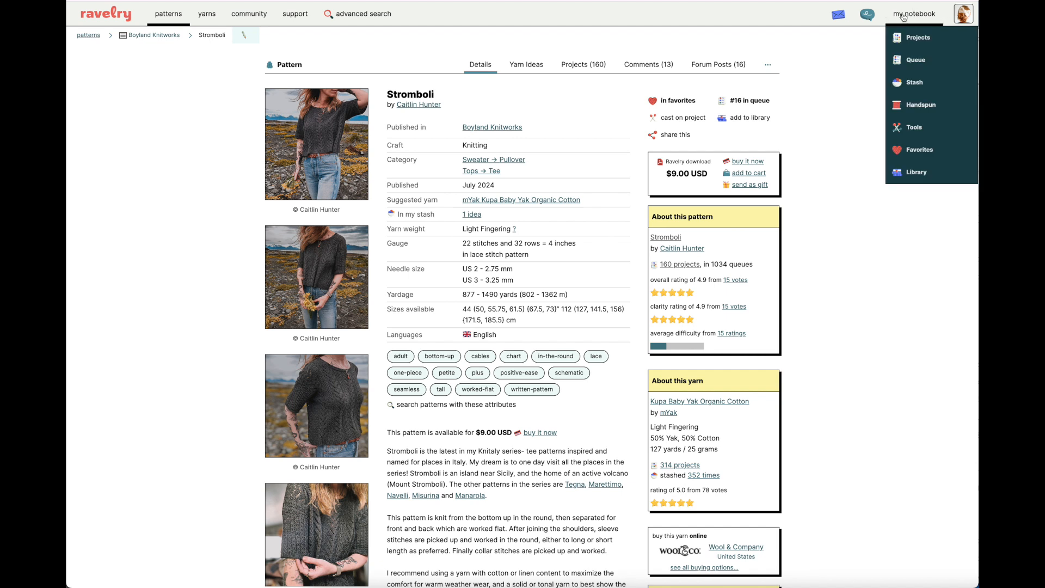
pyautogui.moveTo(903, 18)
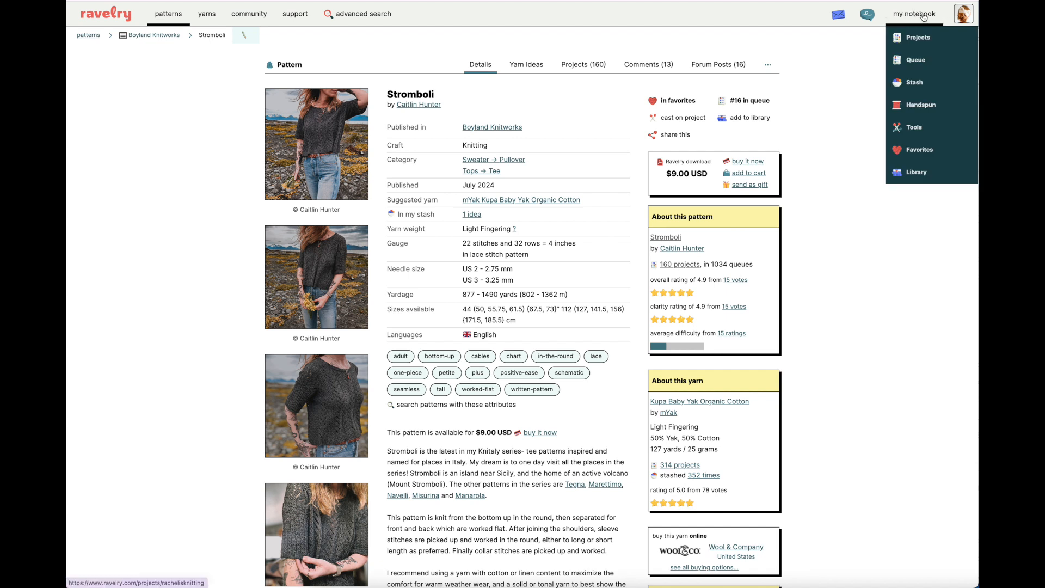
pyautogui.moveTo(915, 59)
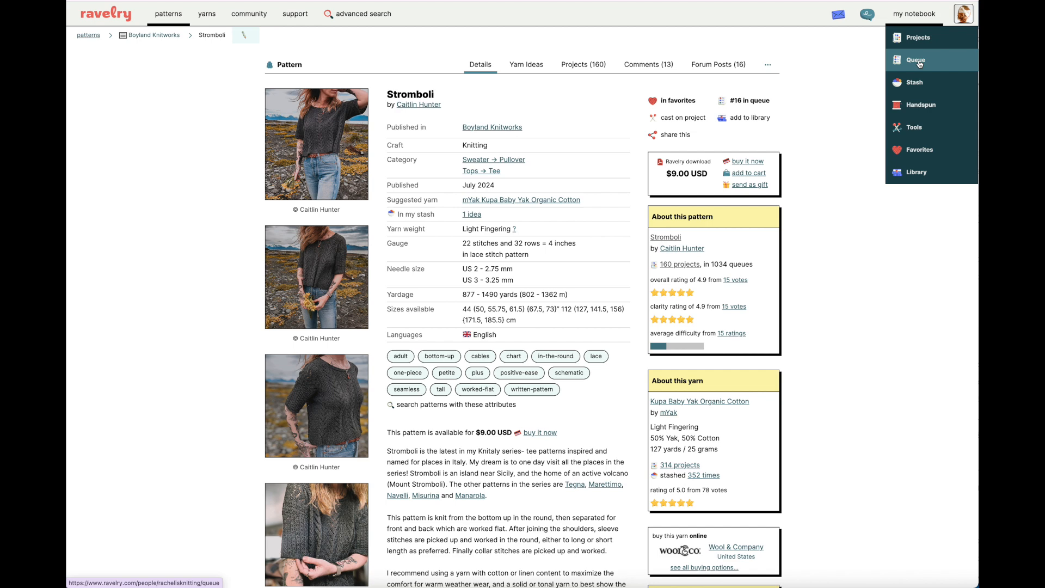
pyautogui.click(915, 60)
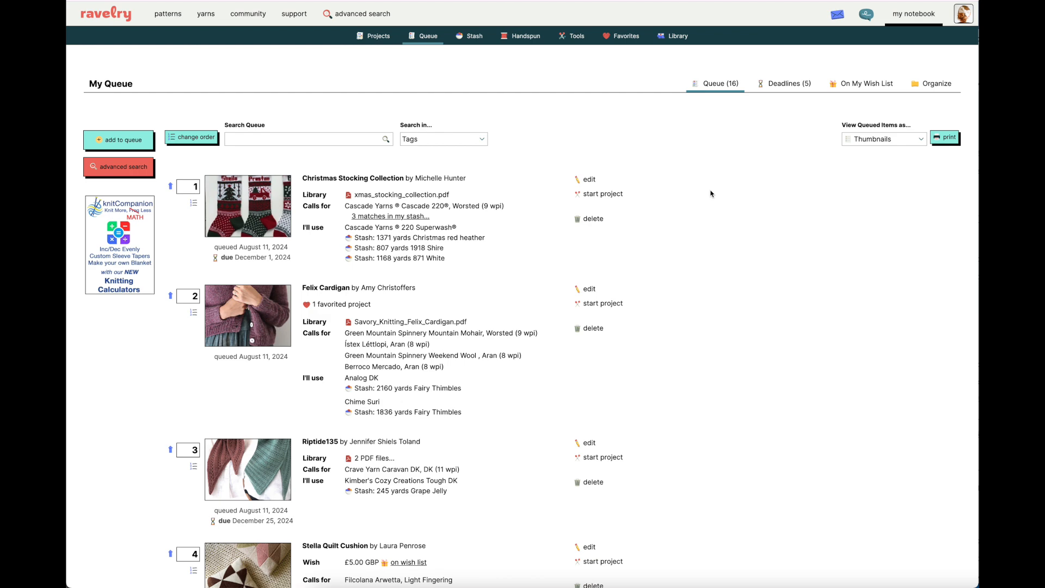
pyautogui.scroll(-3)
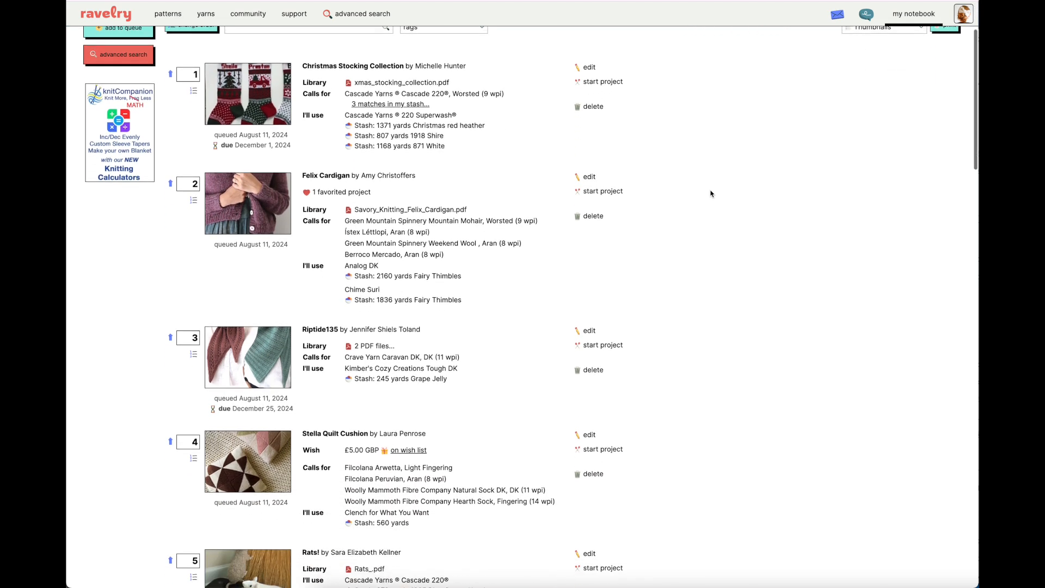
pyautogui.scroll(-3)
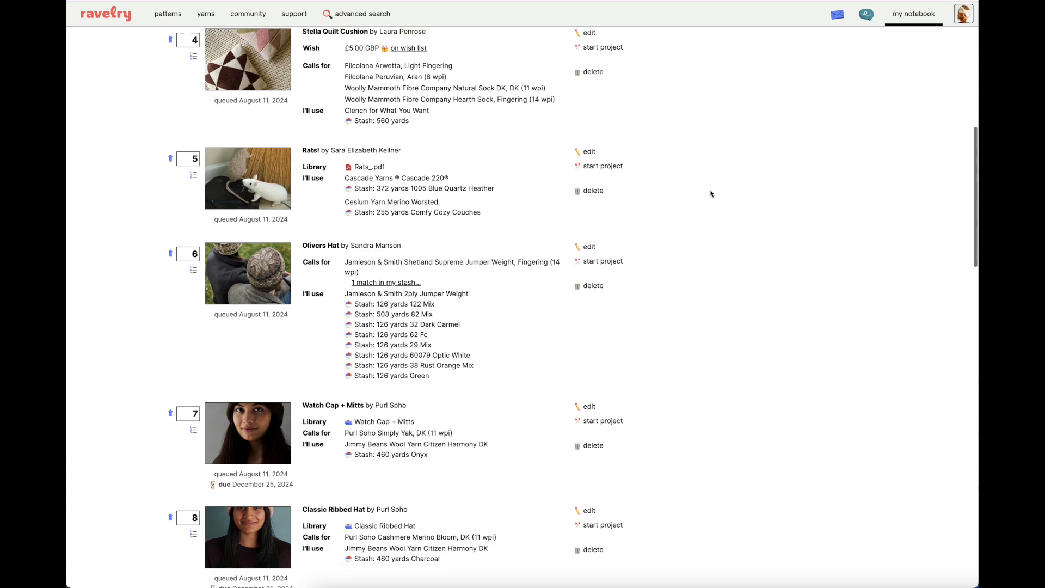
pyautogui.scroll(-3)
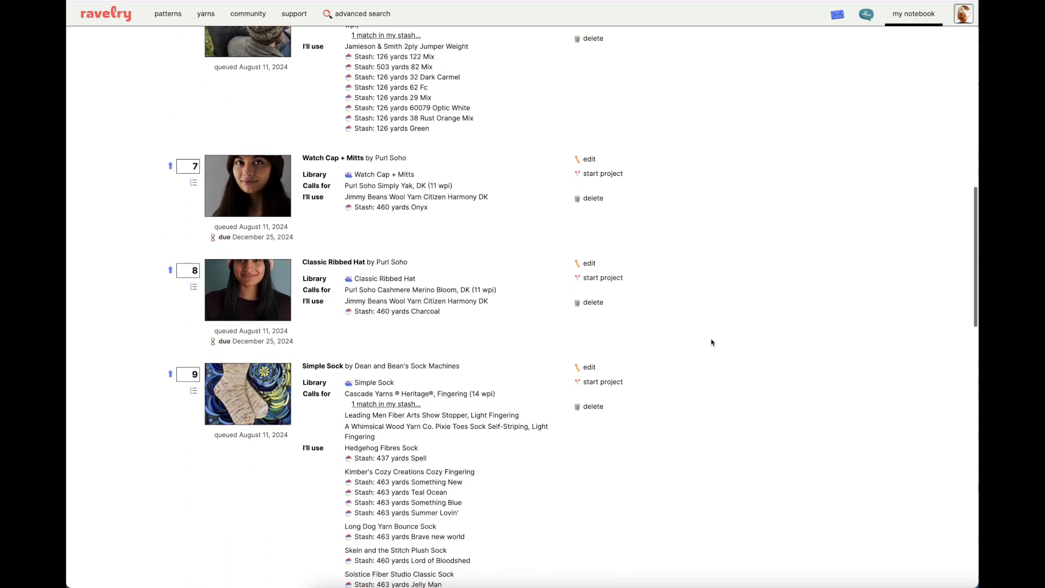
pyautogui.scroll(3)
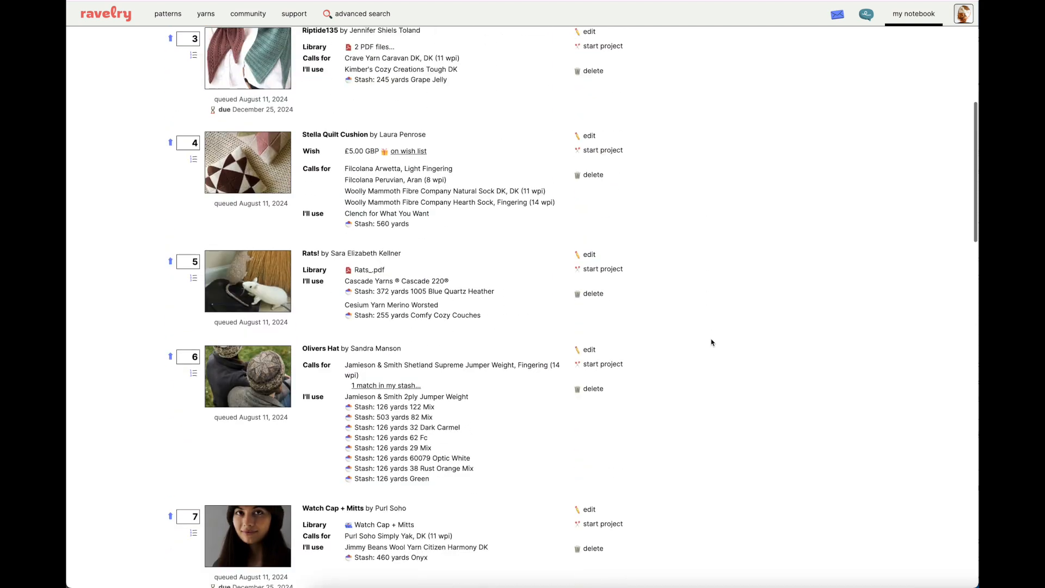
pyautogui.scroll(3)
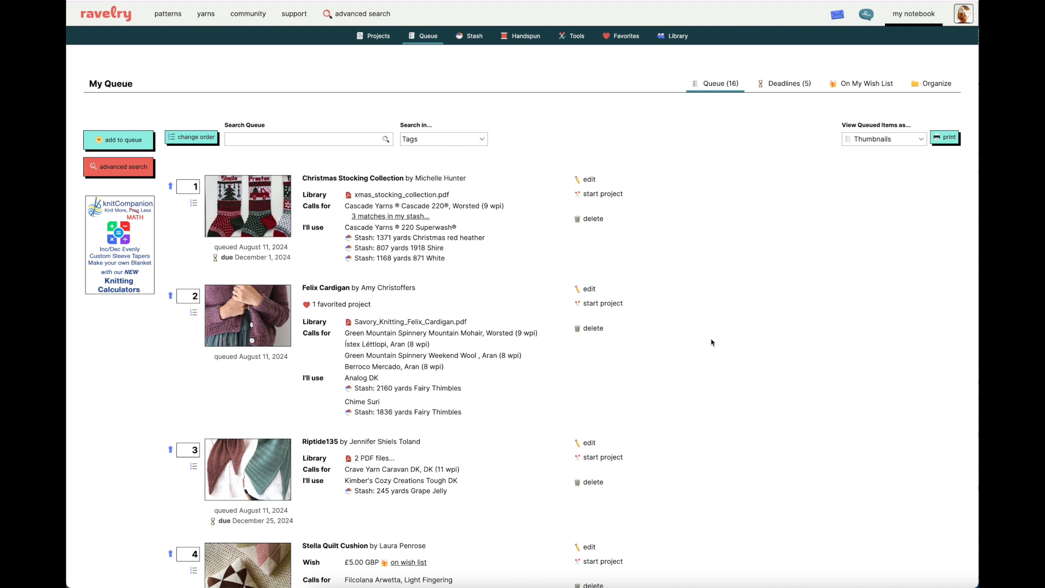
pyautogui.moveTo(704, 341)
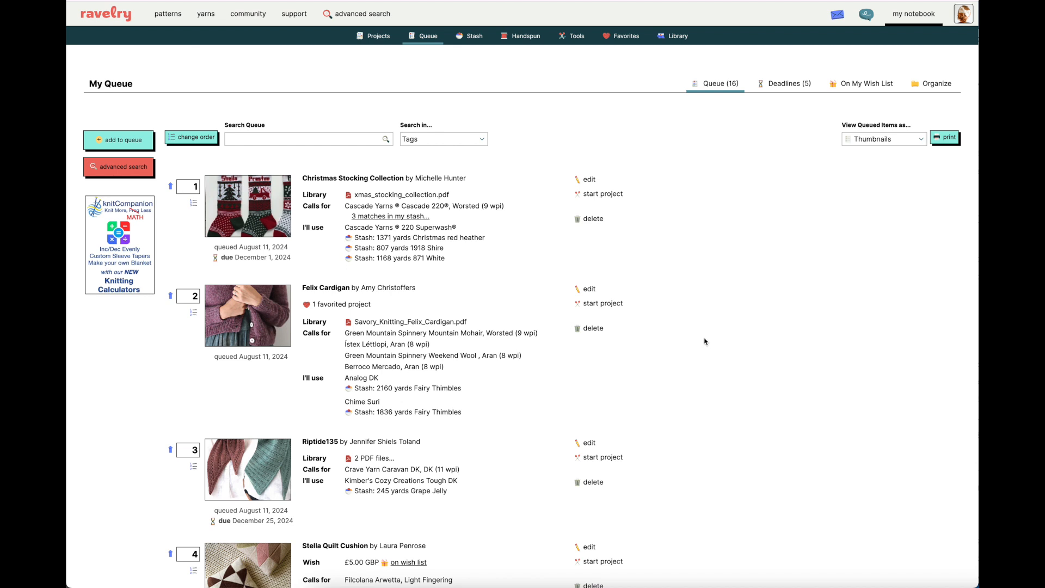
pyautogui.moveTo(367, 259)
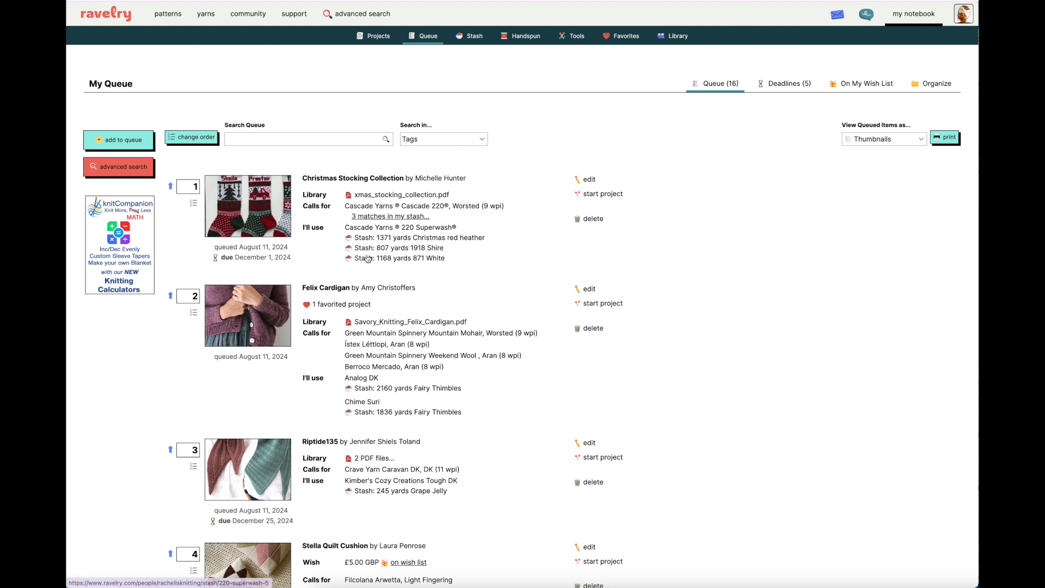
pyautogui.moveTo(403, 191)
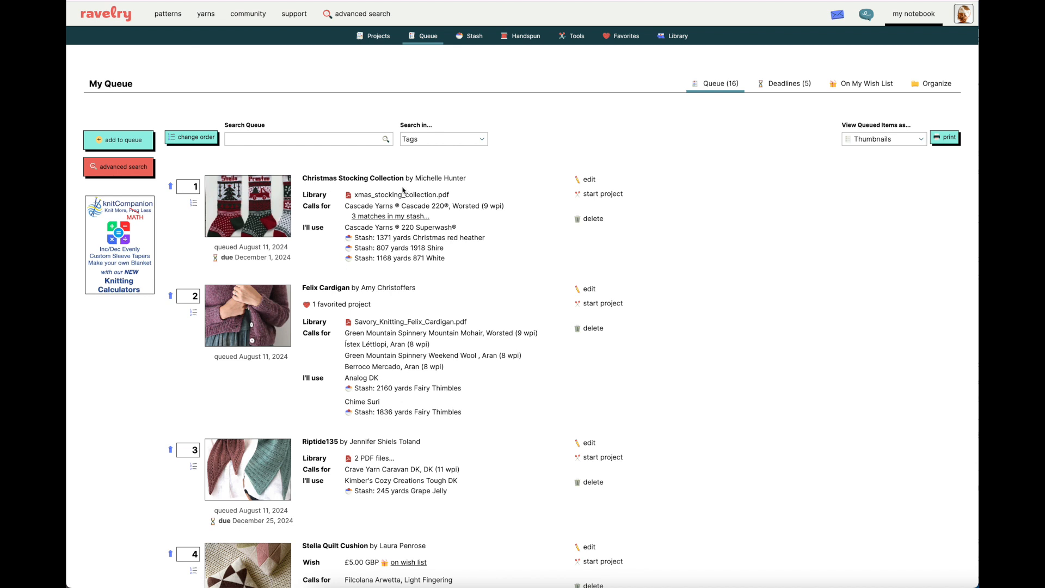
pyautogui.moveTo(386, 270)
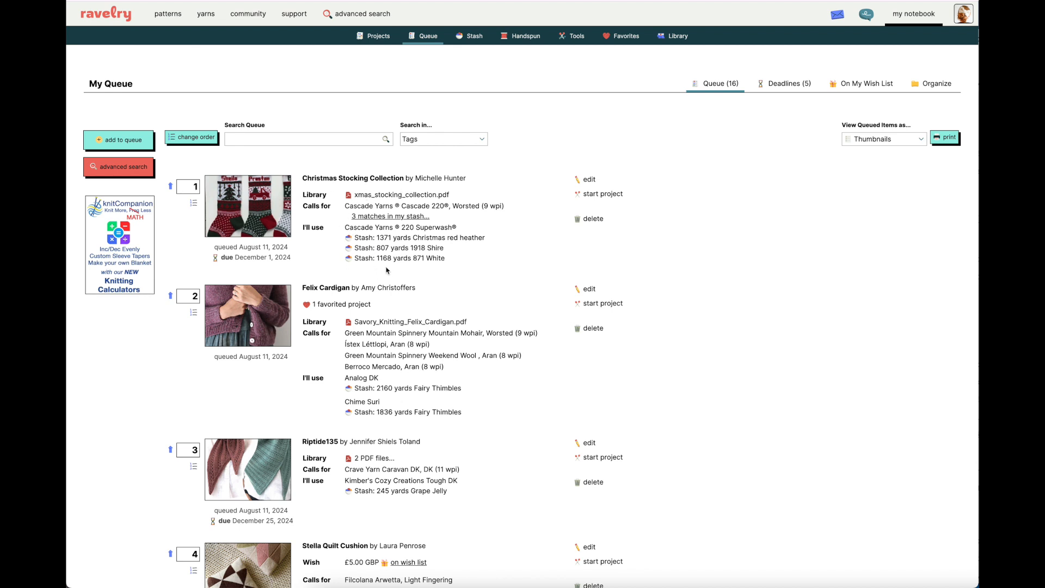
pyautogui.moveTo(299, 264)
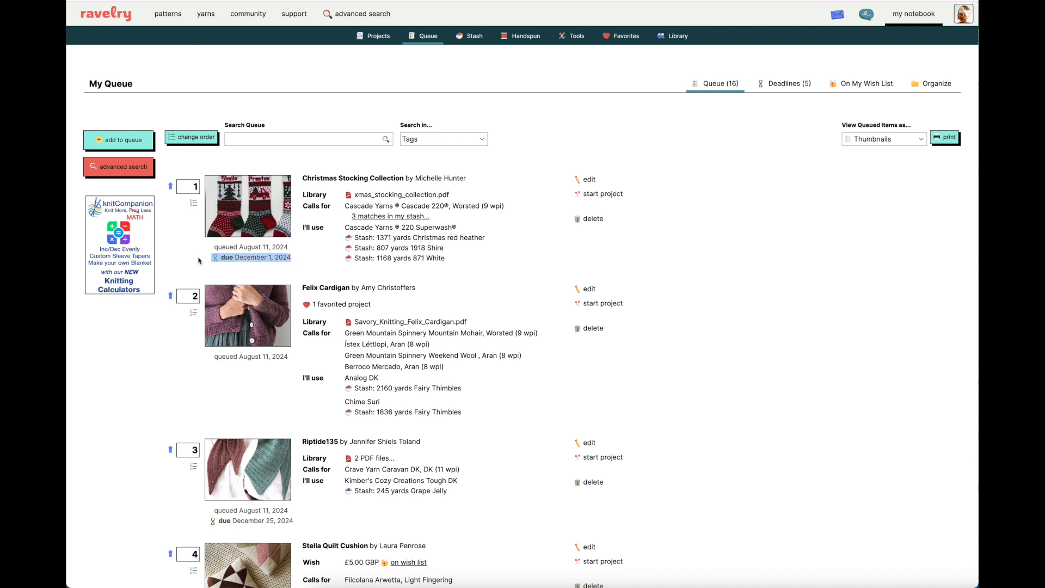
pyautogui.scroll(-3)
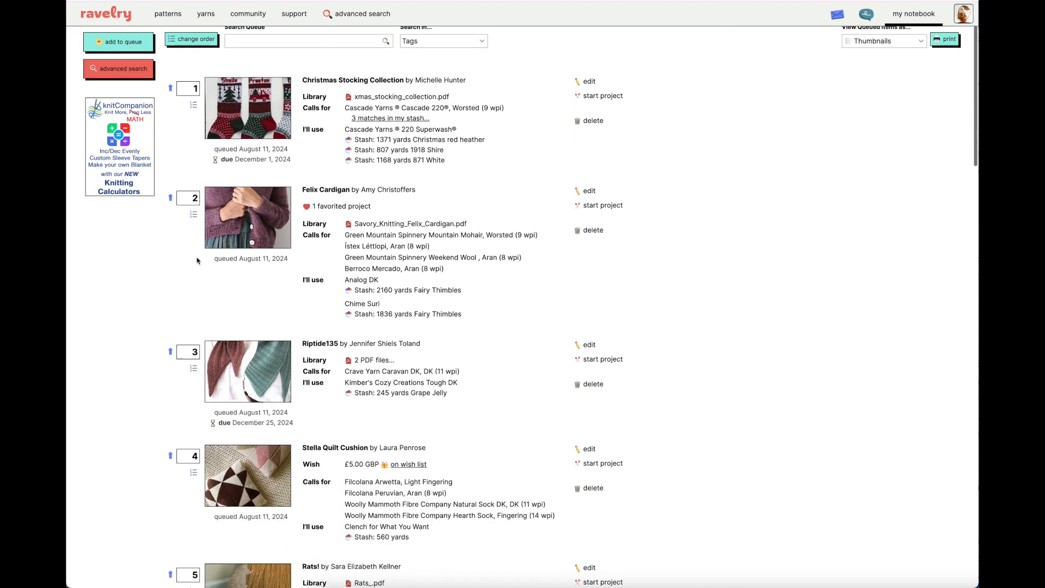
pyautogui.scroll(-3)
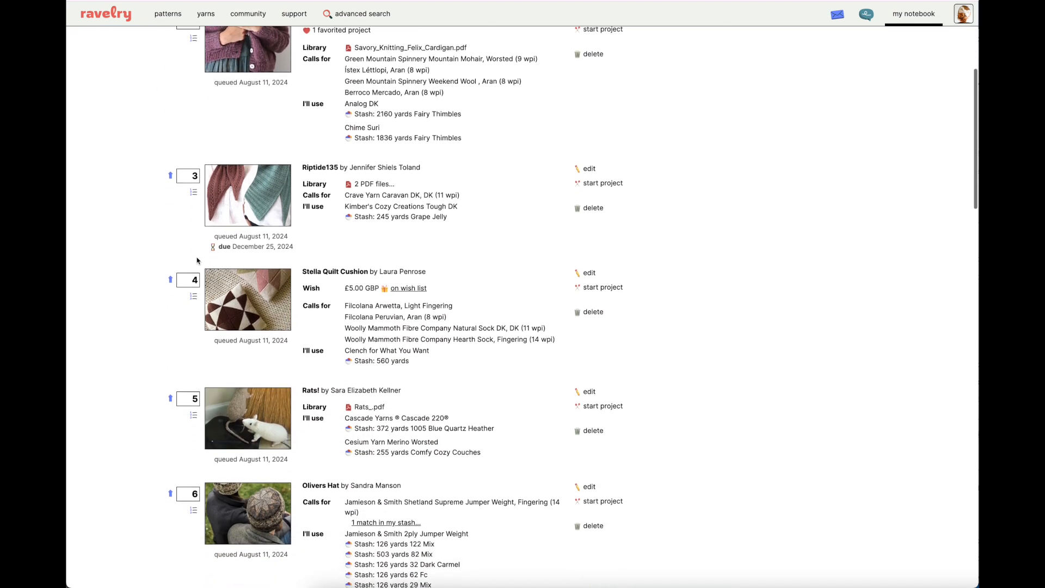
pyautogui.scroll(-3)
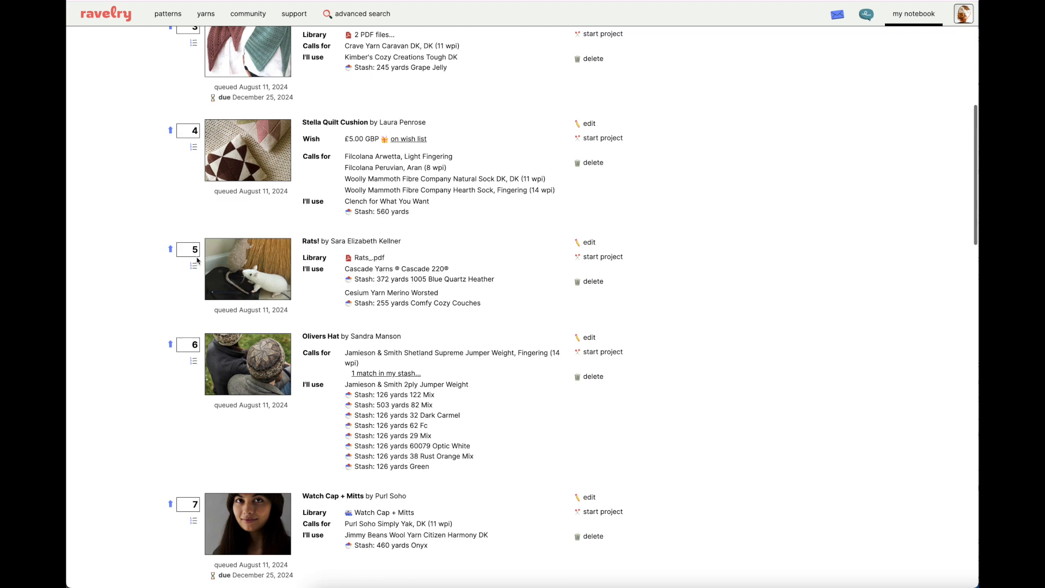
pyautogui.scroll(-3)
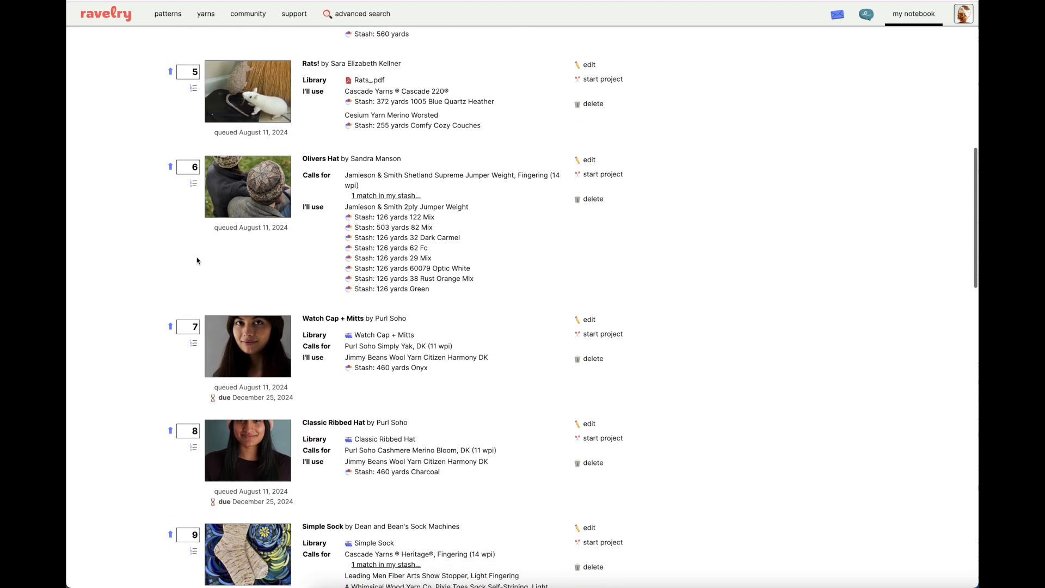
pyautogui.scroll(-3)
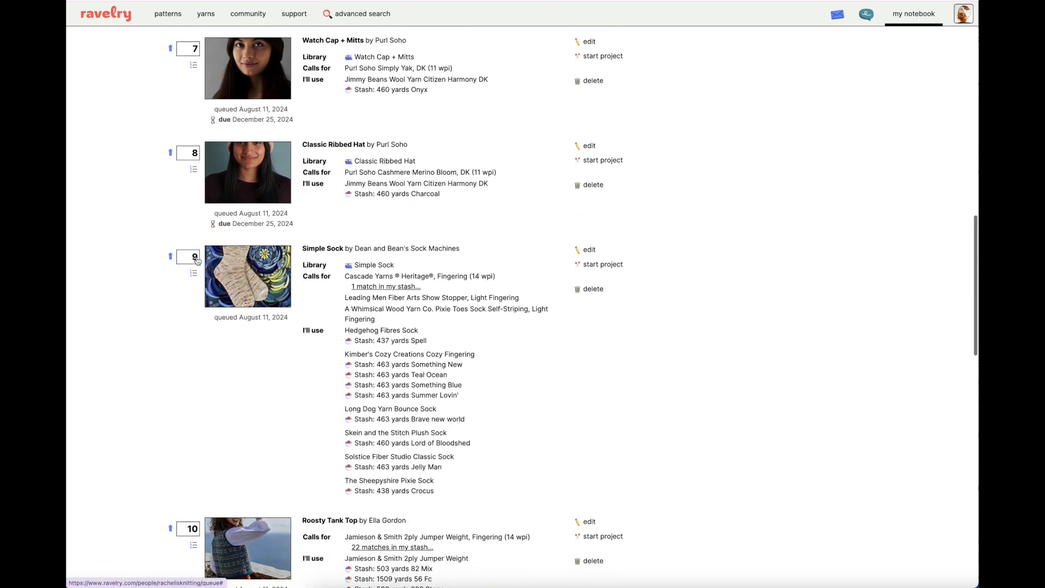
pyautogui.scroll(-3)
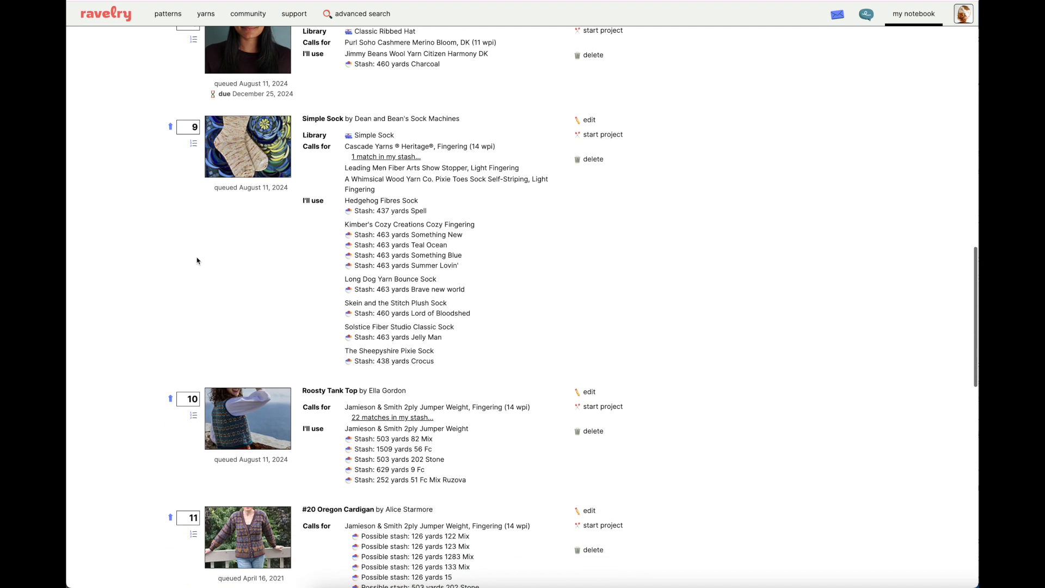
pyautogui.moveTo(360, 255)
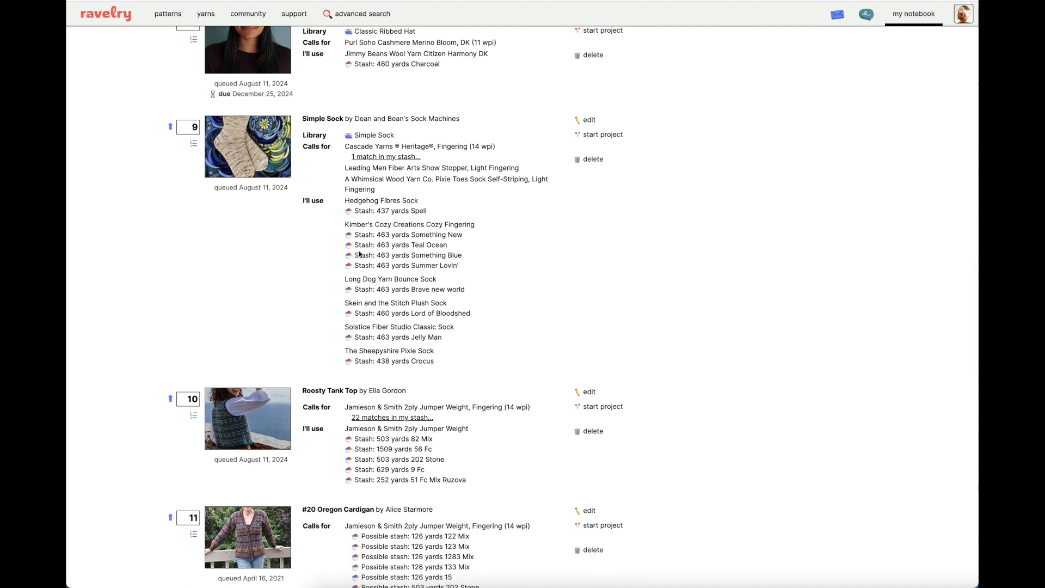
pyautogui.moveTo(358, 365)
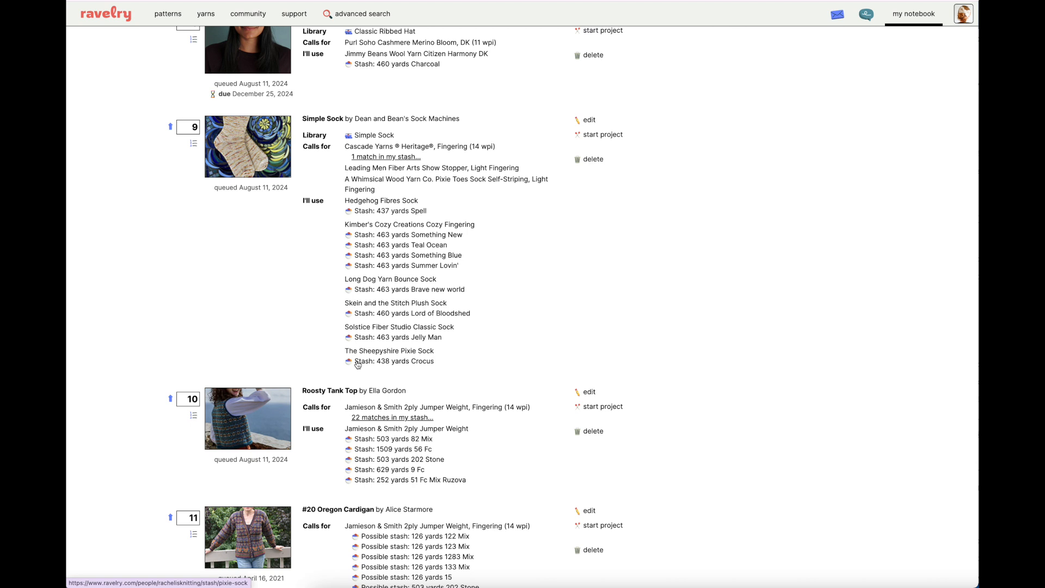
pyautogui.moveTo(392, 356)
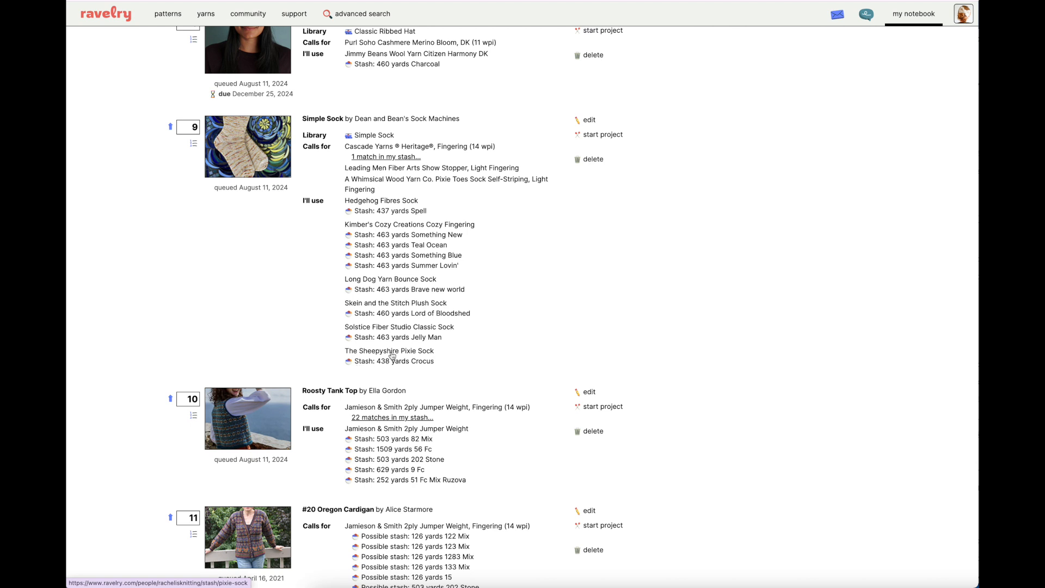
pyautogui.moveTo(304, 130)
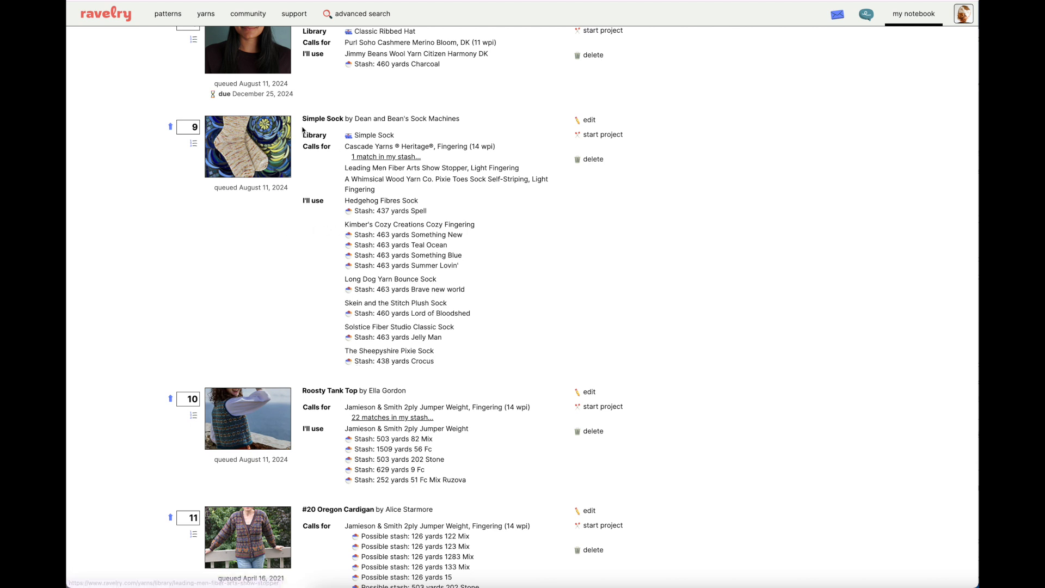
pyautogui.moveTo(336, 127)
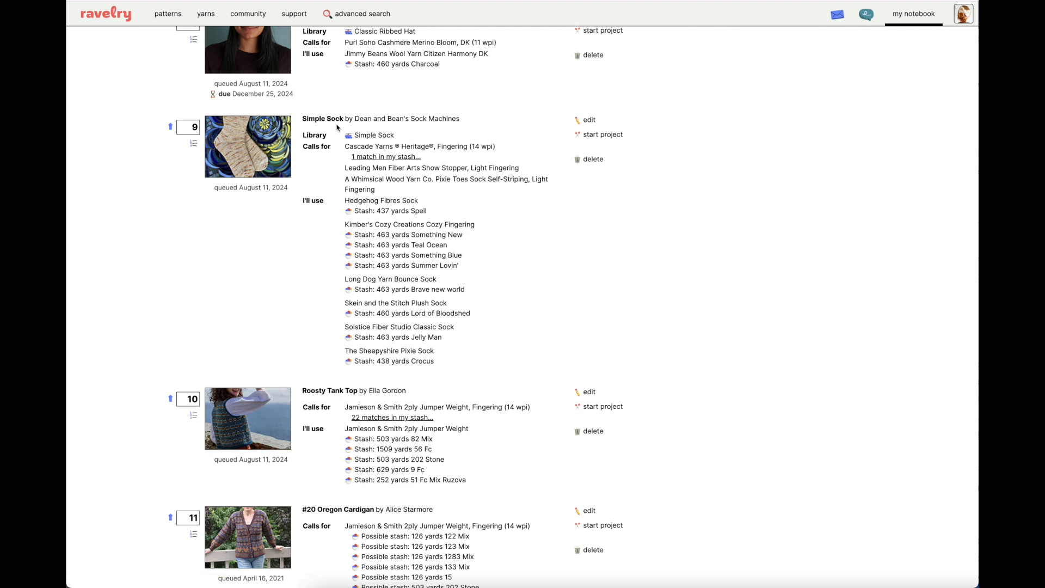
pyautogui.moveTo(357, 128)
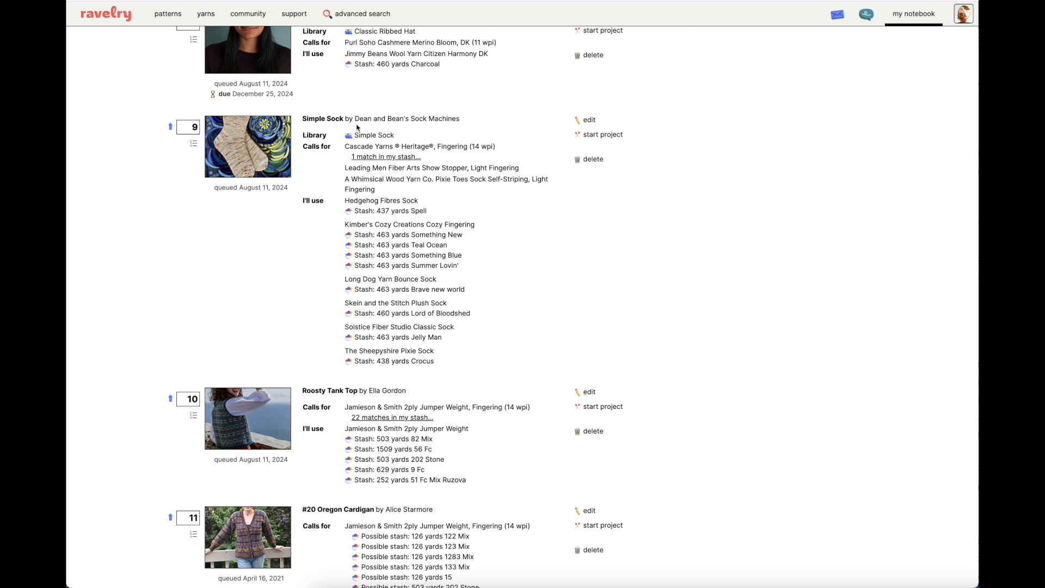
pyautogui.moveTo(366, 226)
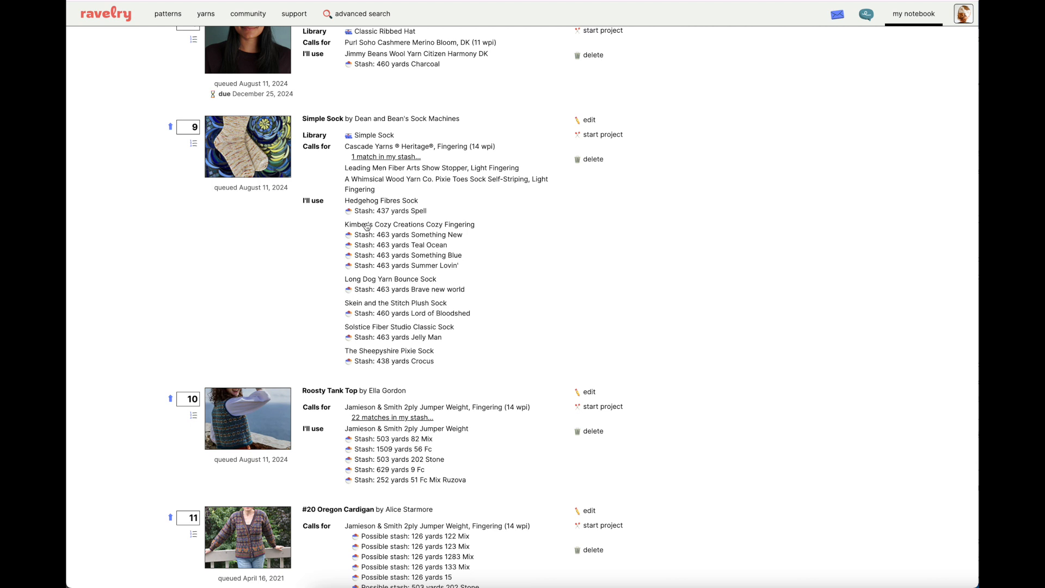
pyautogui.moveTo(389, 289)
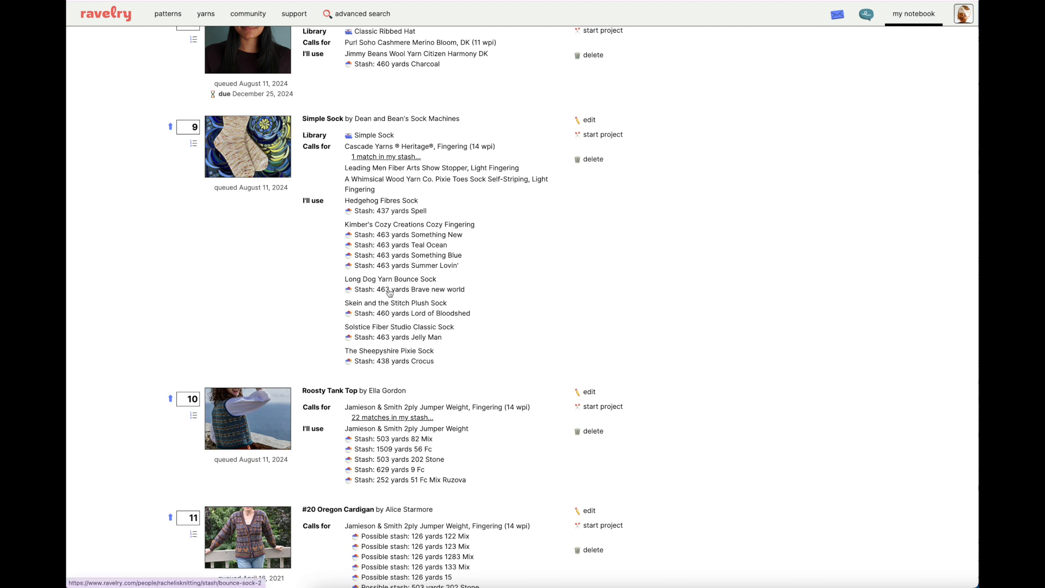
pyautogui.moveTo(353, 198)
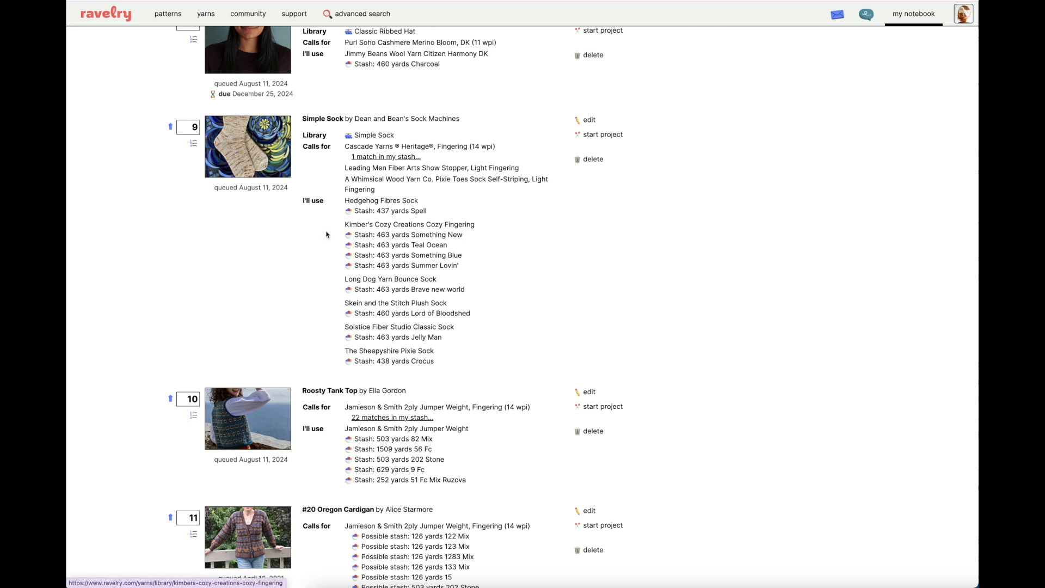
pyautogui.moveTo(262, 231)
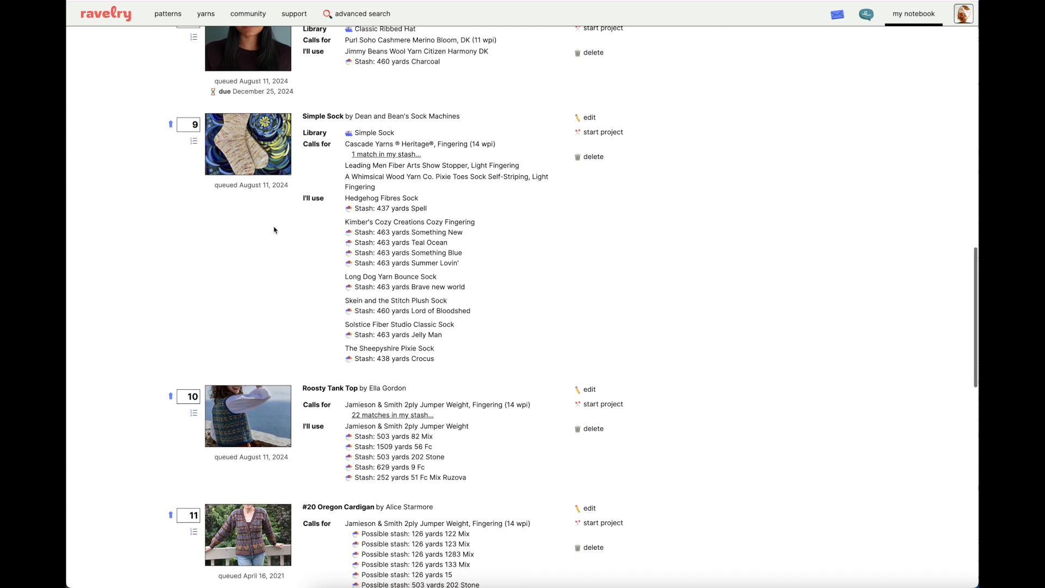
pyautogui.scroll(-3)
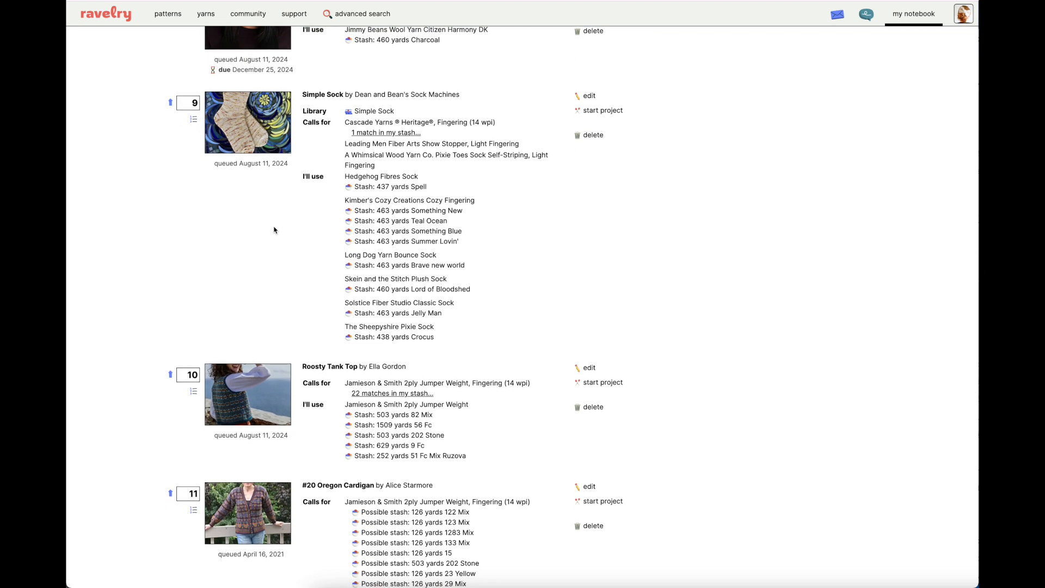
pyautogui.moveTo(378, 210)
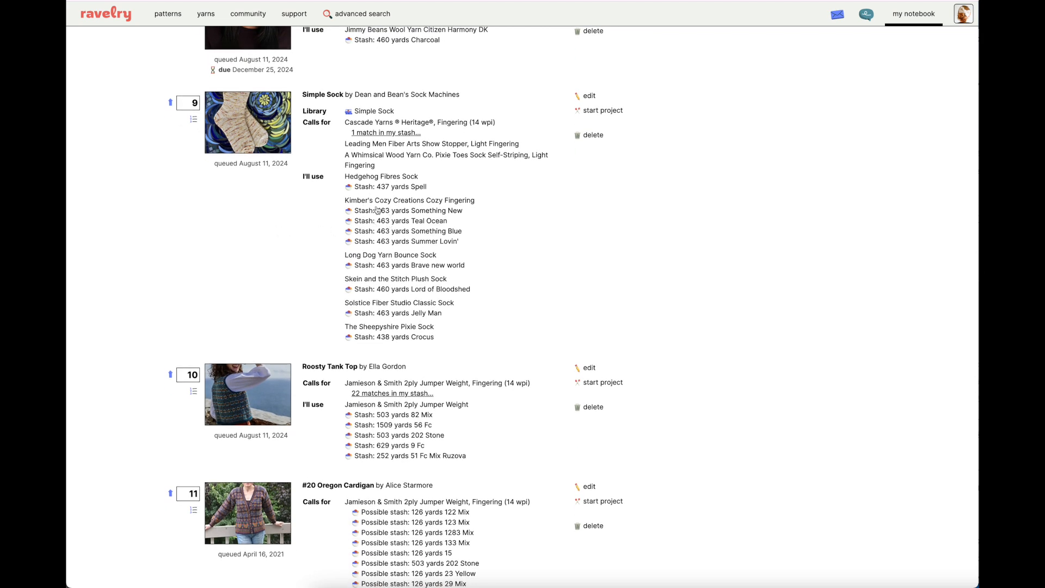
pyautogui.moveTo(315, 267)
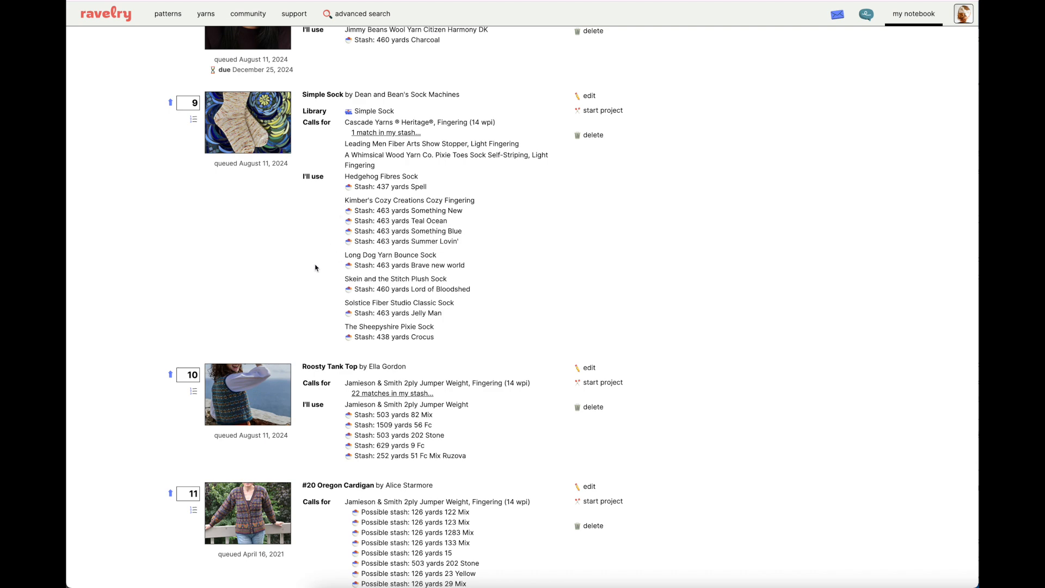
pyautogui.scroll(-3)
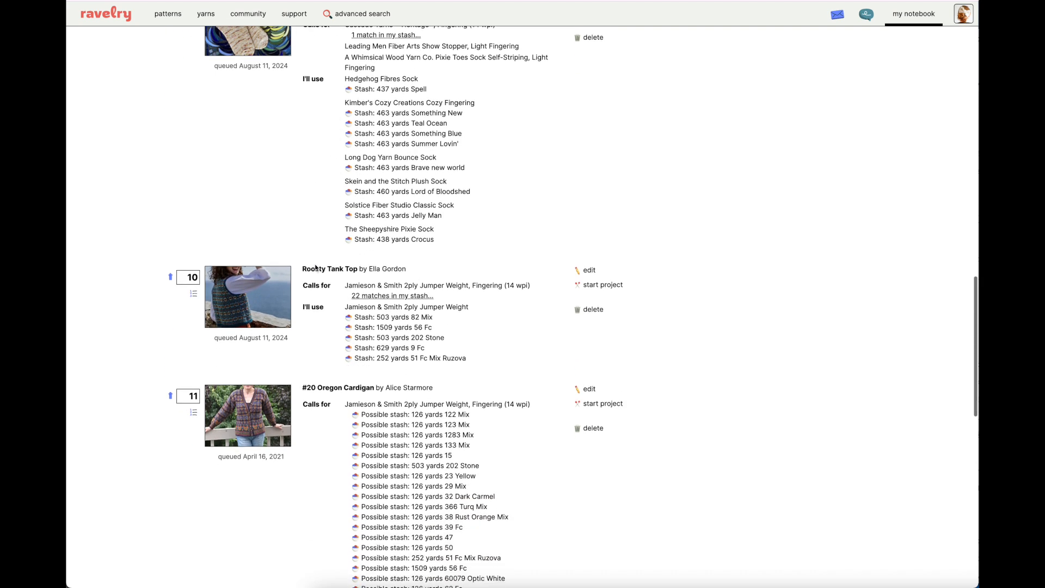
pyautogui.scroll(-3)
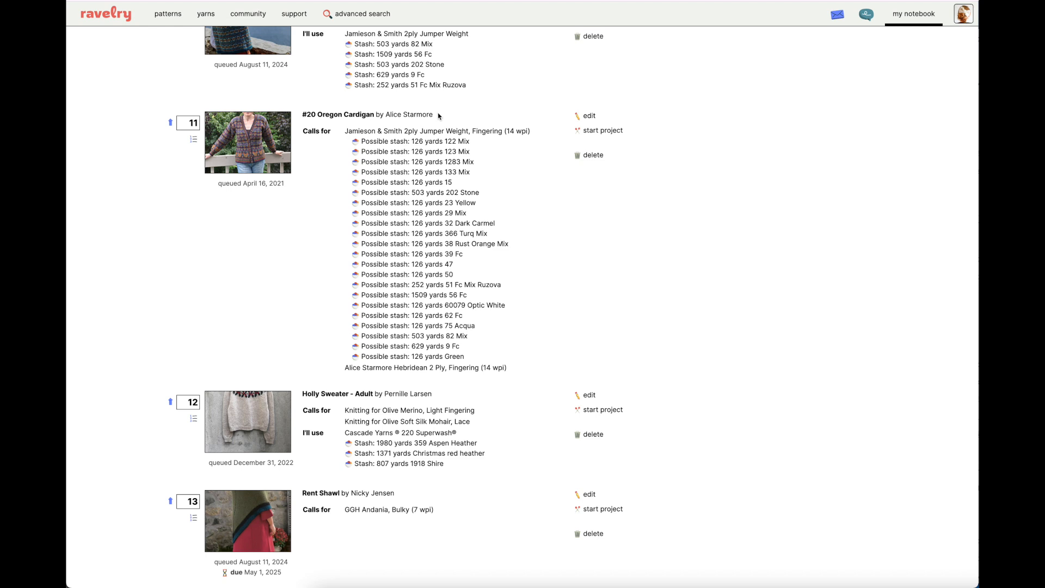
pyautogui.moveTo(369, 113)
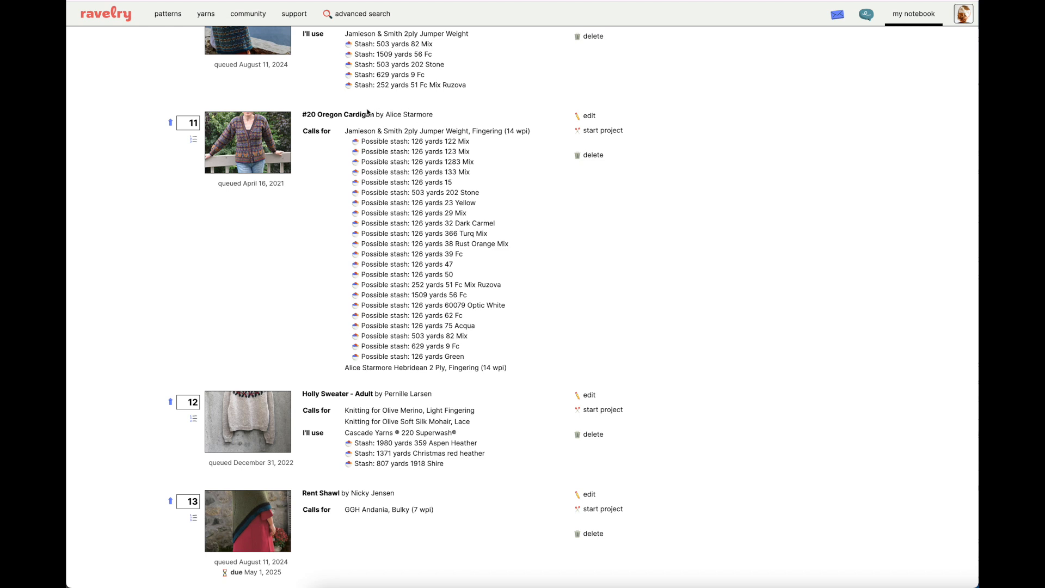
pyautogui.moveTo(346, 121)
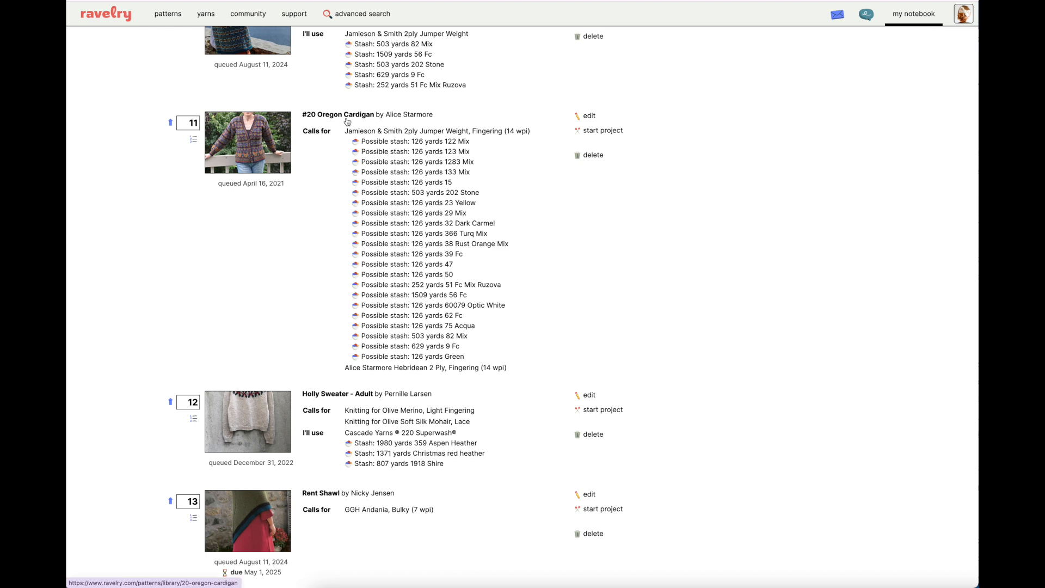
pyautogui.moveTo(341, 121)
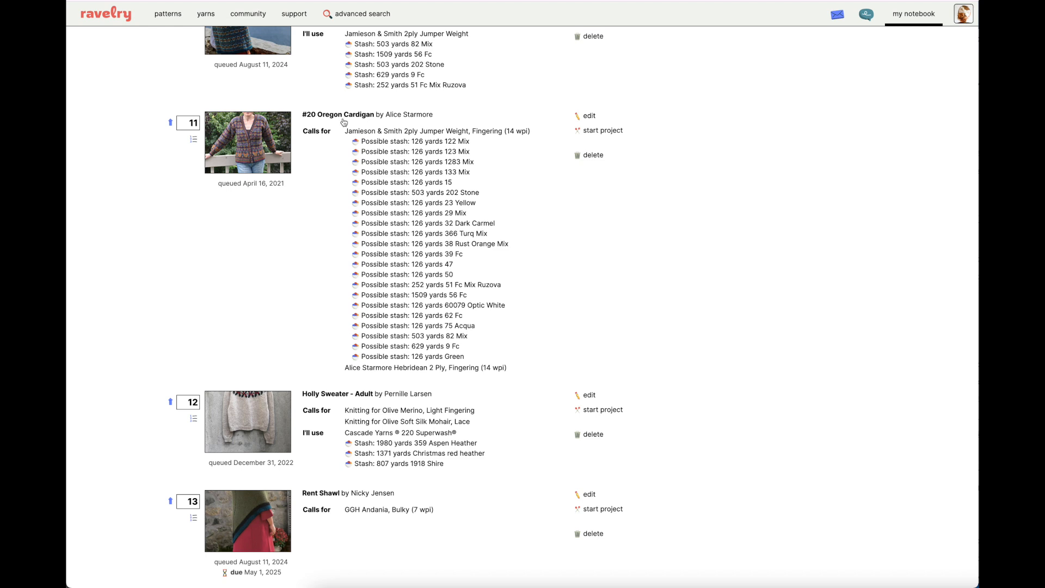
pyautogui.moveTo(339, 122)
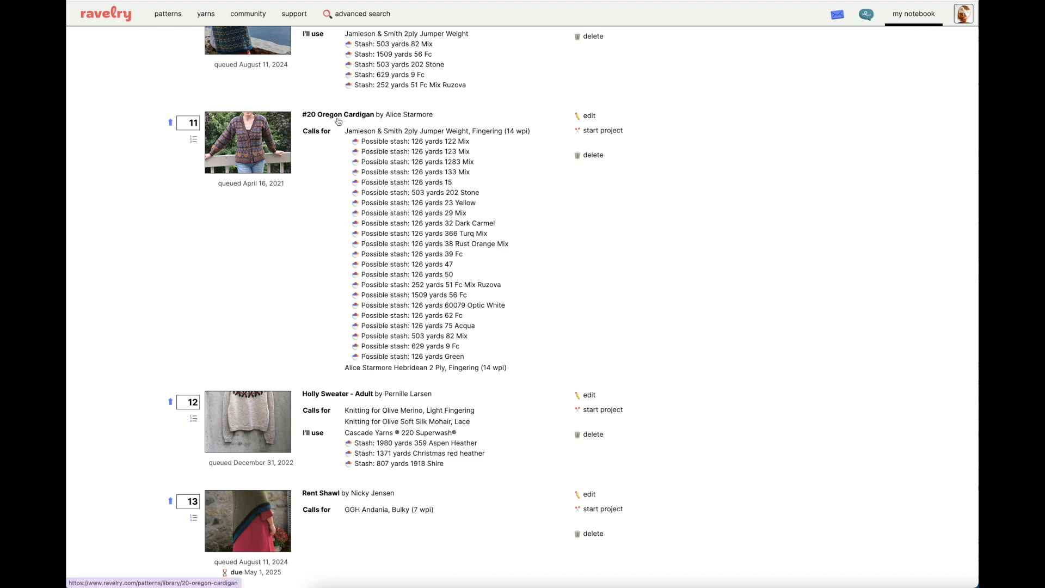
pyautogui.moveTo(337, 125)
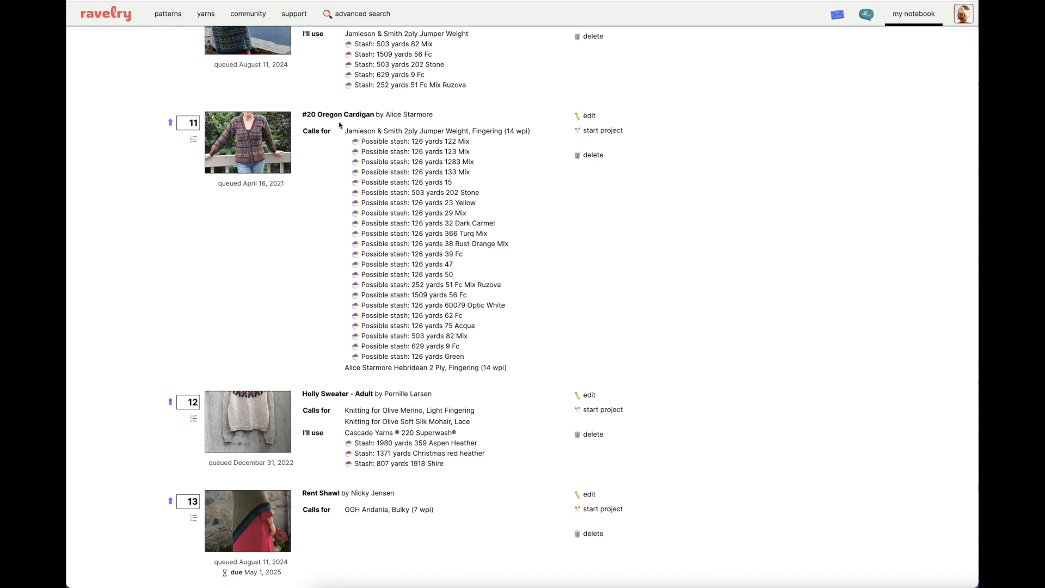
pyautogui.moveTo(344, 134)
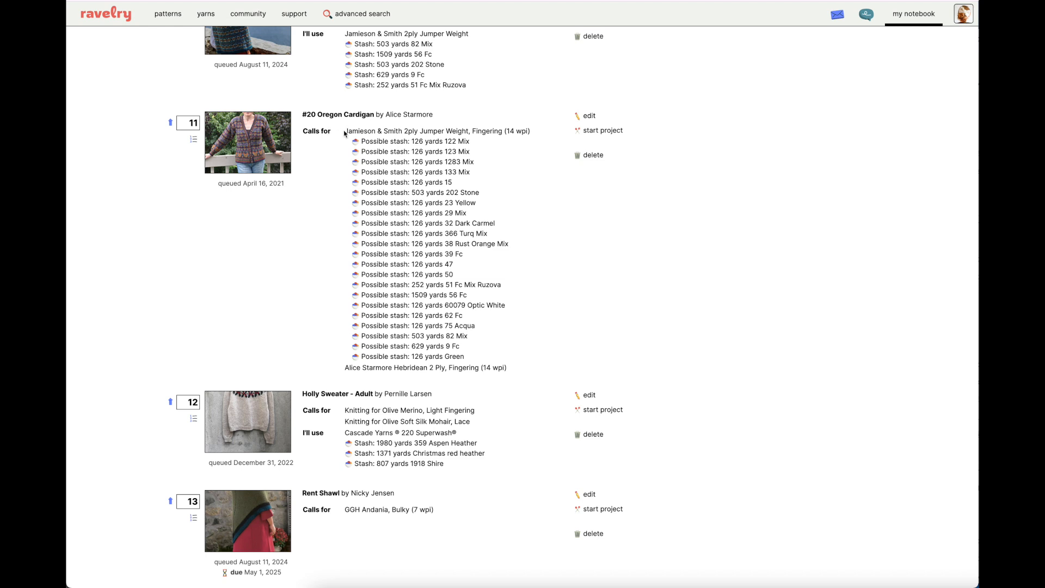
pyautogui.moveTo(427, 130)
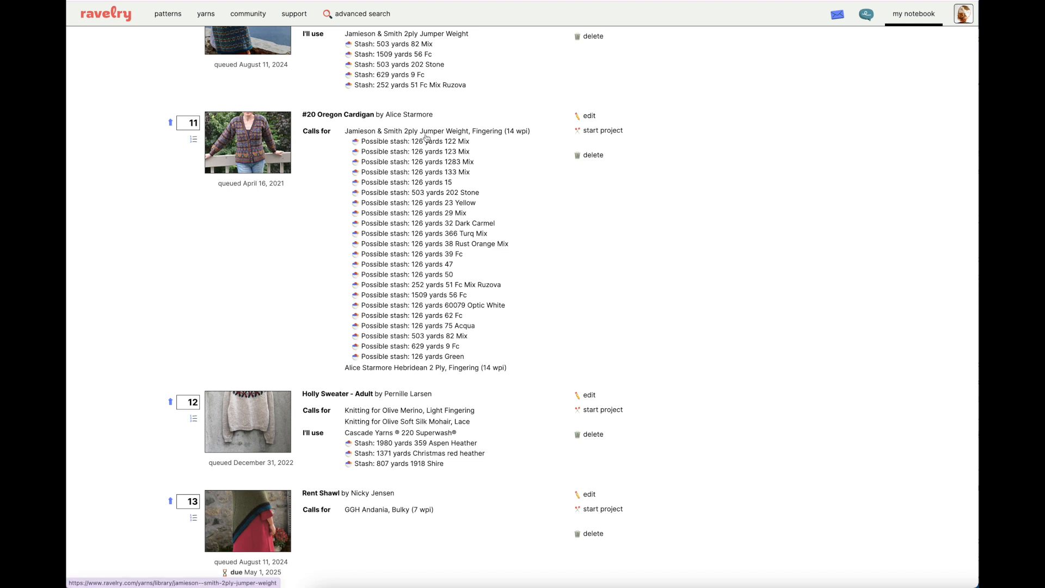
pyautogui.moveTo(311, 378)
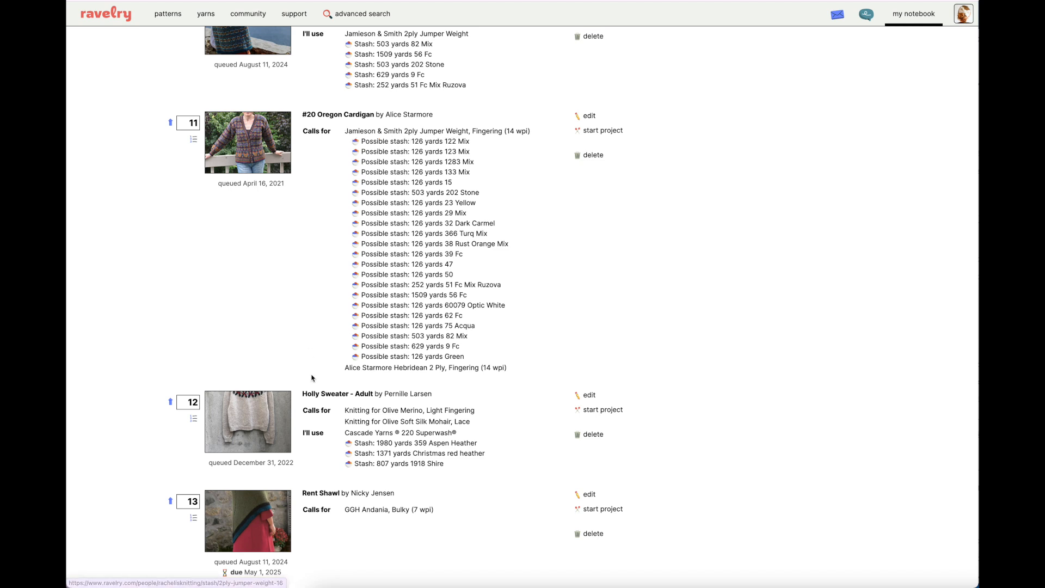
pyautogui.moveTo(432, 371)
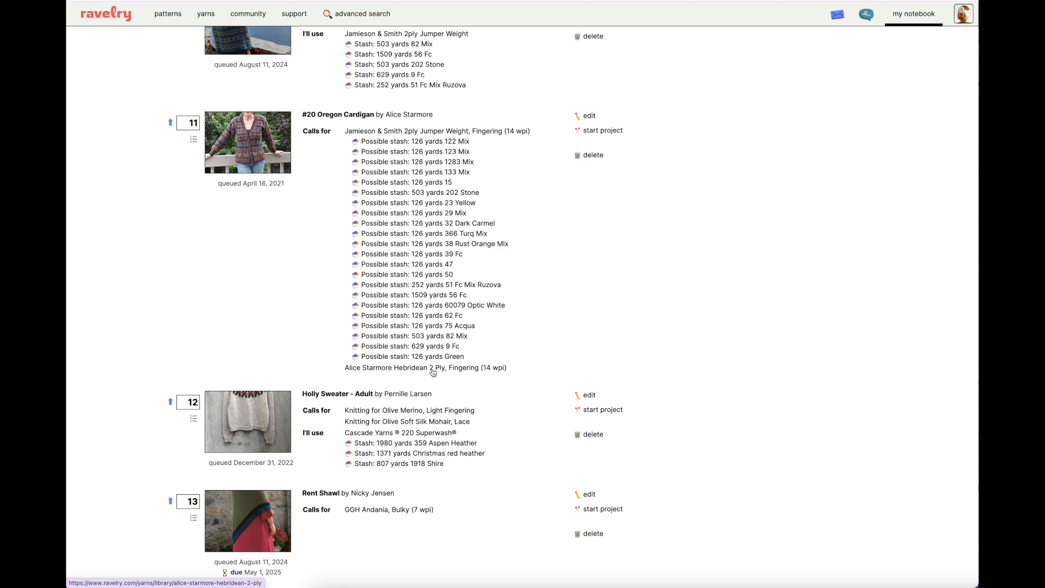
pyautogui.moveTo(422, 225)
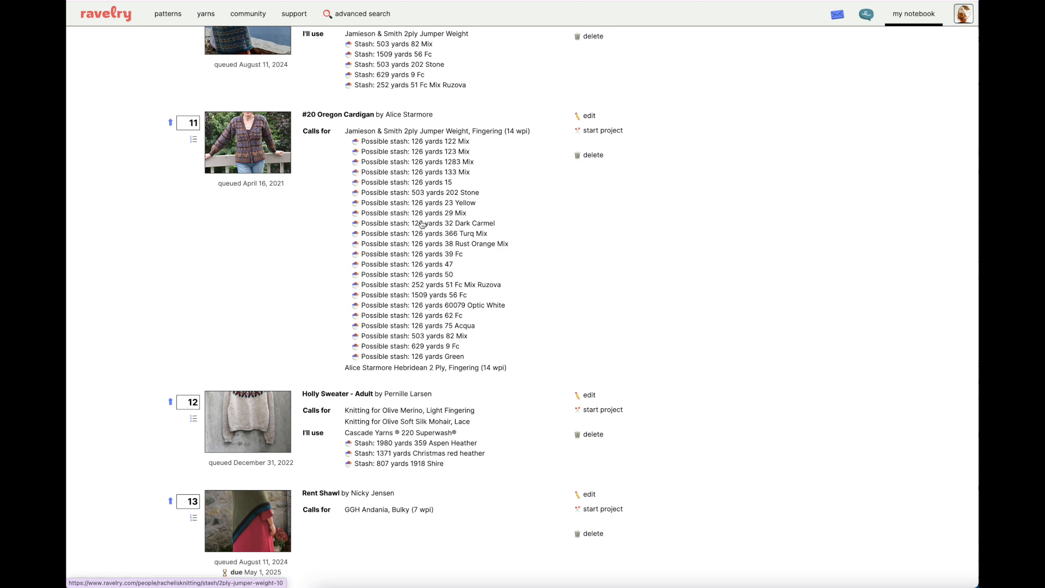
pyautogui.moveTo(431, 140)
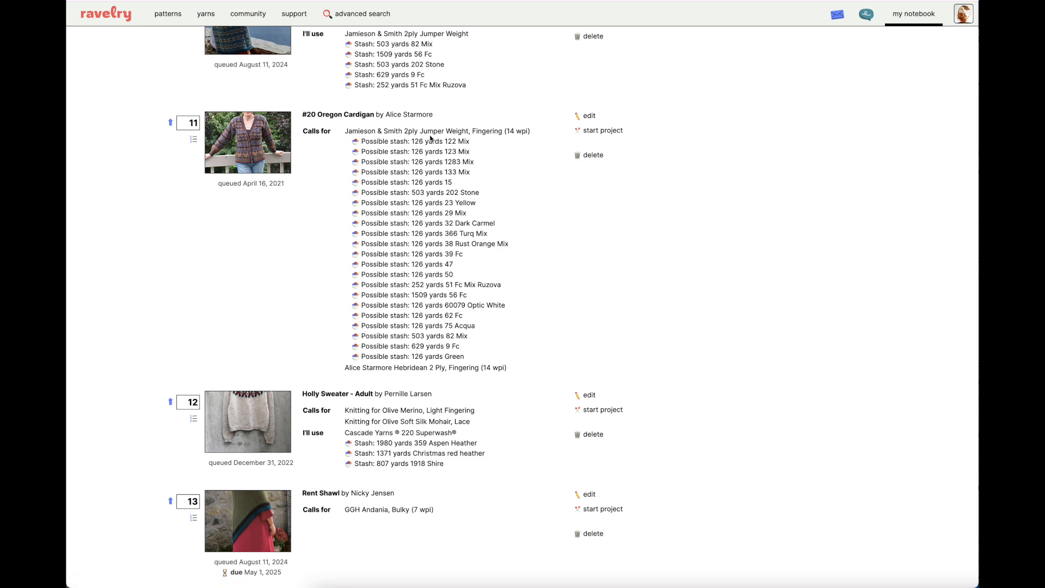
pyautogui.moveTo(344, 142)
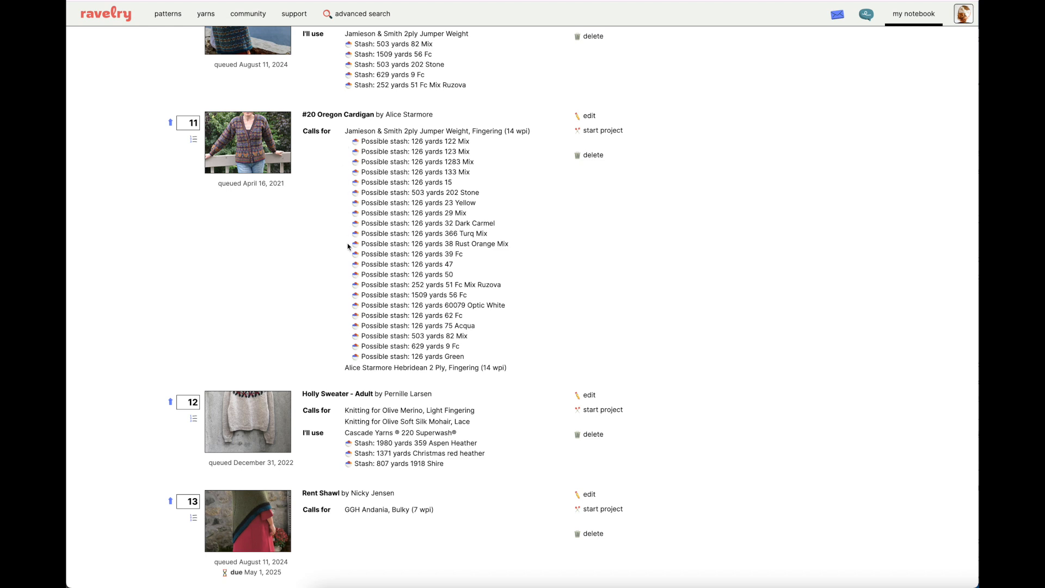
pyautogui.moveTo(342, 289)
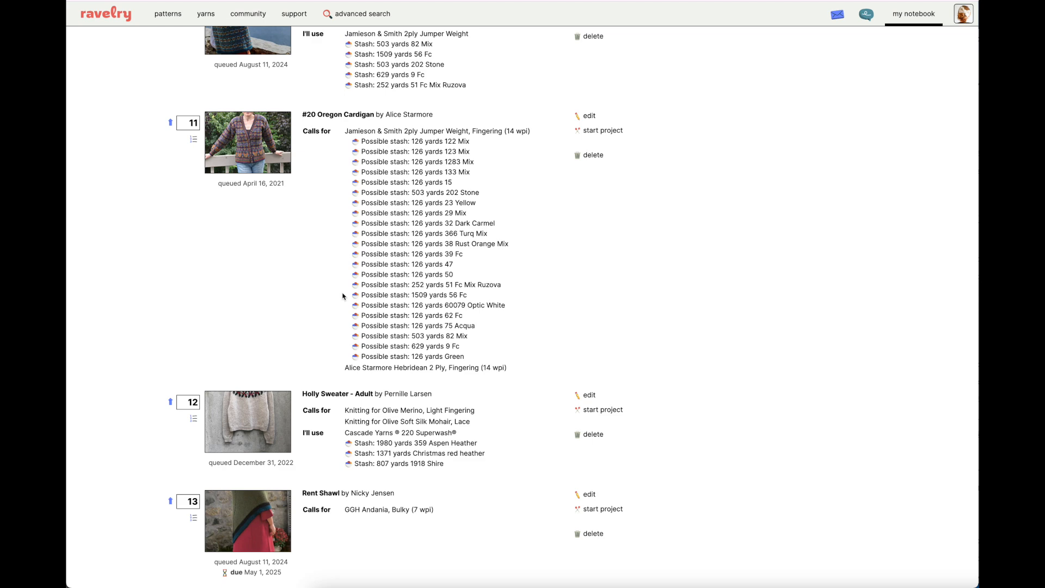
pyautogui.scroll(-3)
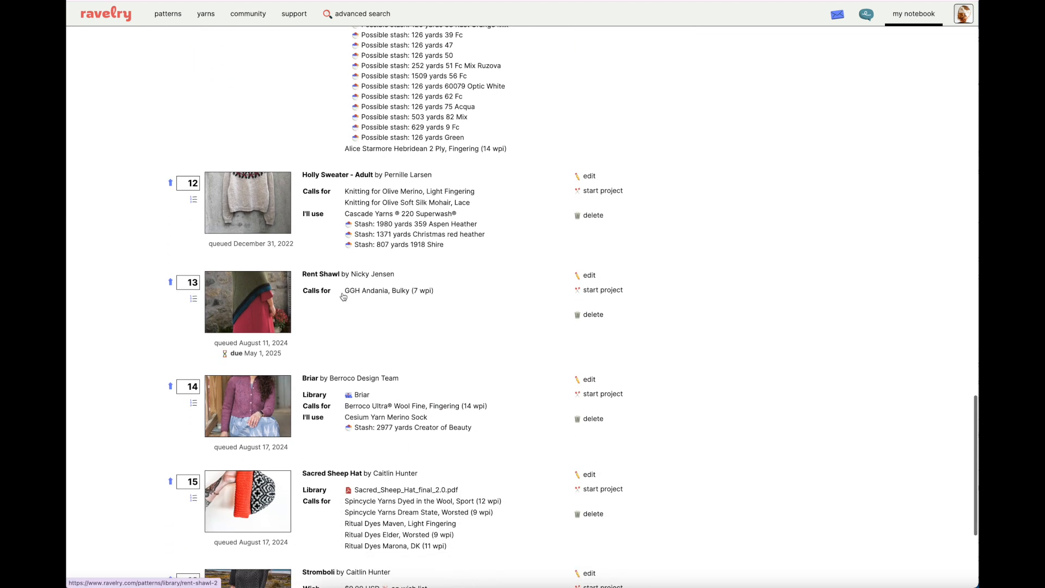
# Renumber Stromboli from 16 to 1 and save the new queue order
pyautogui.scroll(-3)
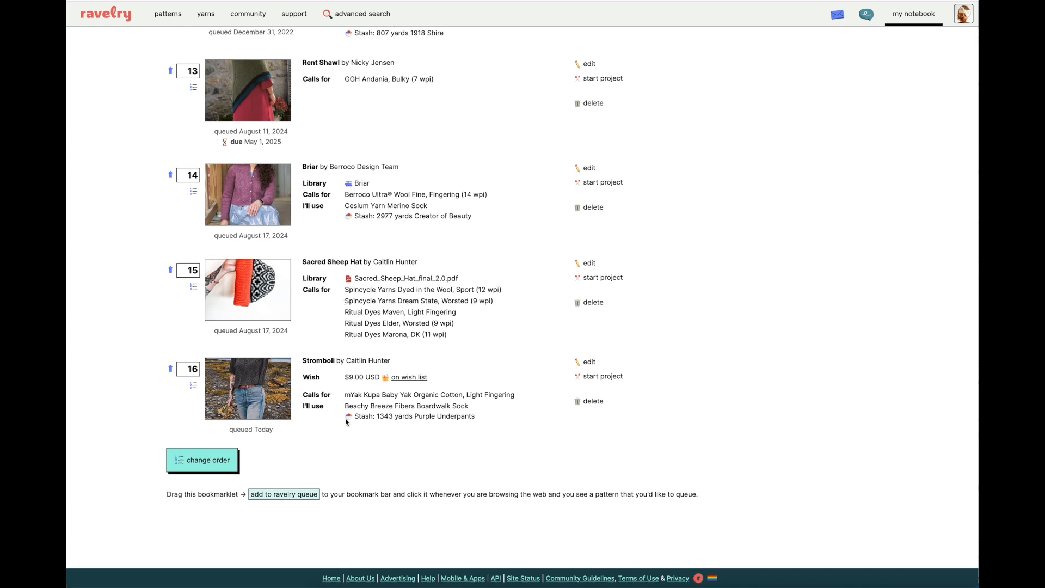
pyautogui.moveTo(323, 421)
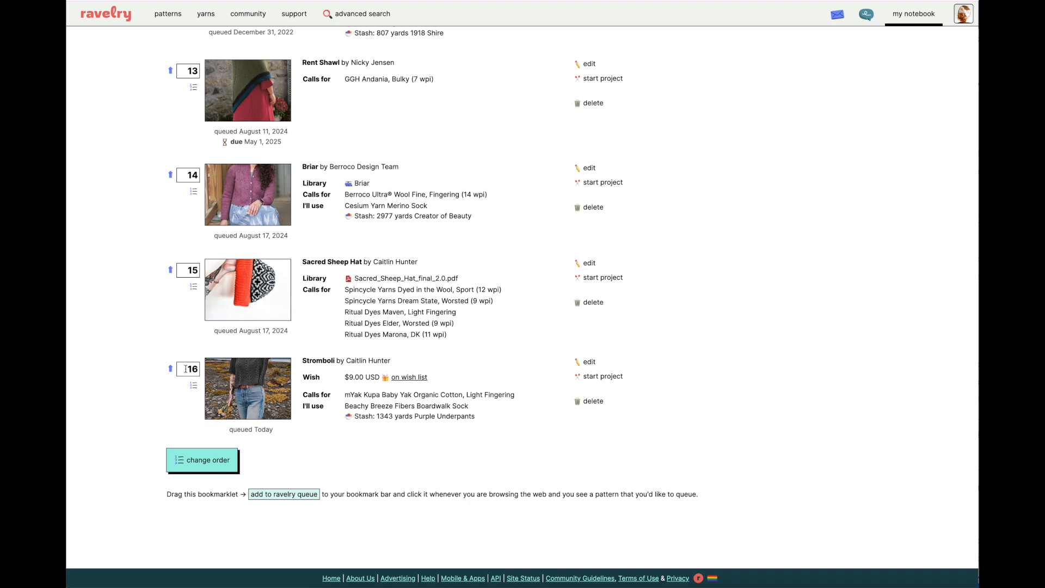
pyautogui.moveTo(168, 390)
pyautogui.write('1')
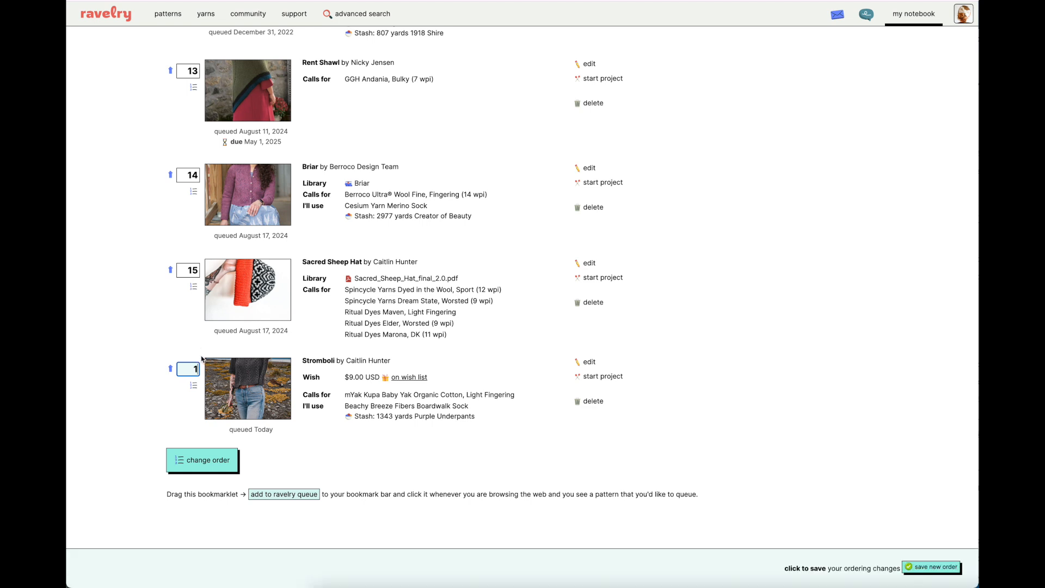
pyautogui.moveTo(323, 385)
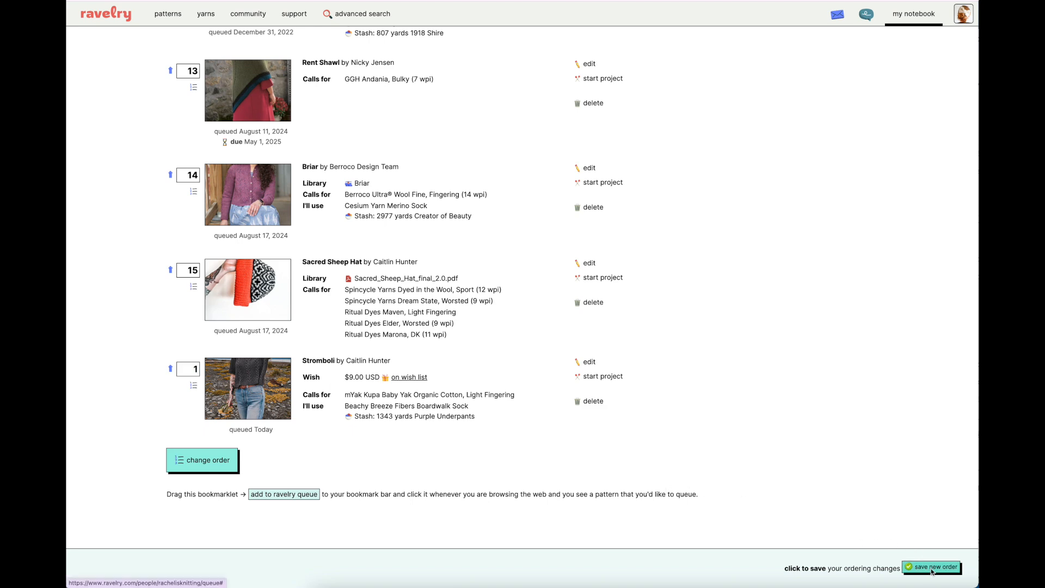
pyautogui.click(931, 567)
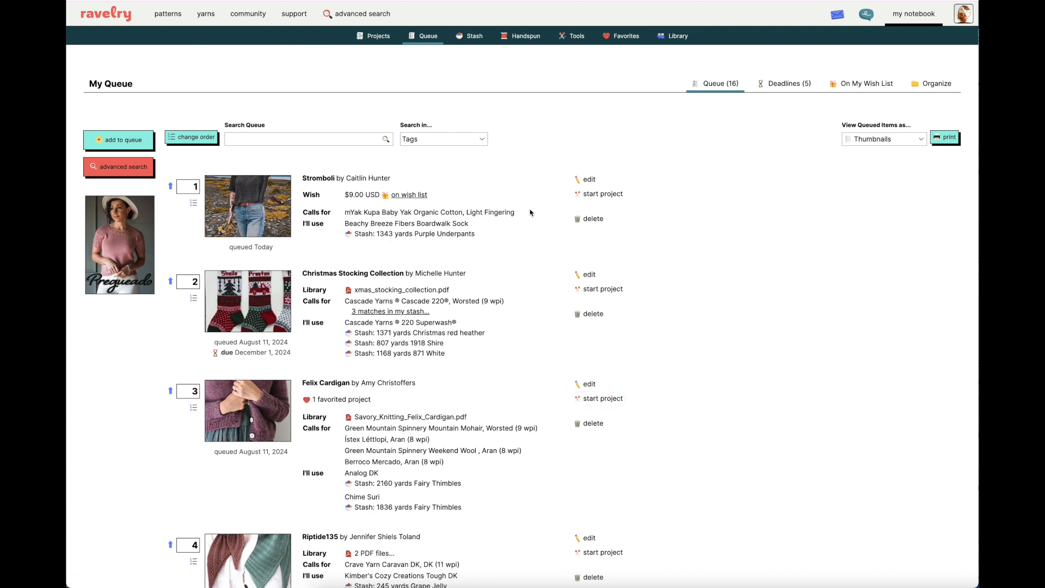
pyautogui.moveTo(212, 164)
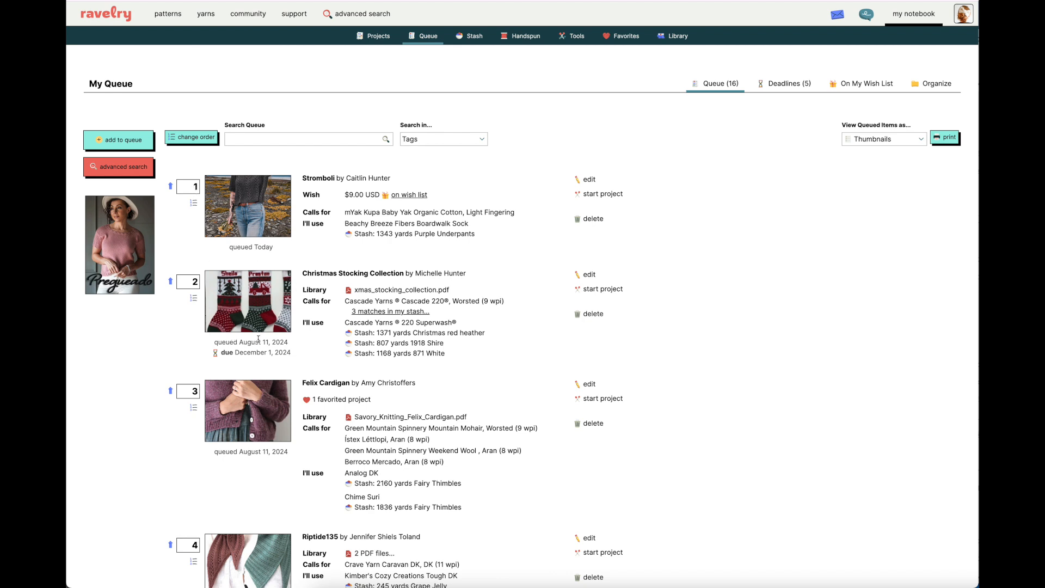
pyautogui.moveTo(275, 221)
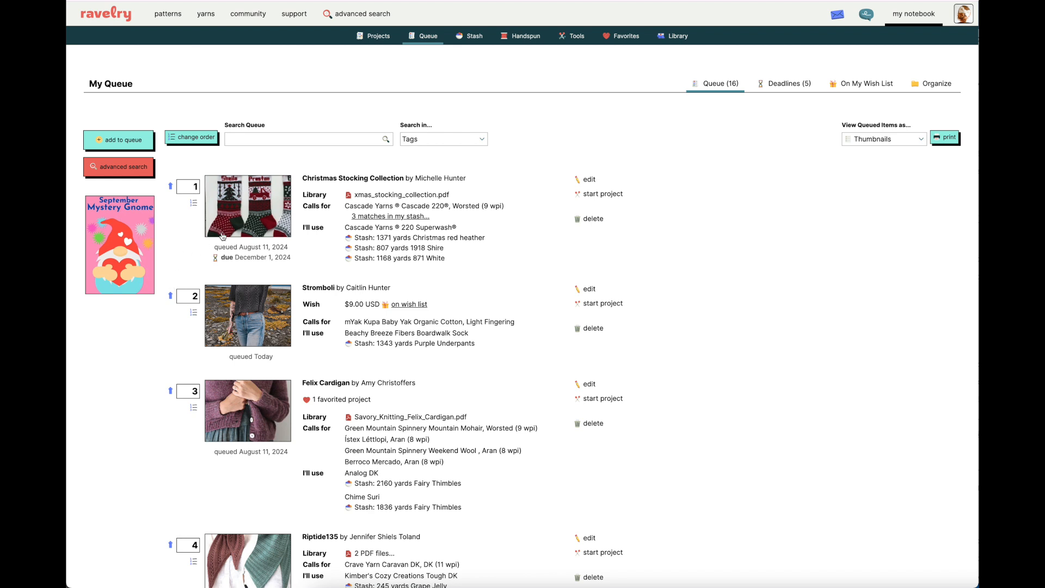
pyautogui.moveTo(184, 250)
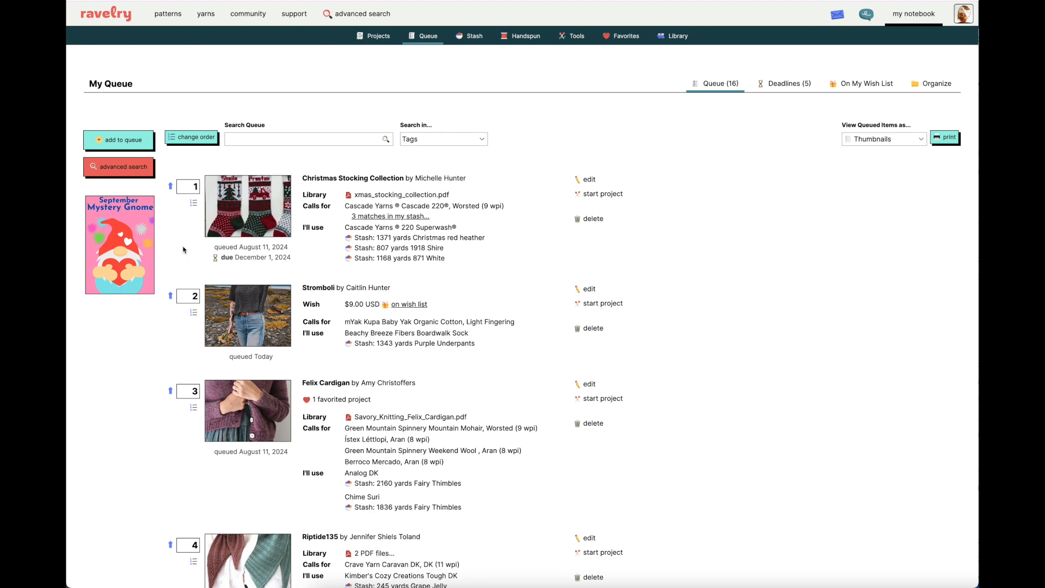
pyautogui.moveTo(196, 202)
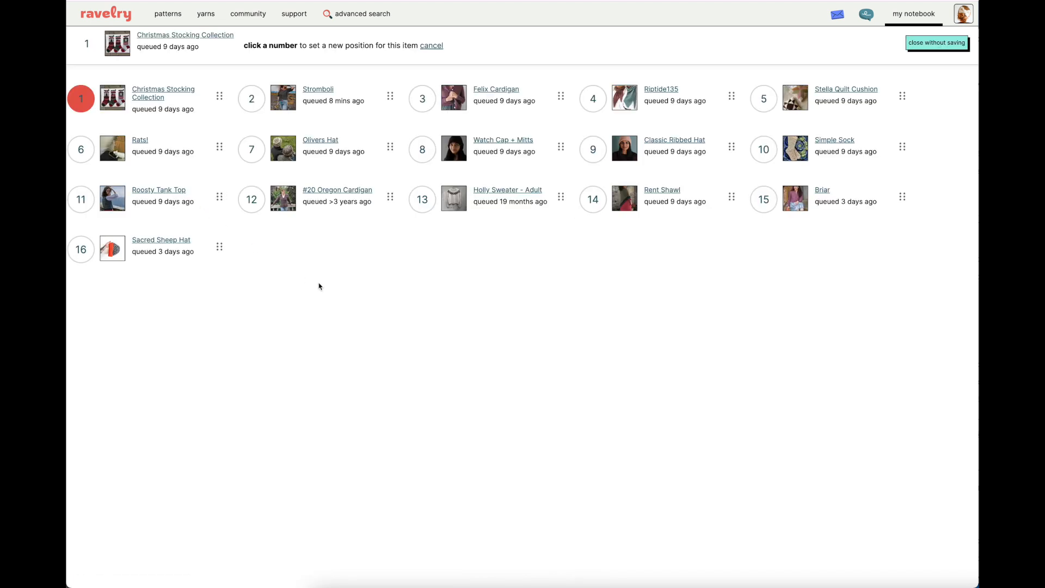
pyautogui.moveTo(341, 247)
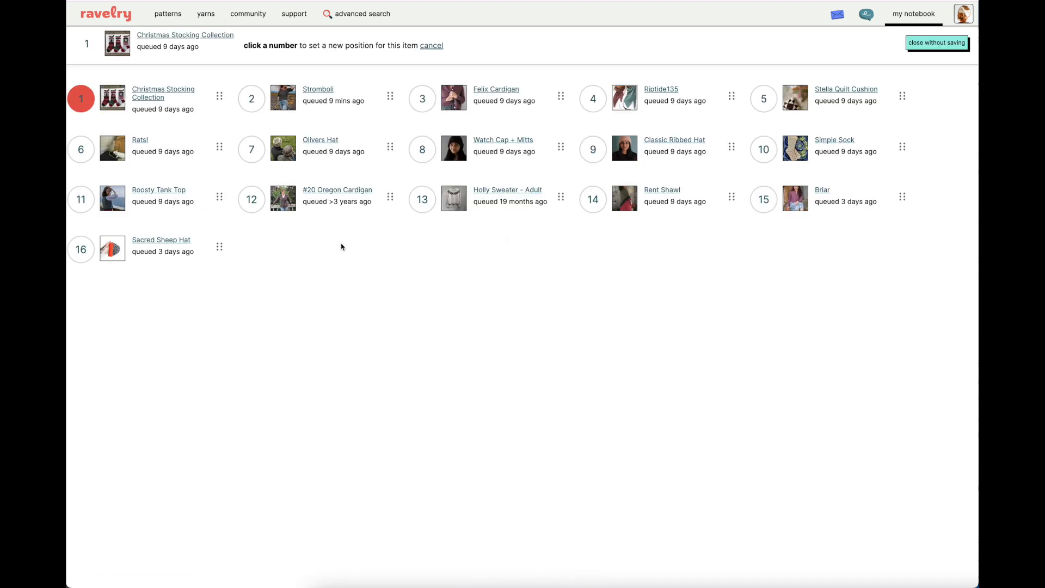
# Keep Christmas Stocking Collection in first place in the reorder grid
pyautogui.click(251, 145)
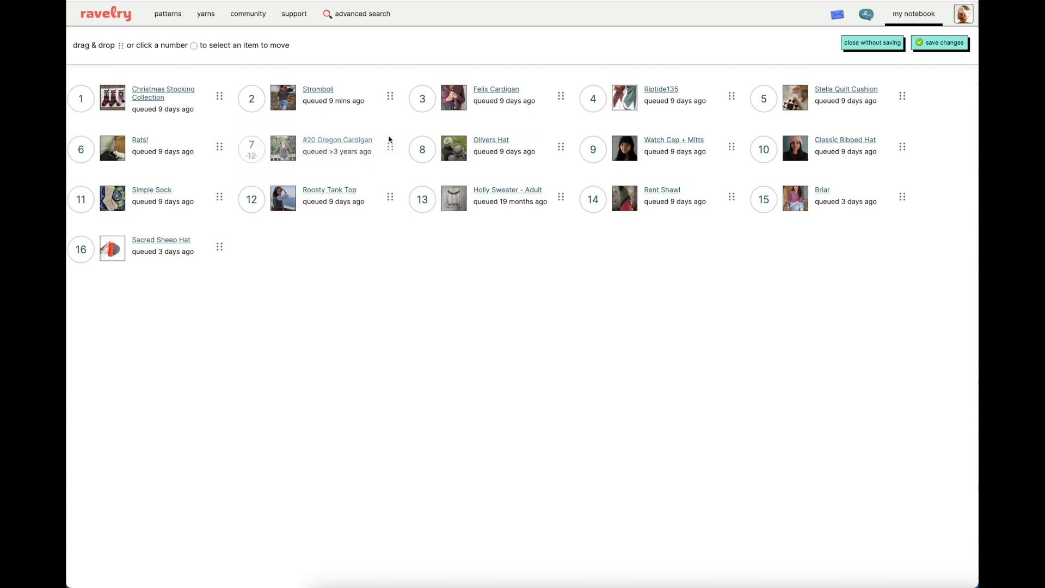
pyautogui.moveTo(651, 104)
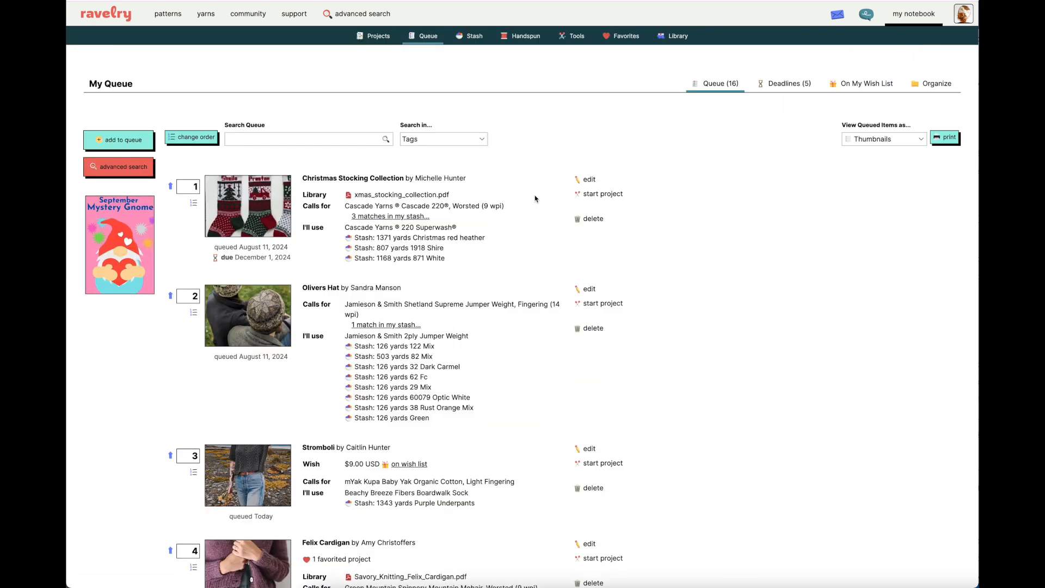
pyautogui.scroll(-3)
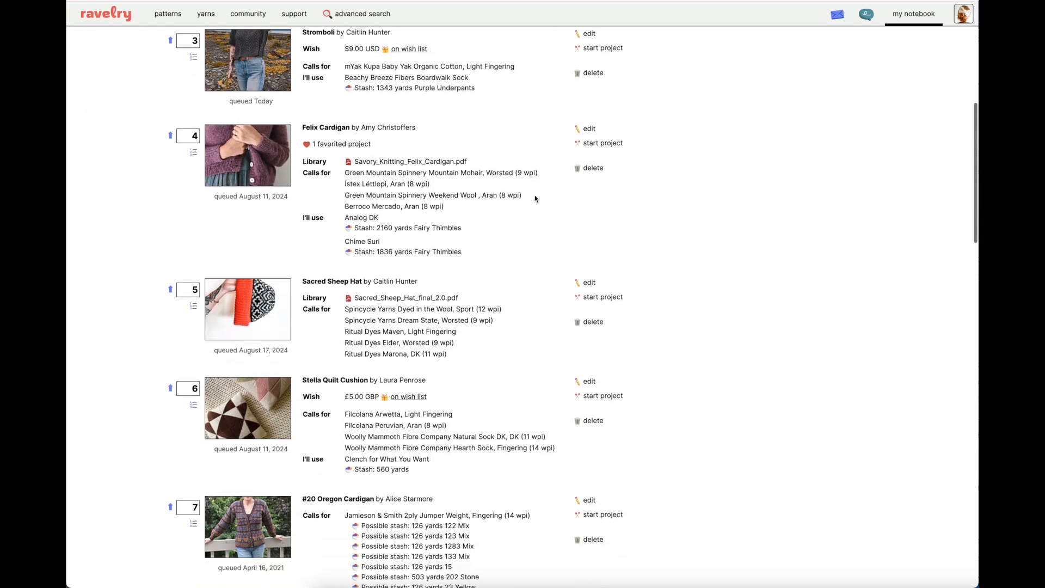
pyautogui.scroll(-3)
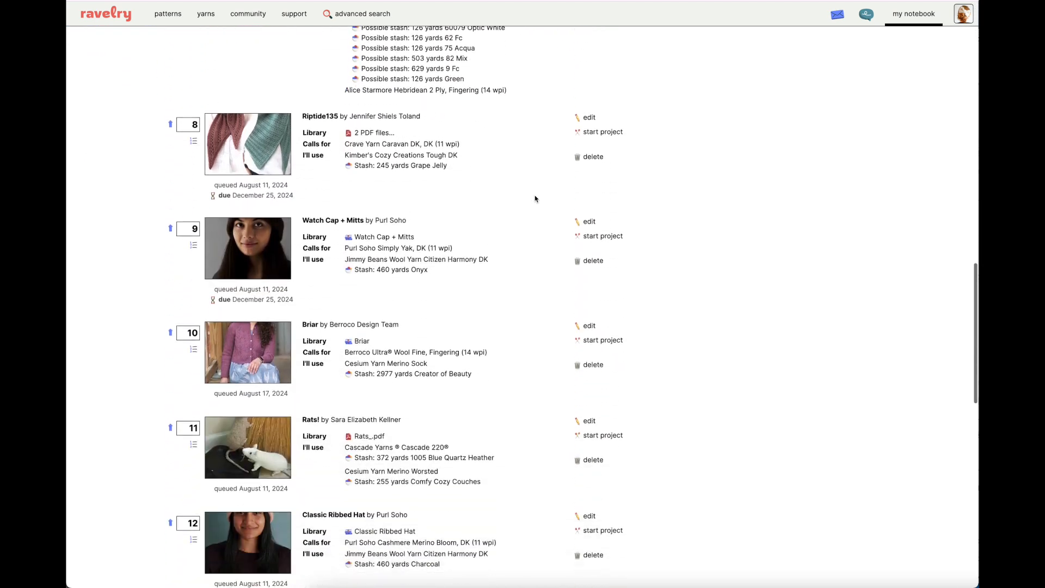
pyautogui.scroll(-3)
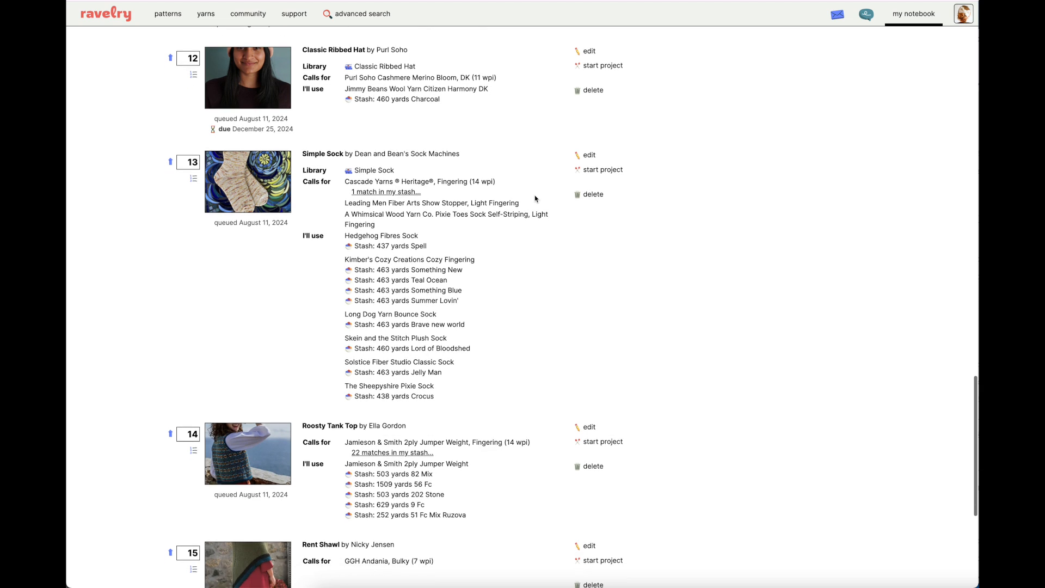